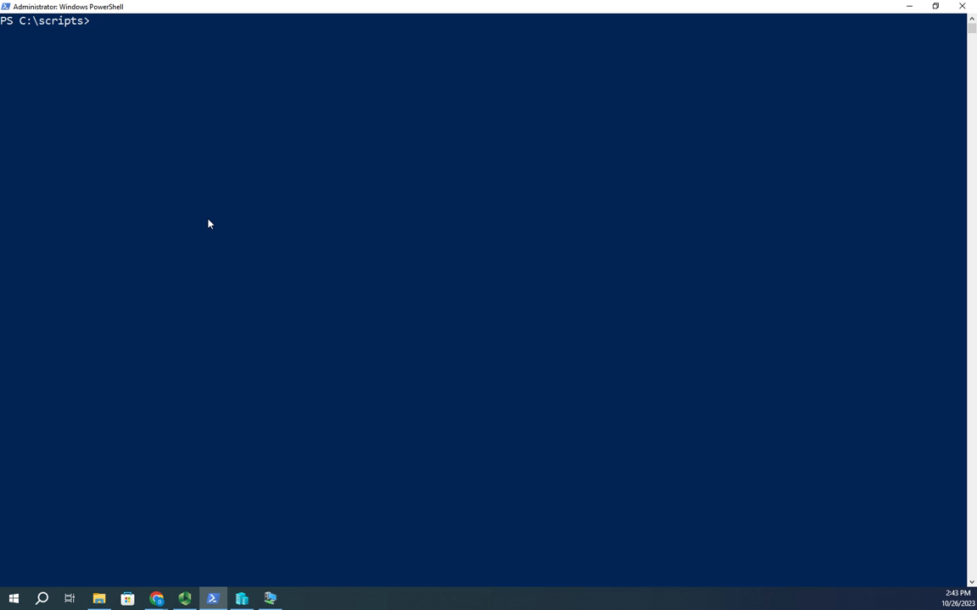
List all Hyper-V VMs with get-vm, then start querying their members with get-member.
text(get-vm)
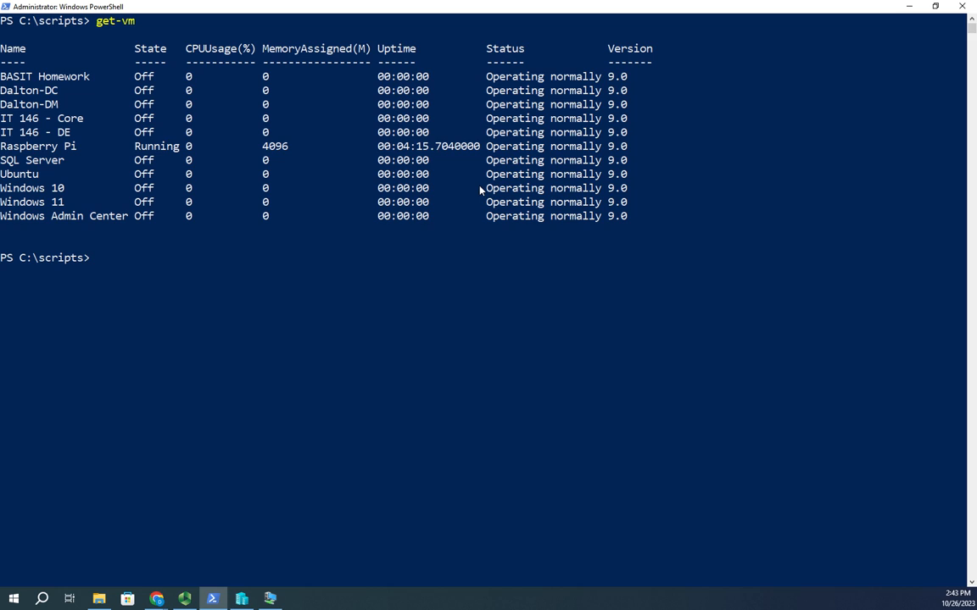
mouse_move(57, 82)
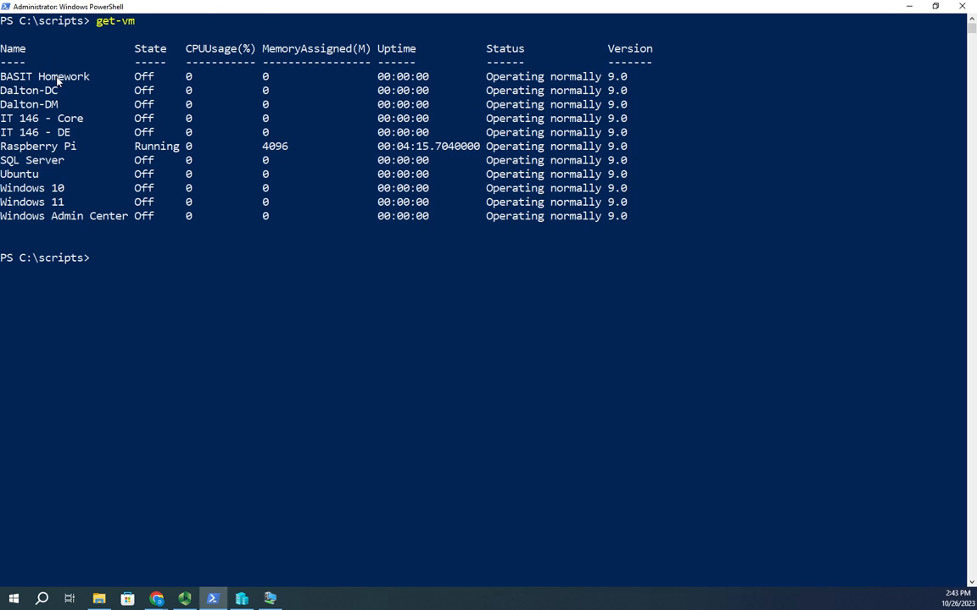
mouse_move(179, 60)
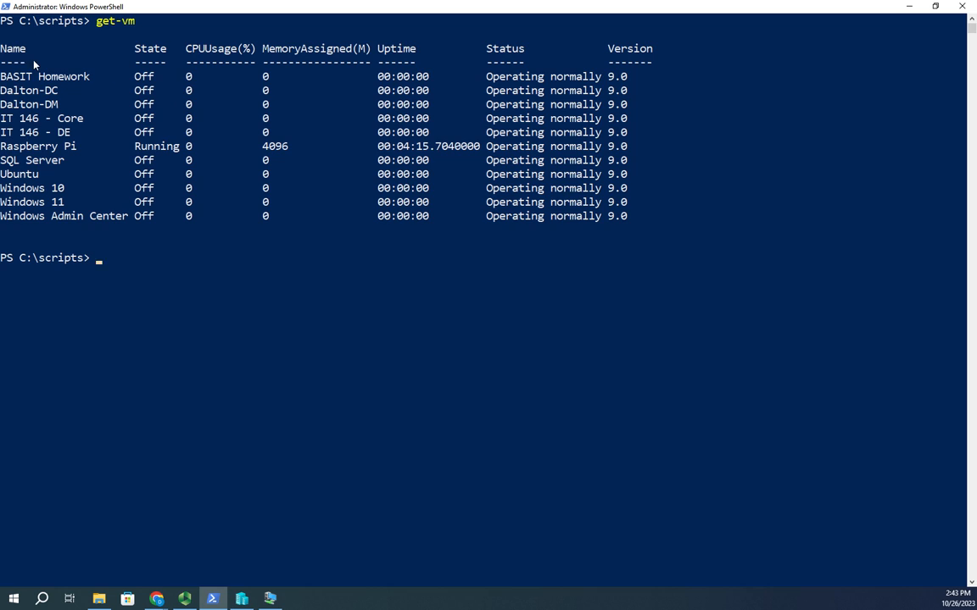
mouse_move(214, 256)
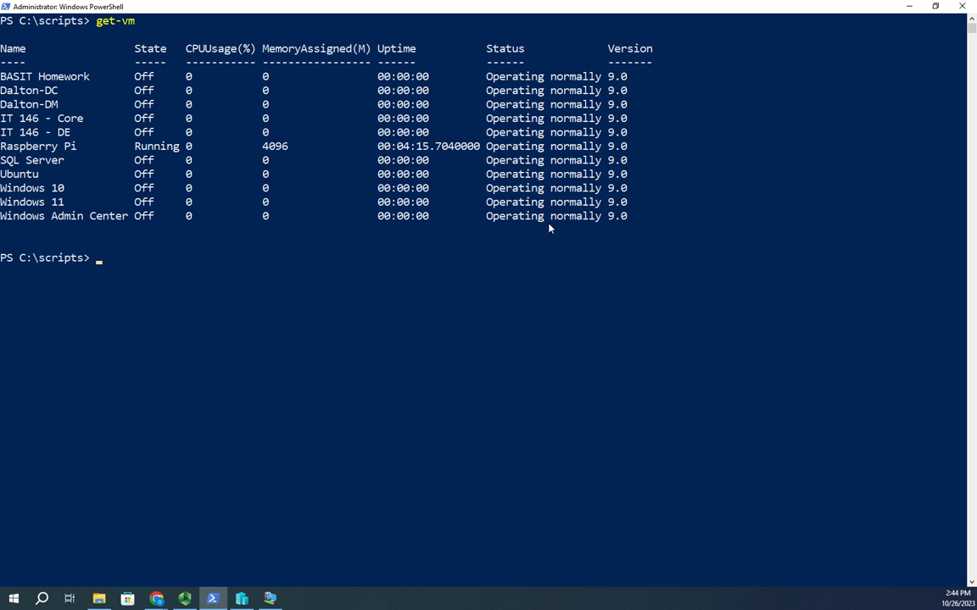
mouse_move(635, 298)
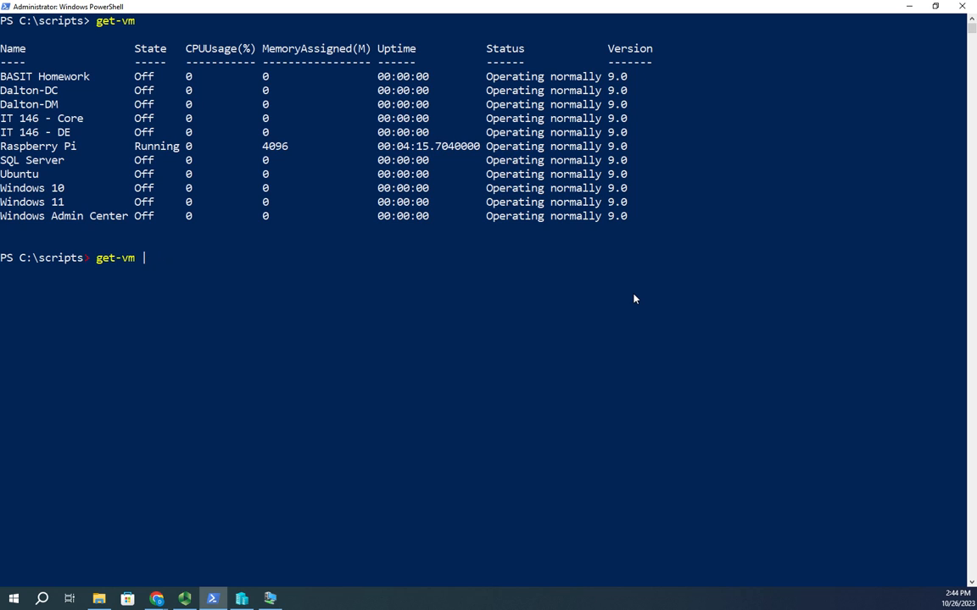
text(get-member)
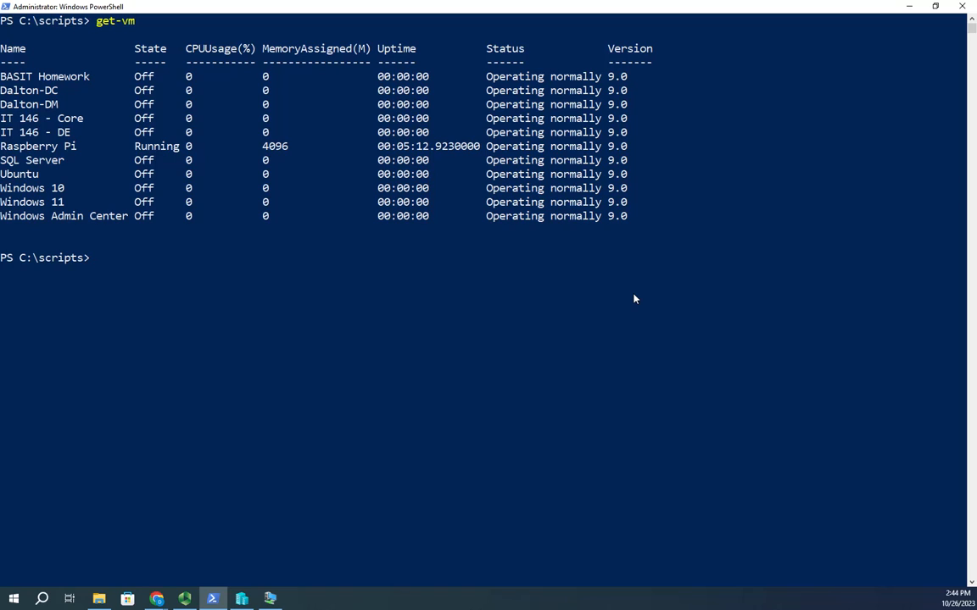
mouse_move(524, 282)
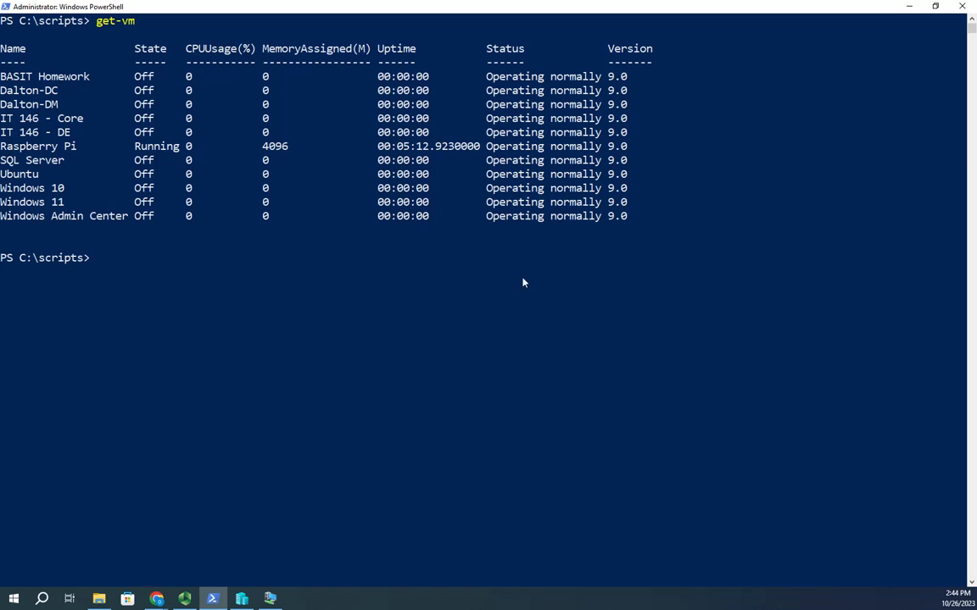
mouse_move(464, 176)
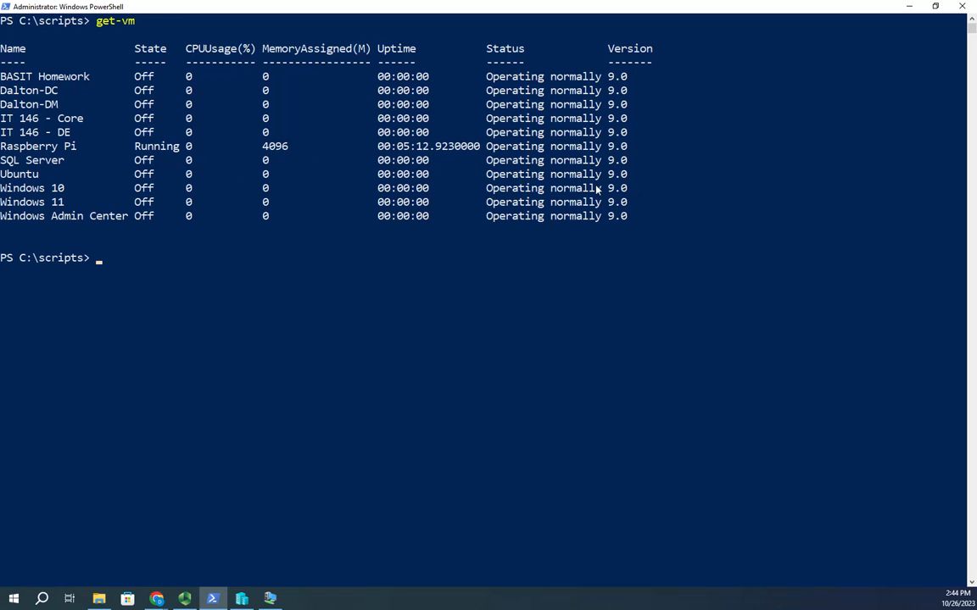
mouse_move(466, 95)
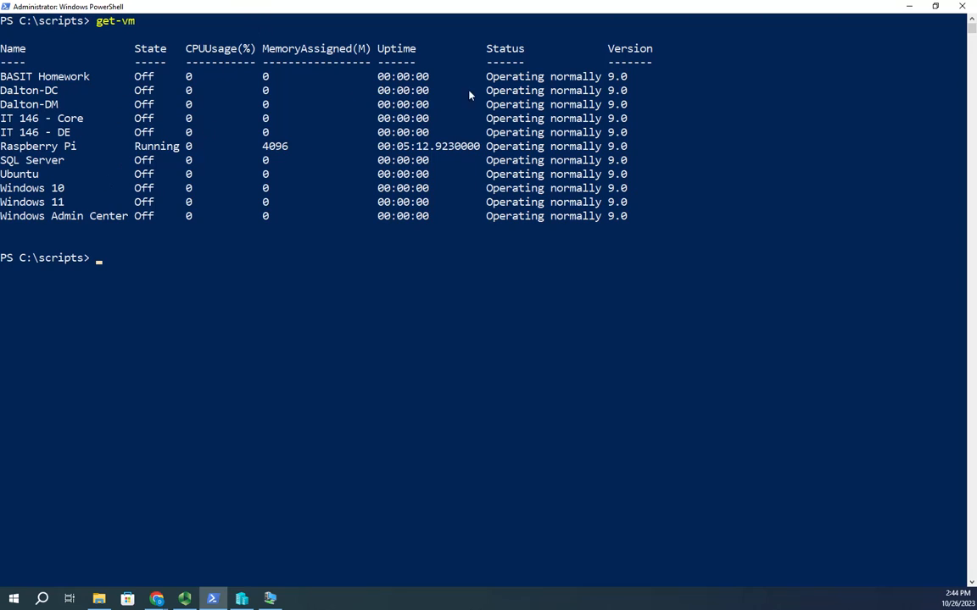
mouse_move(753, 190)
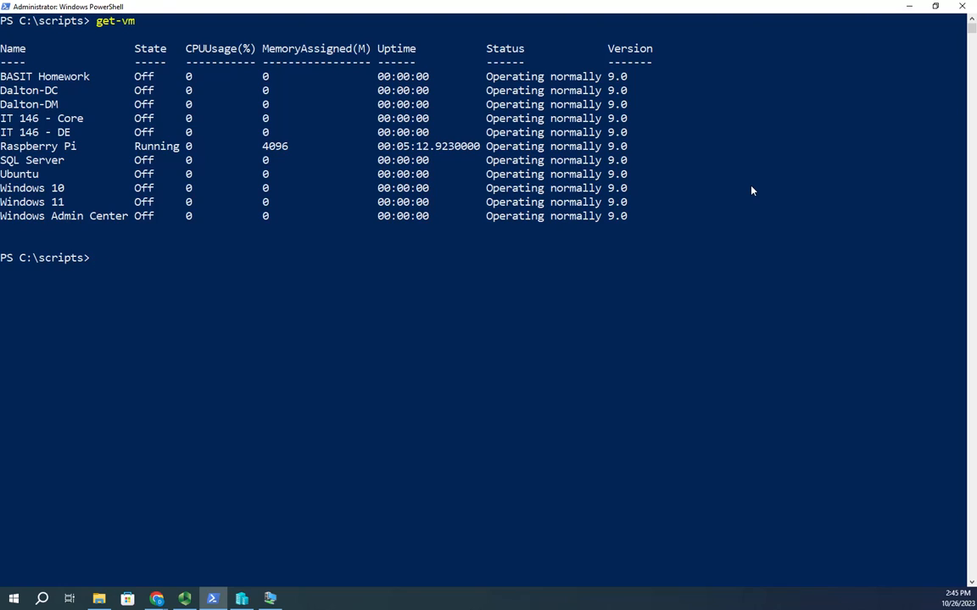
Page through get-vm | get-member | more and mark the MemoryAssigned property.
text(get-vm | get-m)
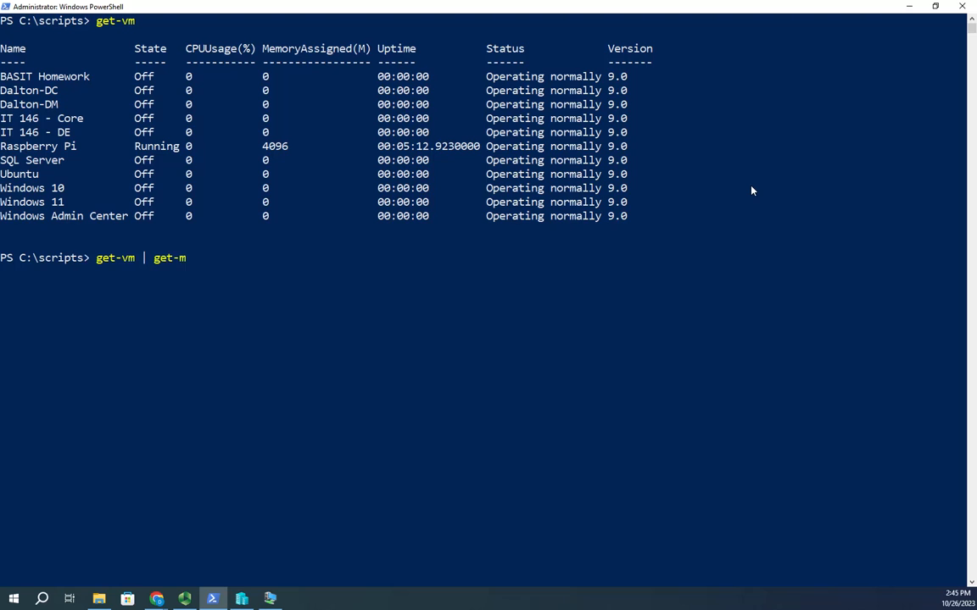
text(ember | mor)
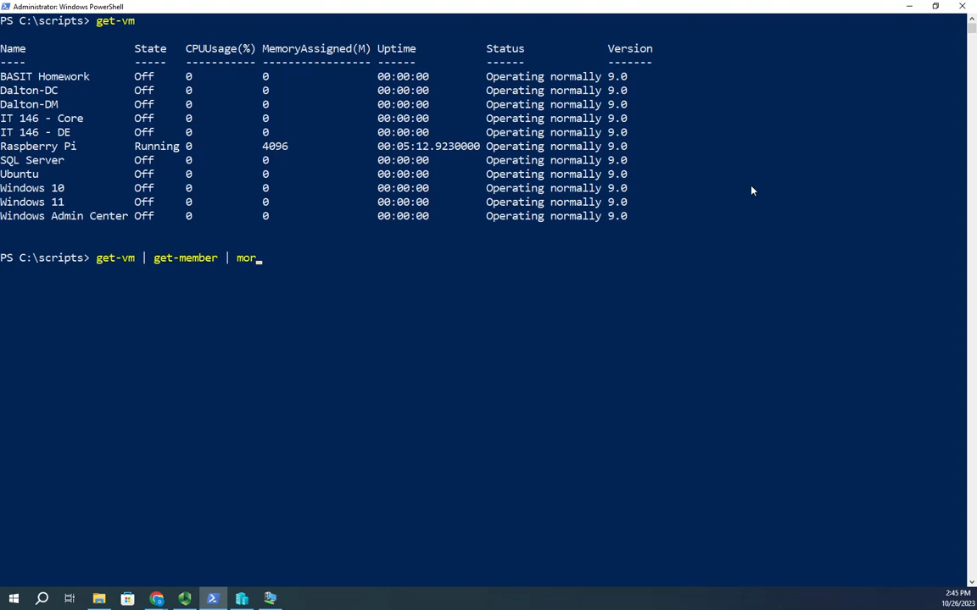
key(Enter)
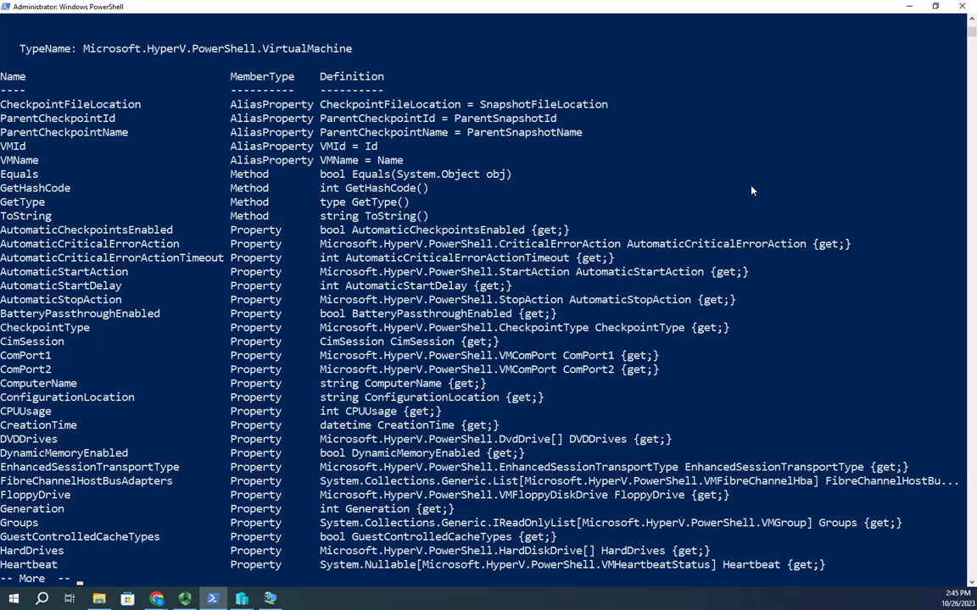
mouse_move(469, 509)
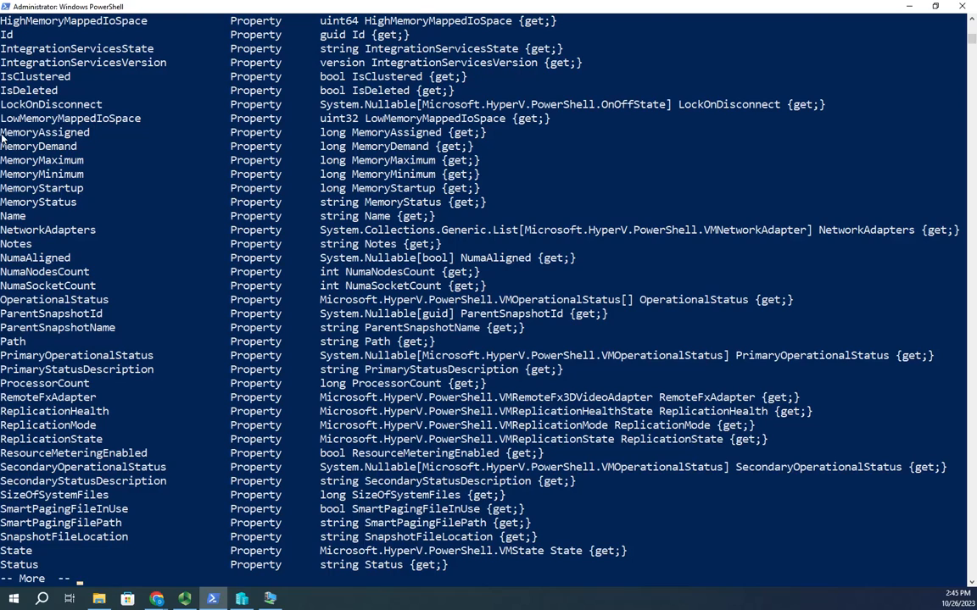
double_click(45, 133)
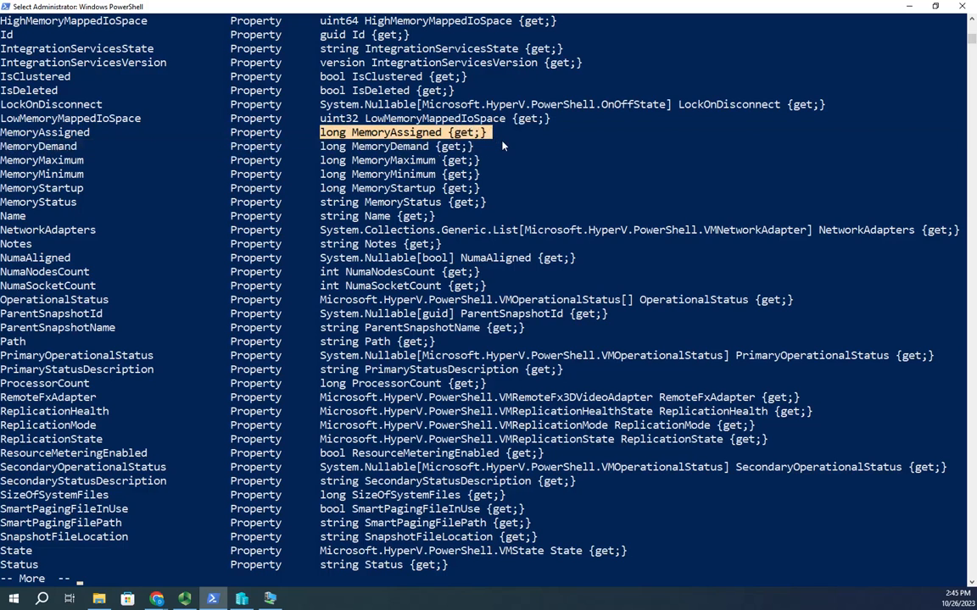
mouse_move(279, 404)
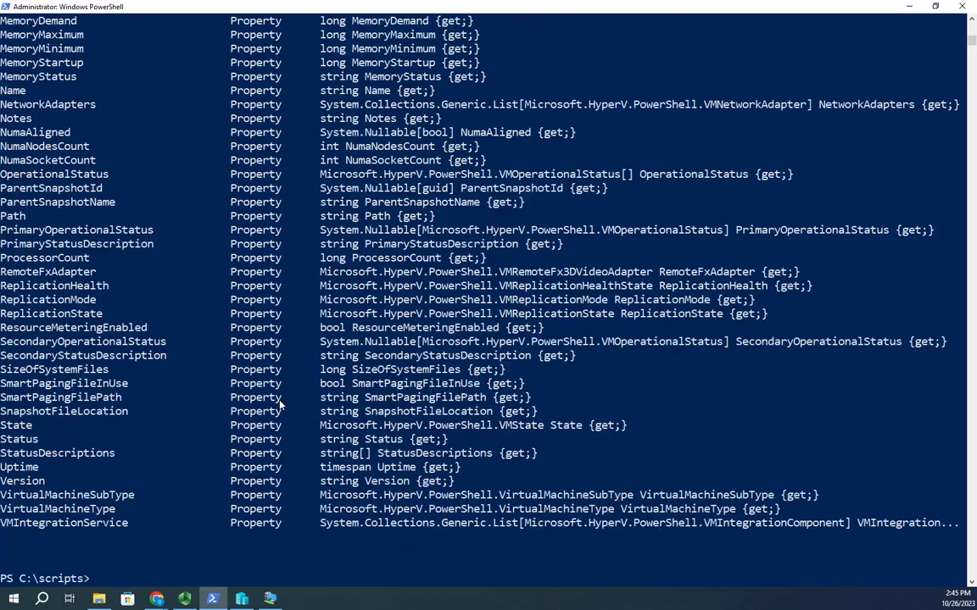
mouse_move(5, 439)
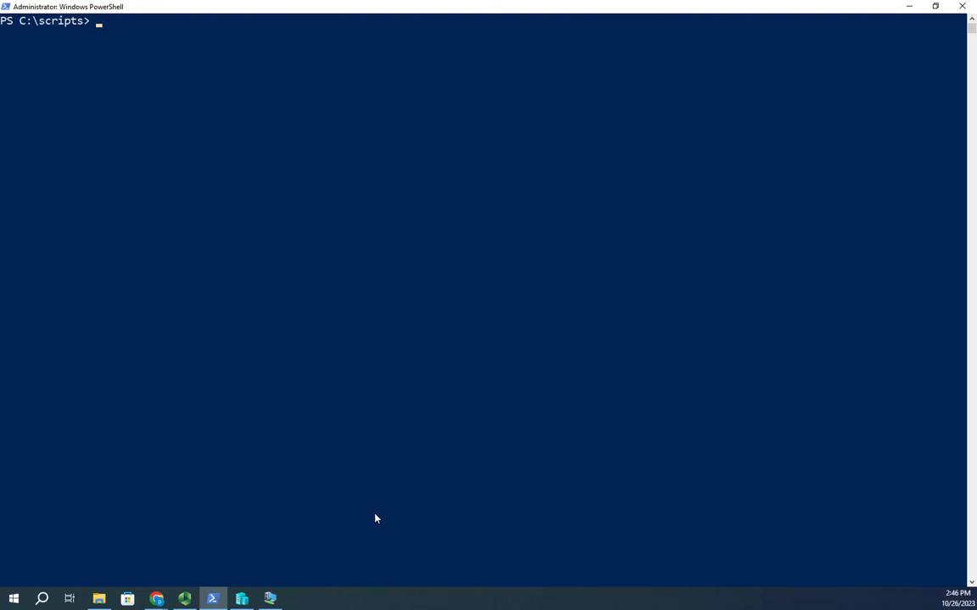
Run get-vm | select-object -first 1 | format-list * | more to page the first VM's properties.
text(get-)
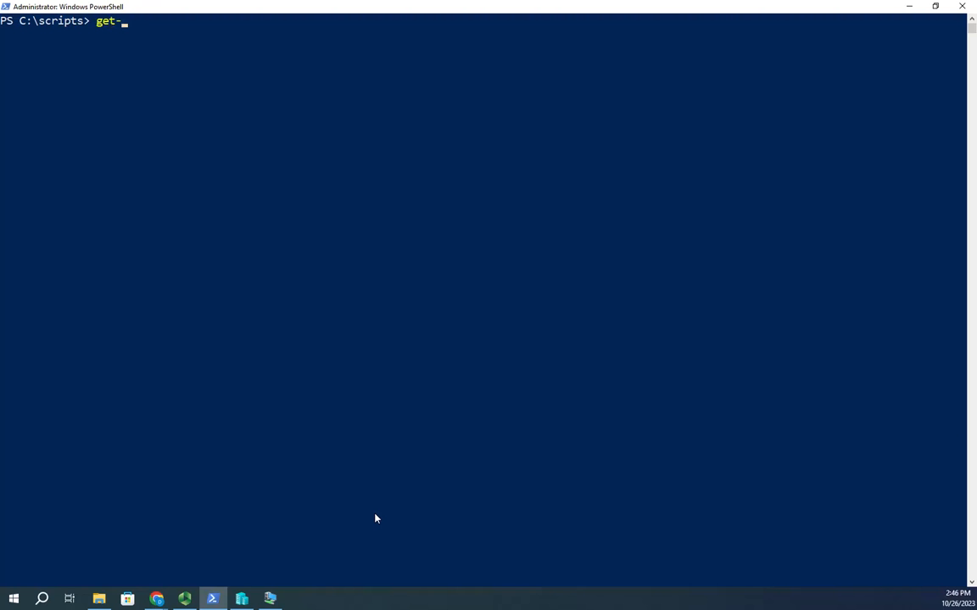
text(vm)
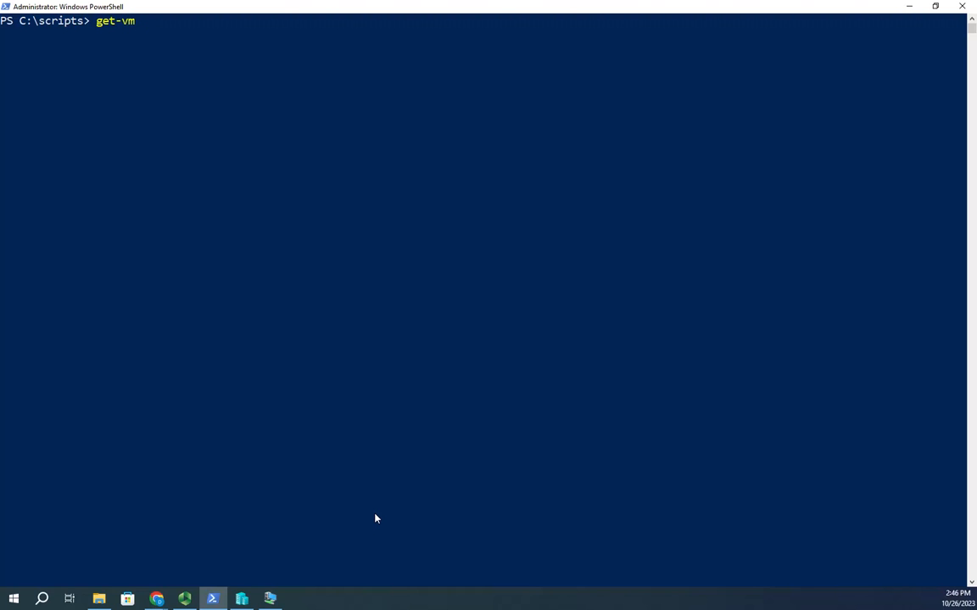
text(| select0)
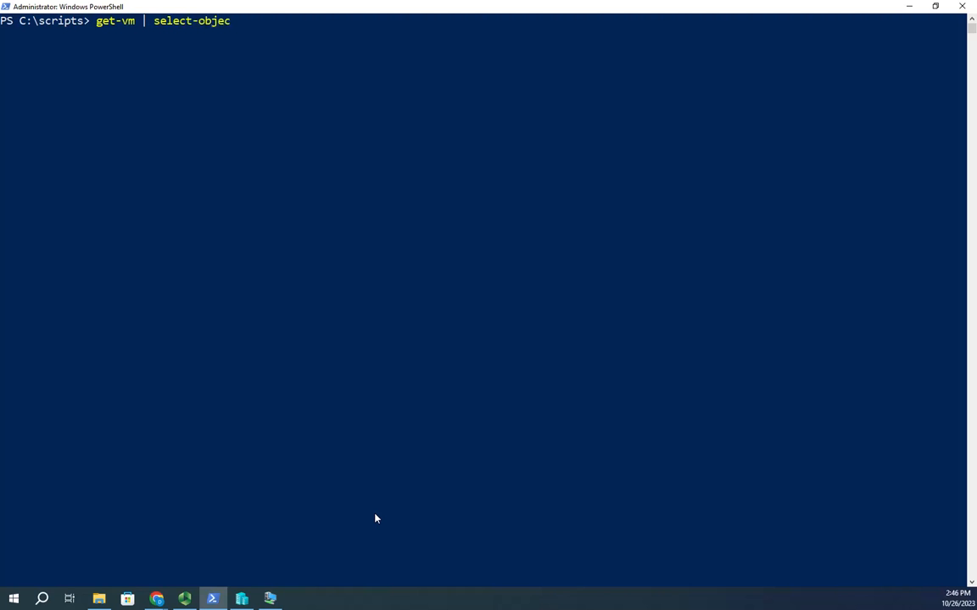
text(t -first 1 |)
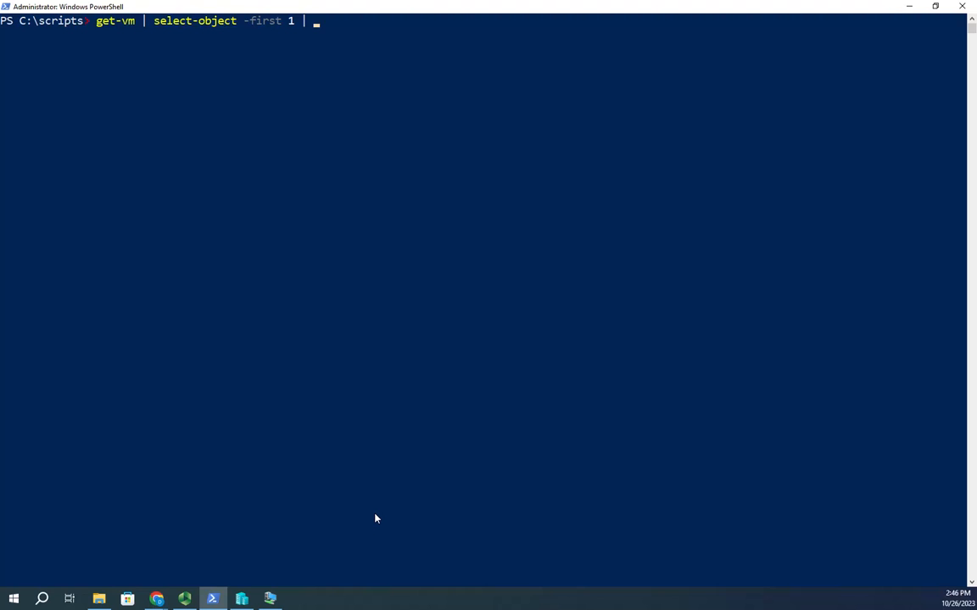
text(fl)
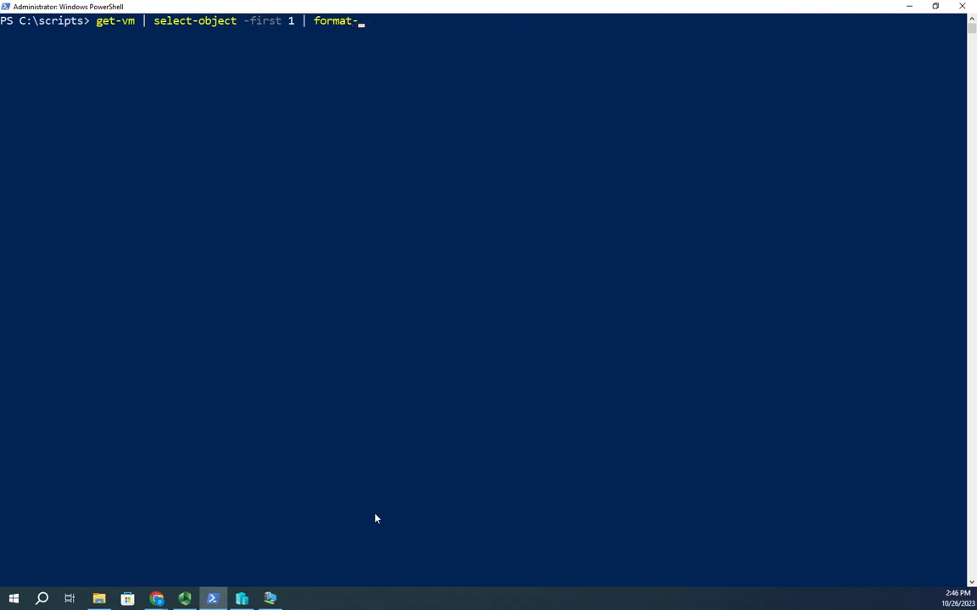
text(f)
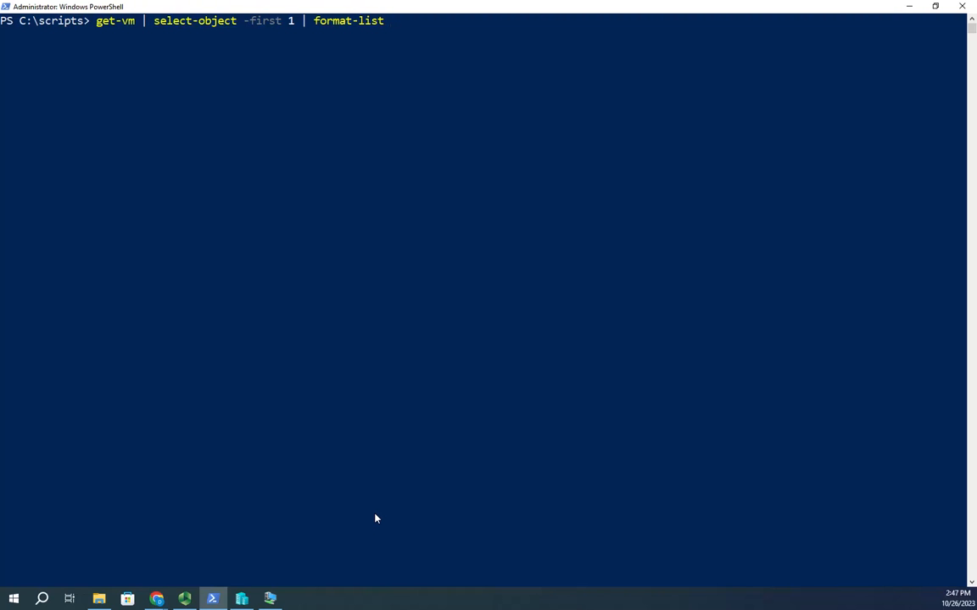
text(*)
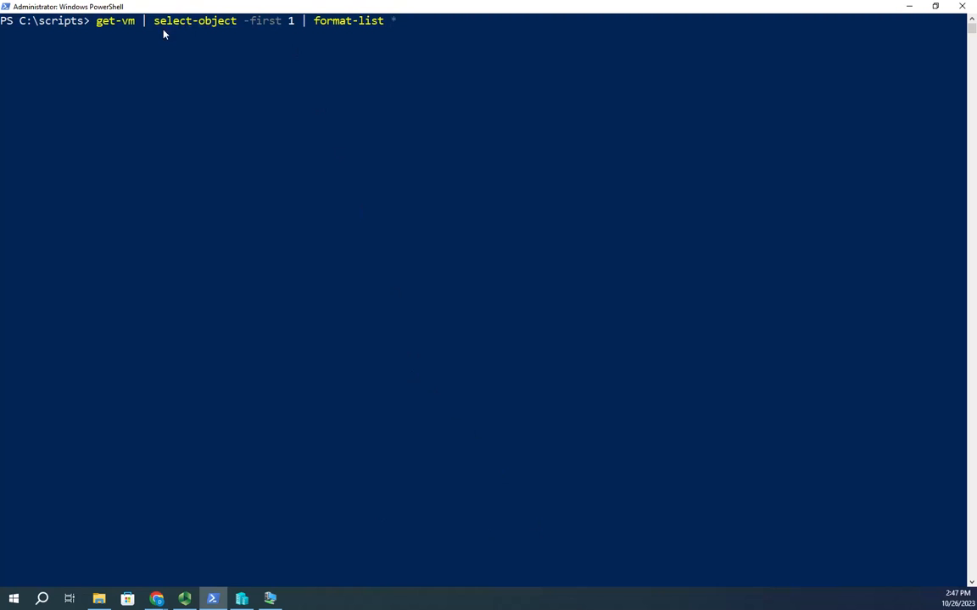
mouse_move(249, 25)
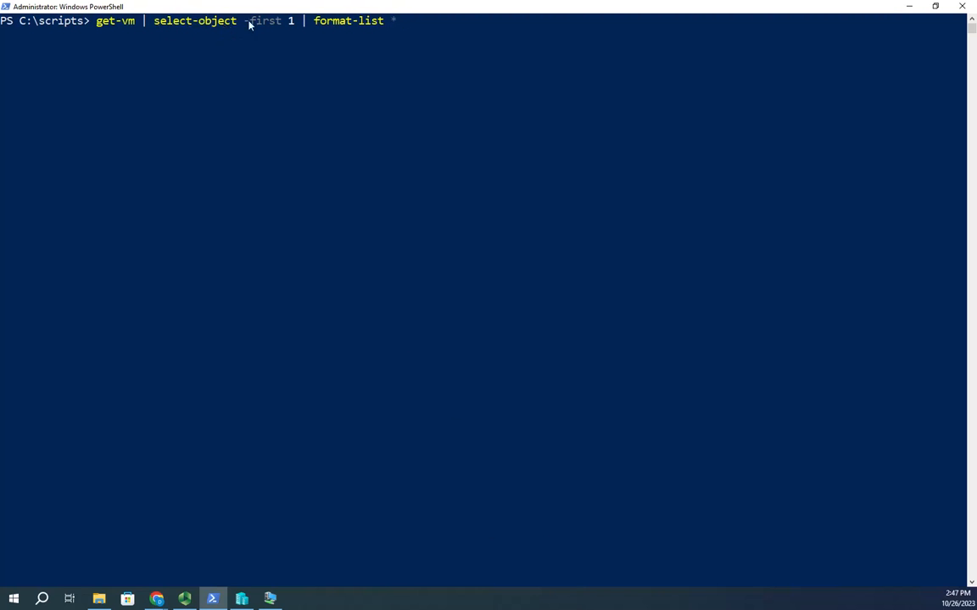
mouse_move(318, 136)
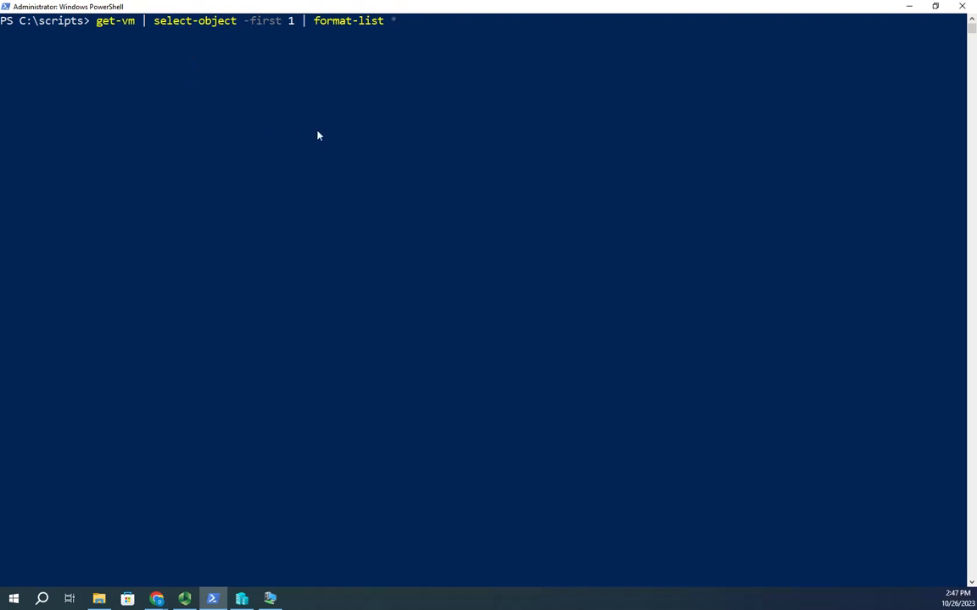
mouse_move(315, 25)
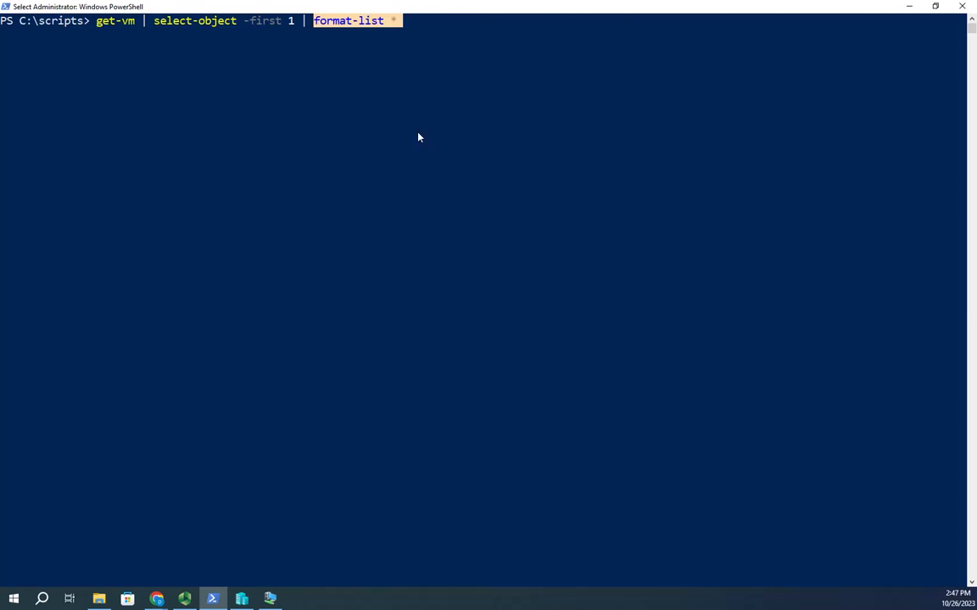
mouse_move(385, 24)
text( | mor)
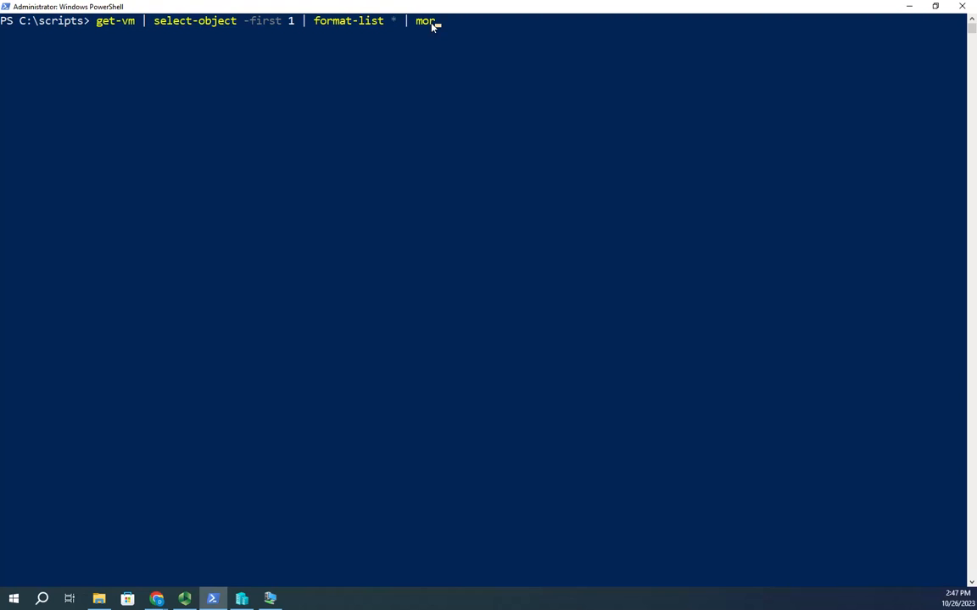
key(Enter)
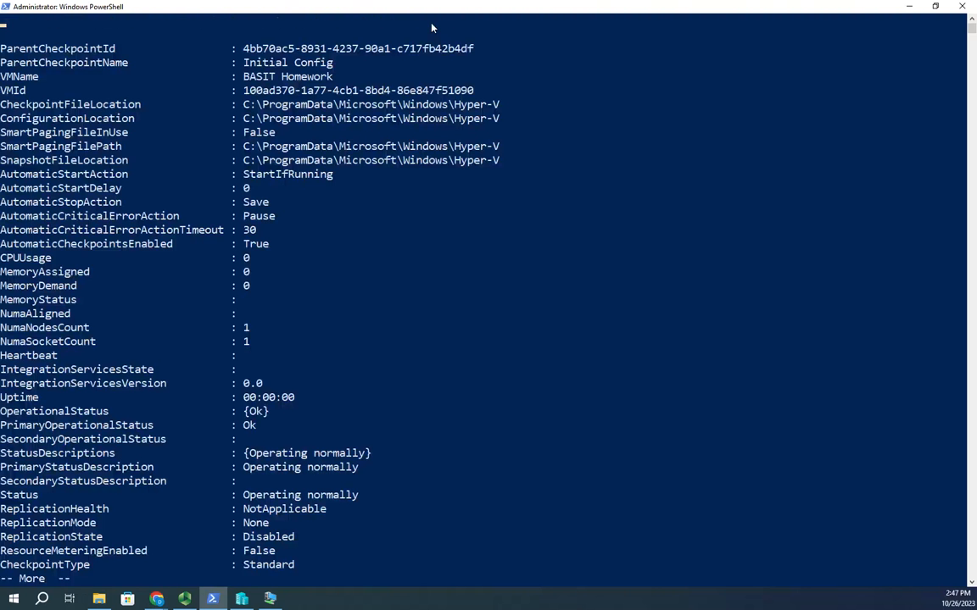
mouse_move(430, 160)
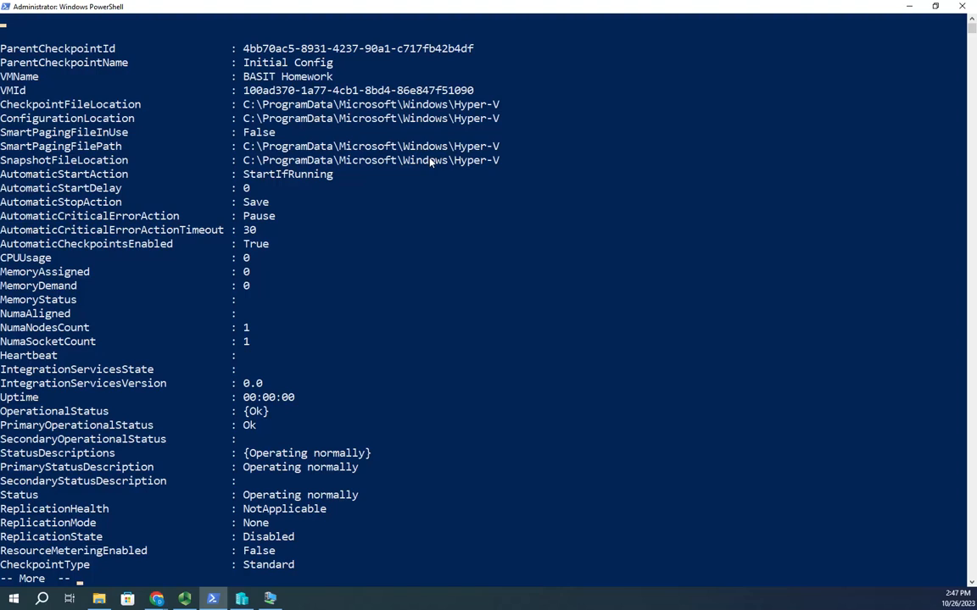
mouse_move(145, 300)
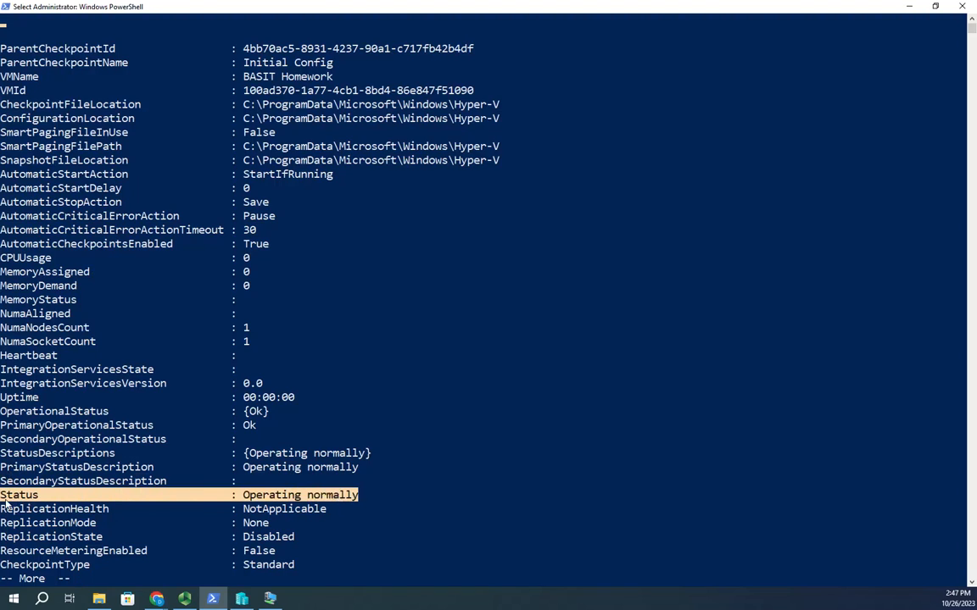
mouse_move(343, 502)
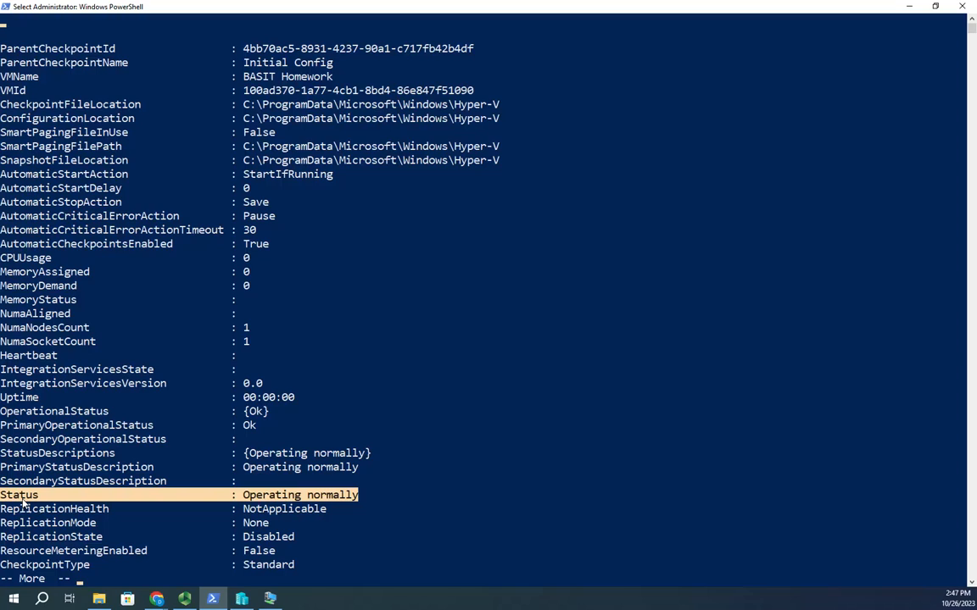
mouse_move(328, 495)
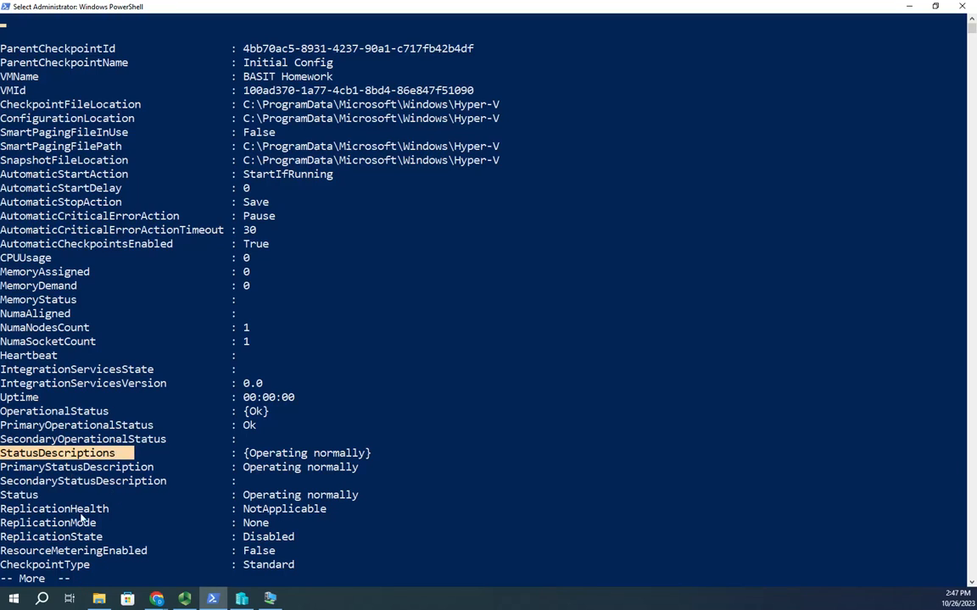
mouse_move(151, 455)
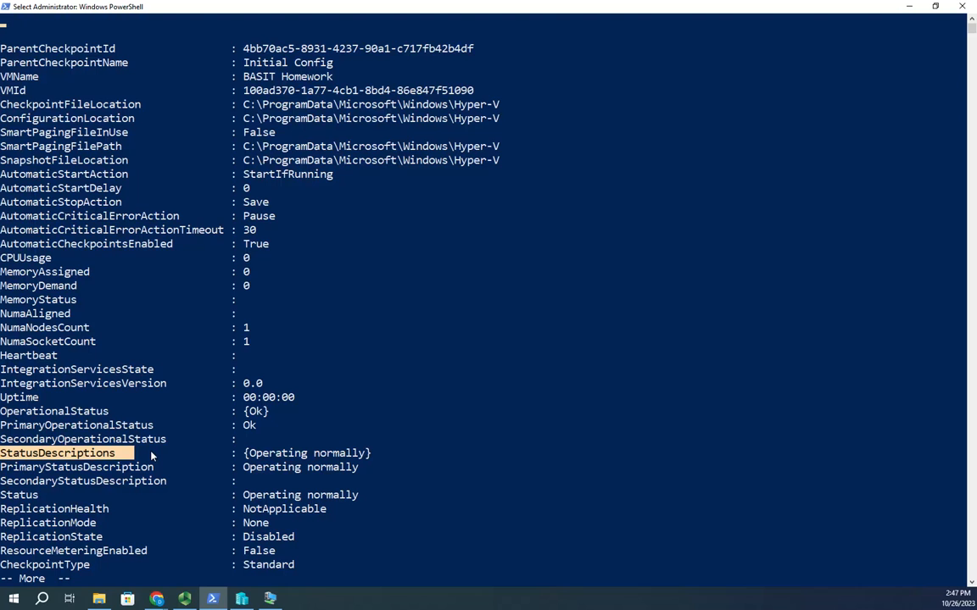
mouse_move(187, 387)
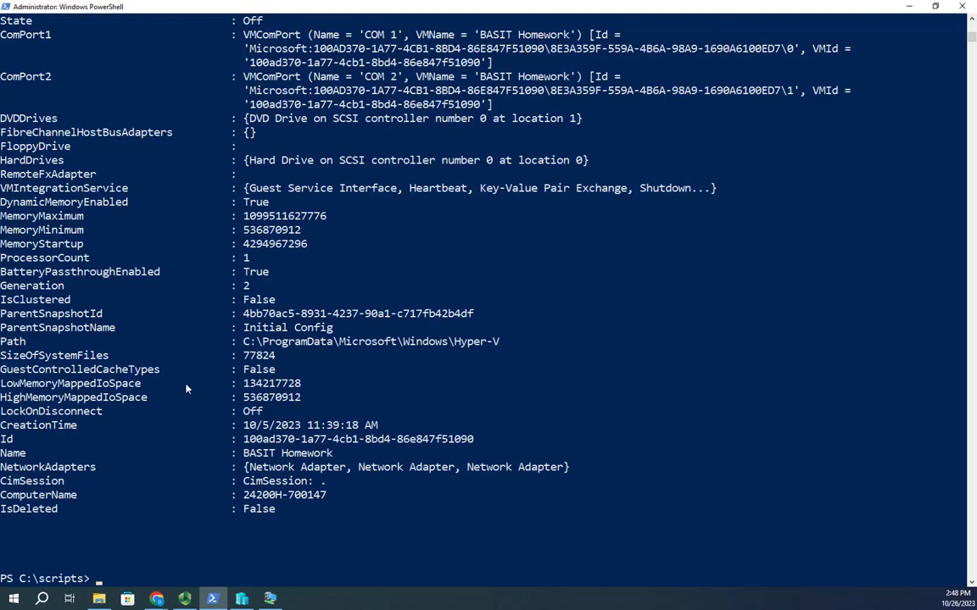
Clear the console and try get-vm | get-vmharddrive, which is not recognized.
text(c)
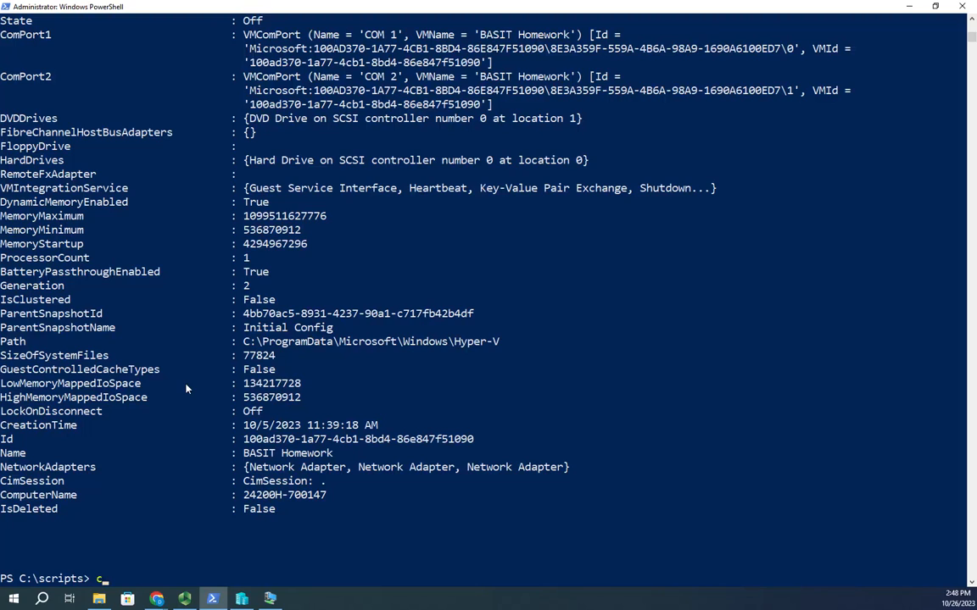
key(Enter)
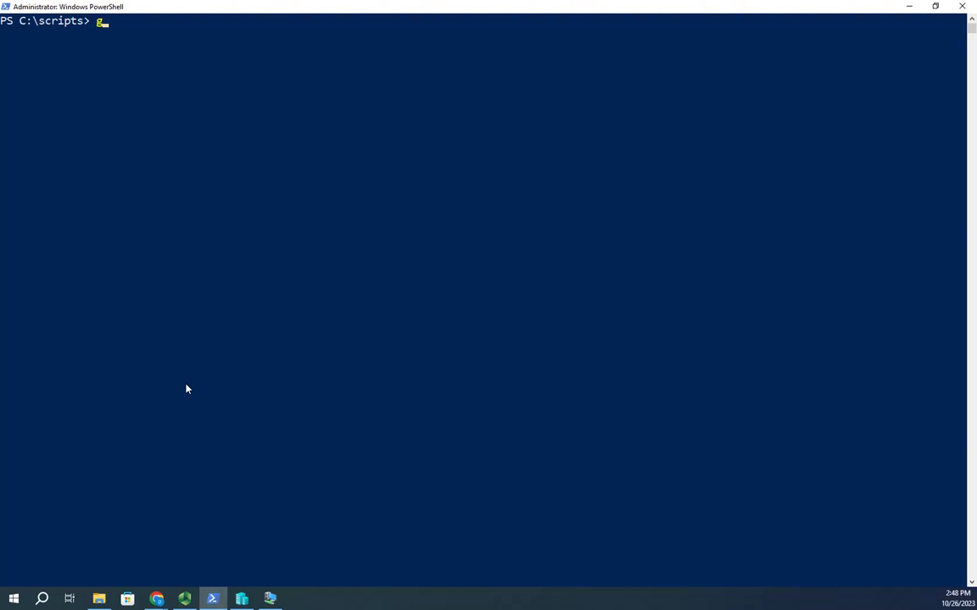
text(get-vm)
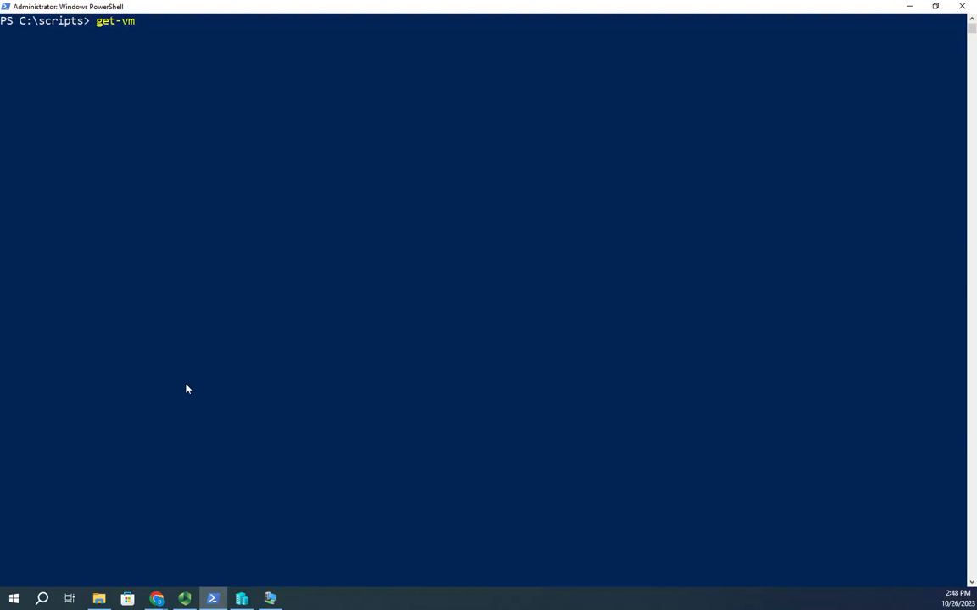
text(| get-)
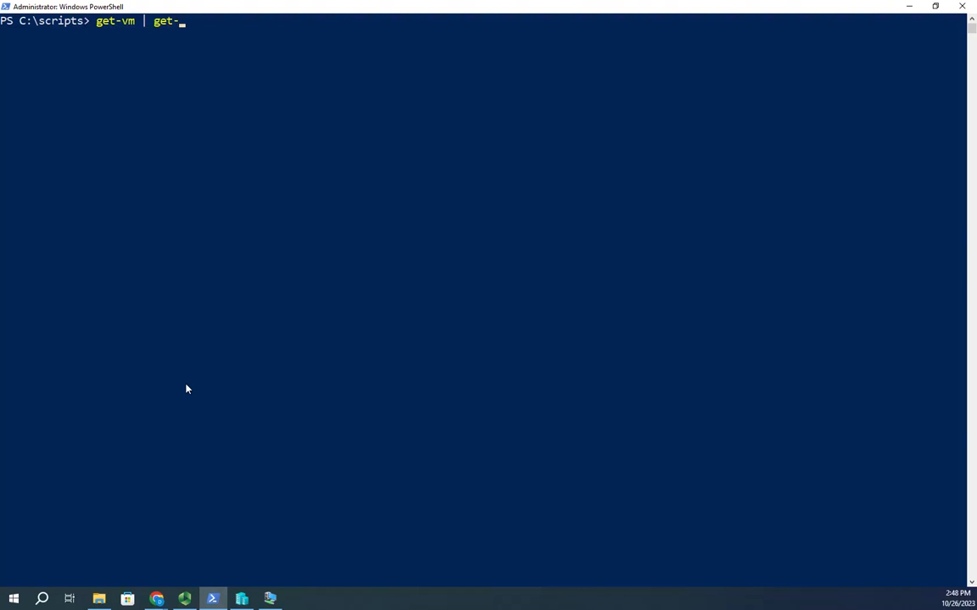
text(vmharddrive)
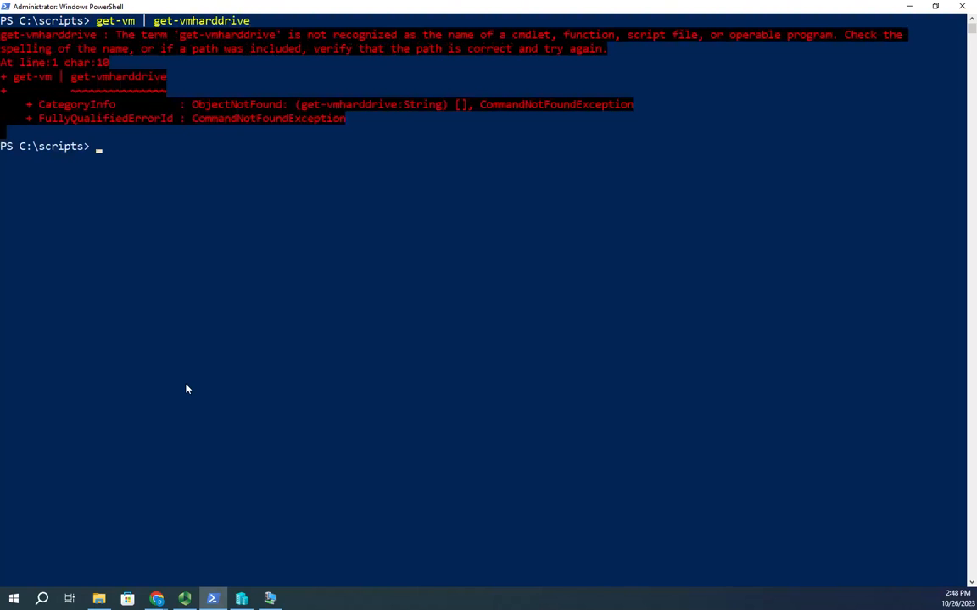
Run get-help -module hyper-v -verb get and locate Get-VMHardDiskDrive in the list.
text(get-helkp)
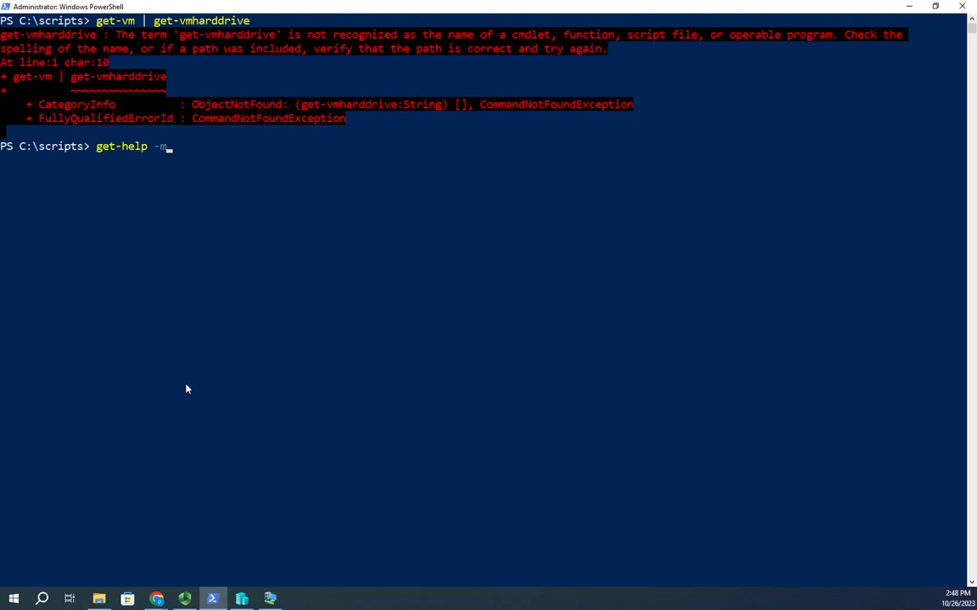
text(odule)
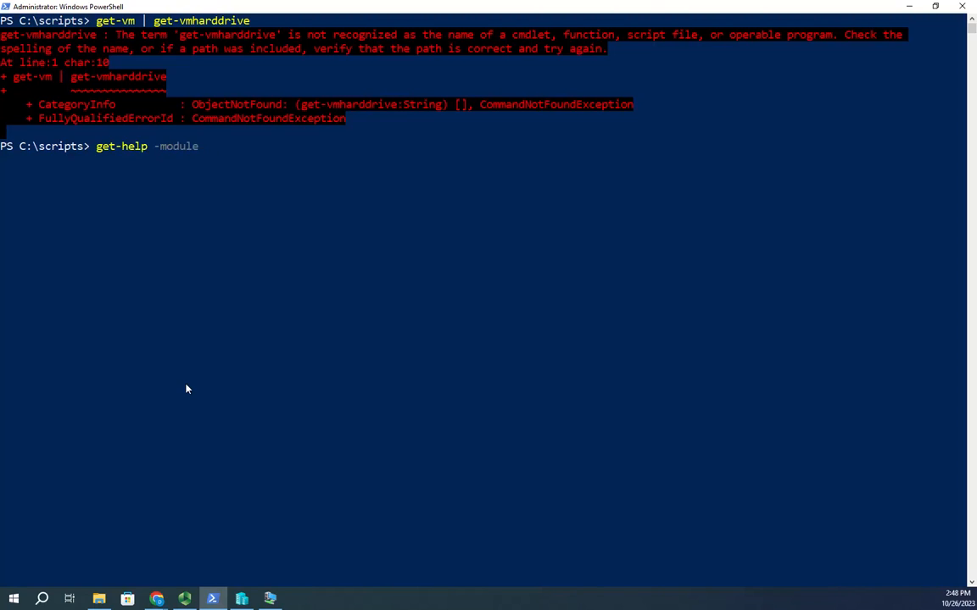
text(hyper-v)
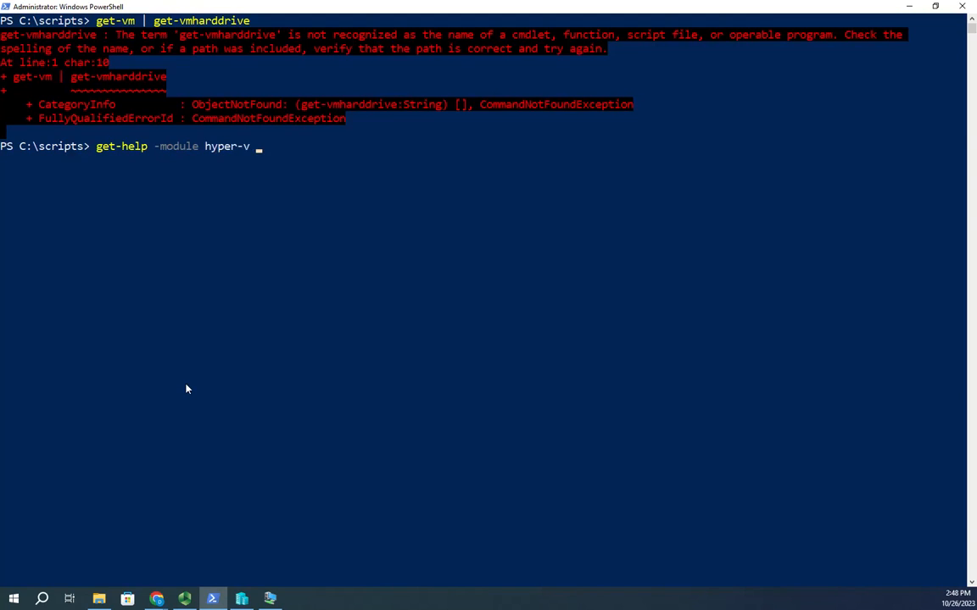
text(-verb)
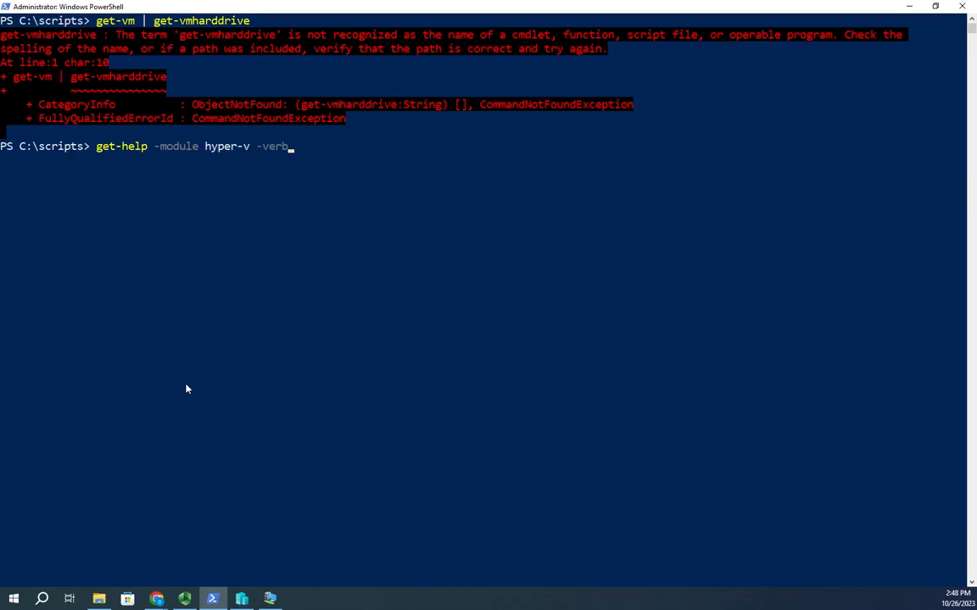
text(get)
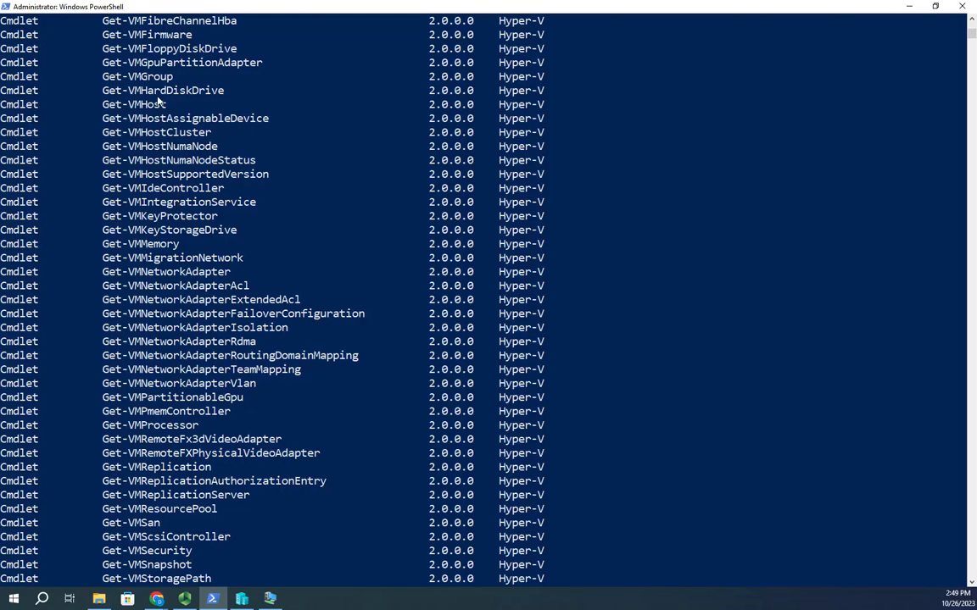
double_click(174, 90)
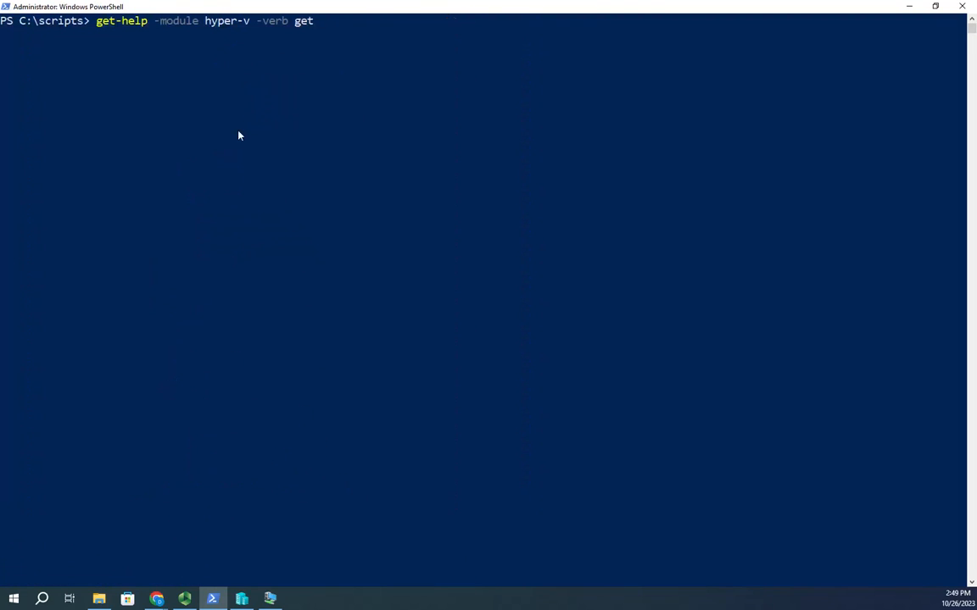
Run get-vm | get-vmharddiskdrive to list every VM's disk controller details and paths.
text(get-vm | get-vmharddrive)
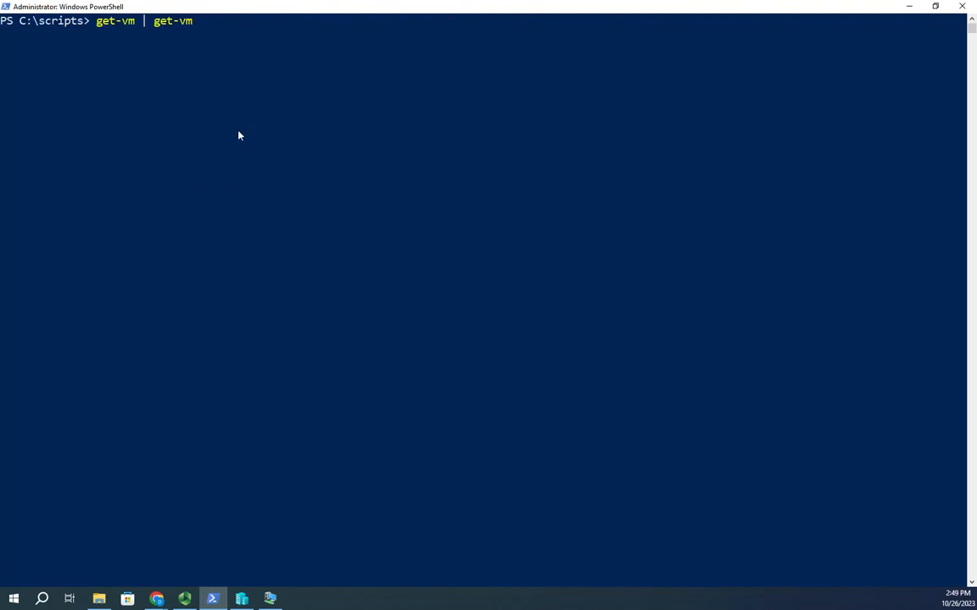
text(harddiskdrive)
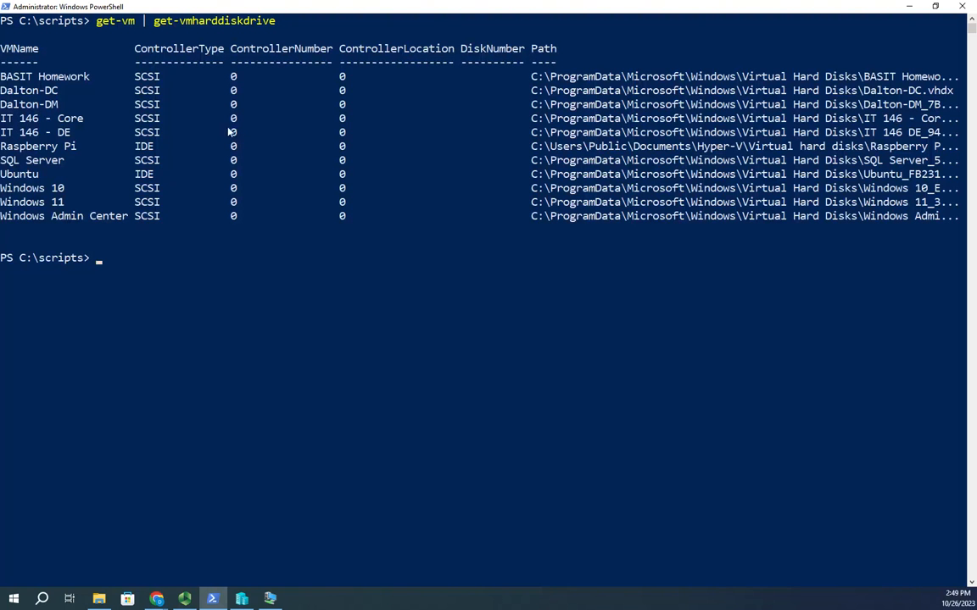
mouse_move(215, 58)
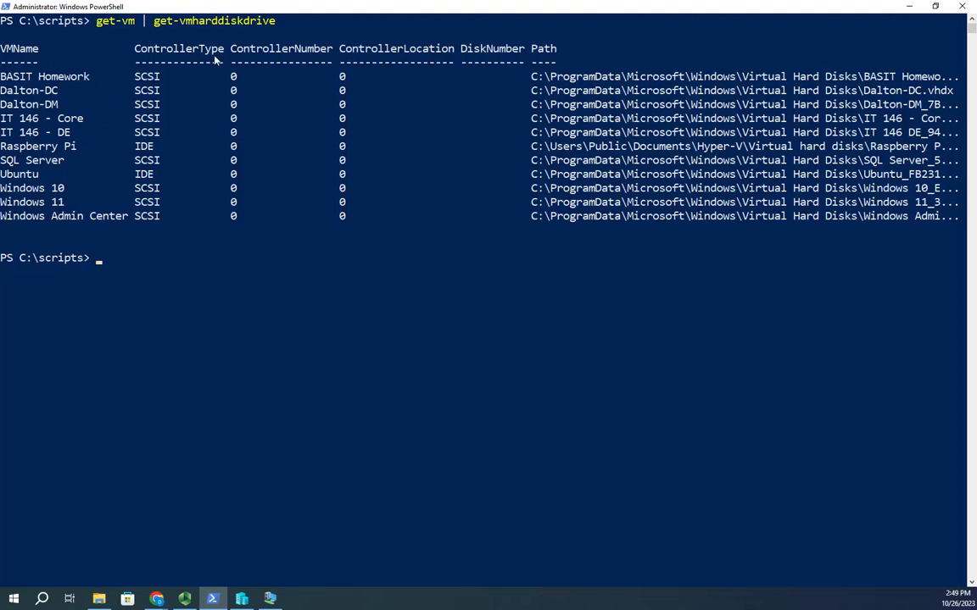
mouse_move(348, 264)
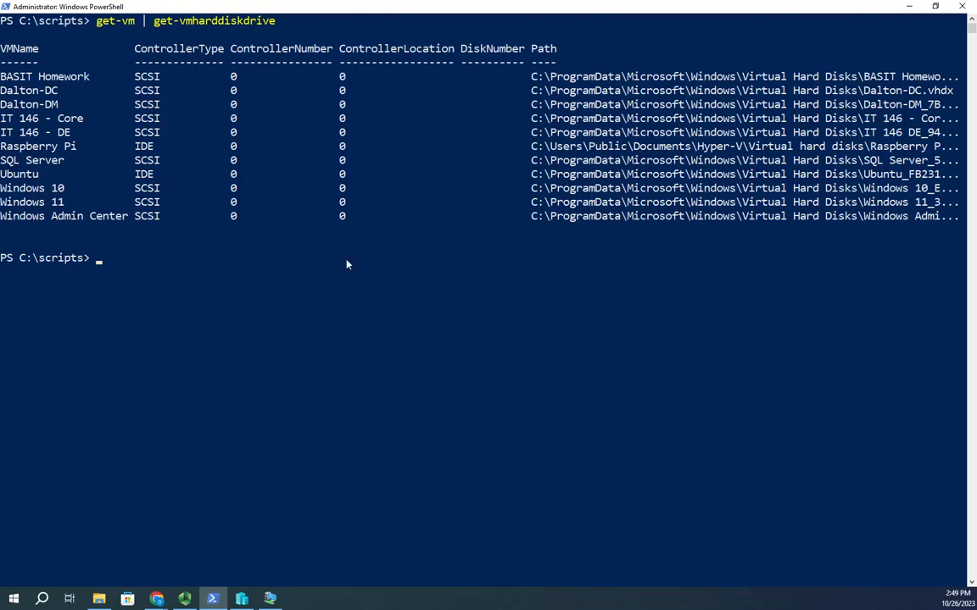
mouse_move(548, 19)
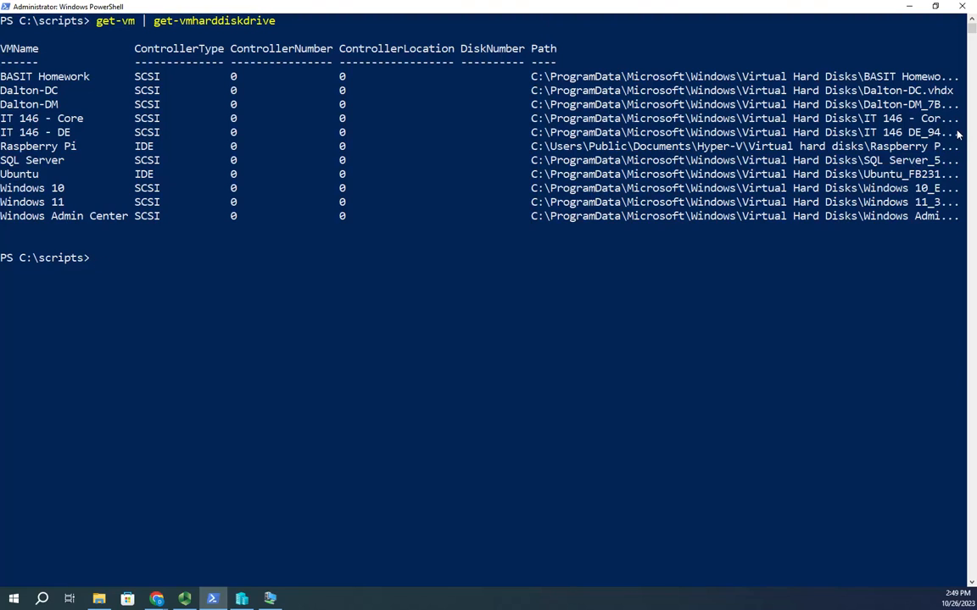
mouse_move(827, 90)
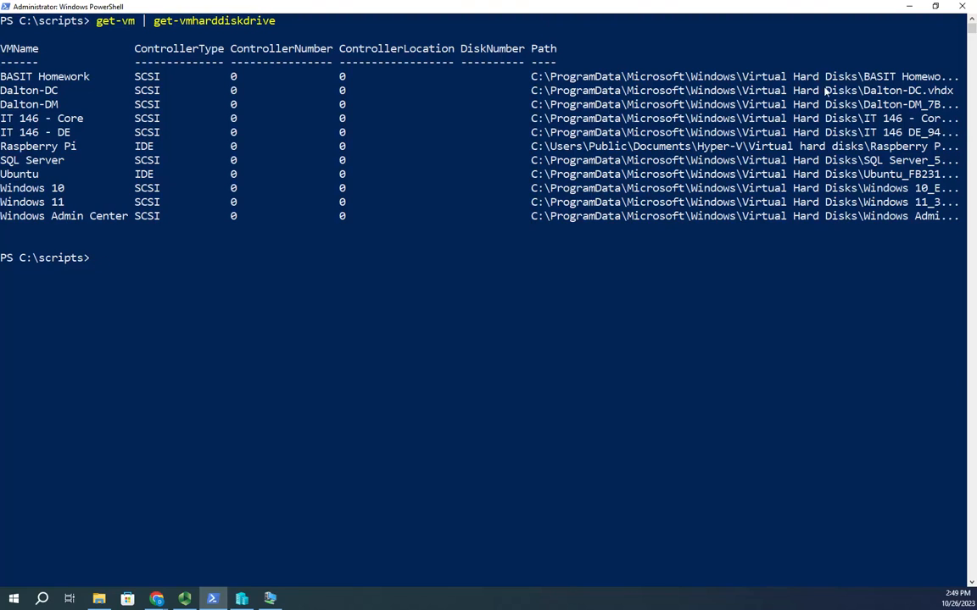
mouse_move(624, 201)
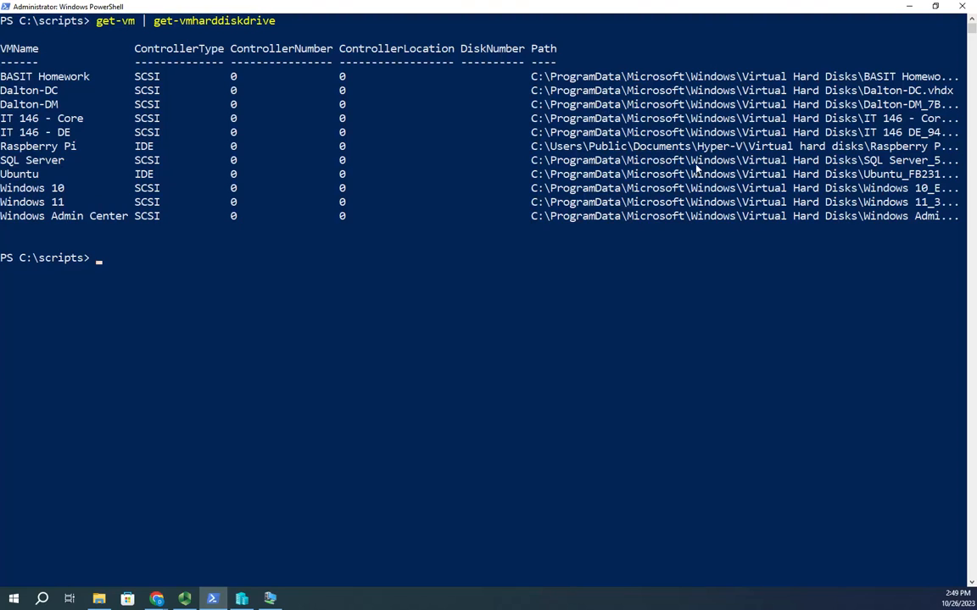
mouse_move(297, 299)
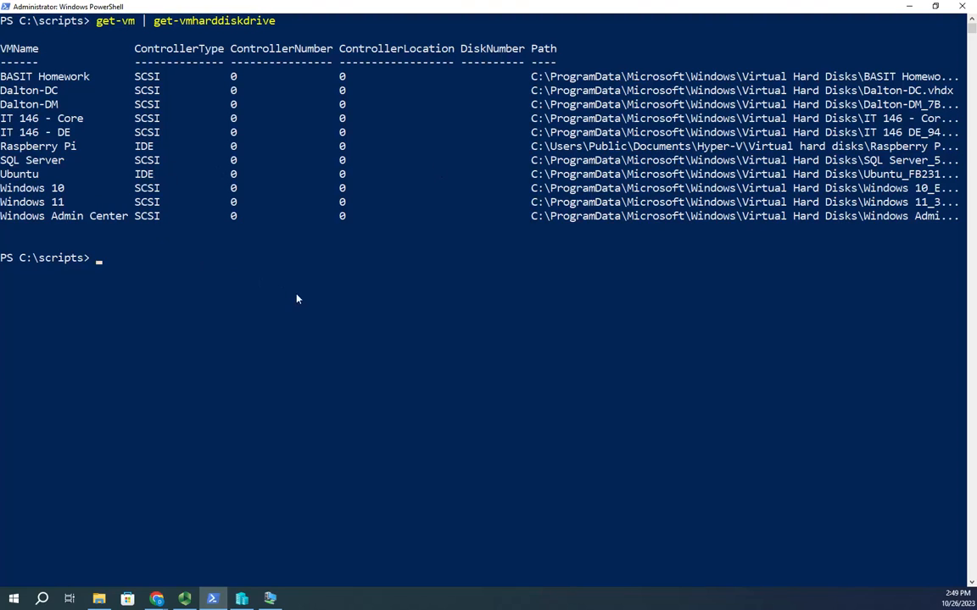
Pipe the disk listing to select-object vmname, controllertype, path.
text(get-vm | get-vmharddiskdrive)
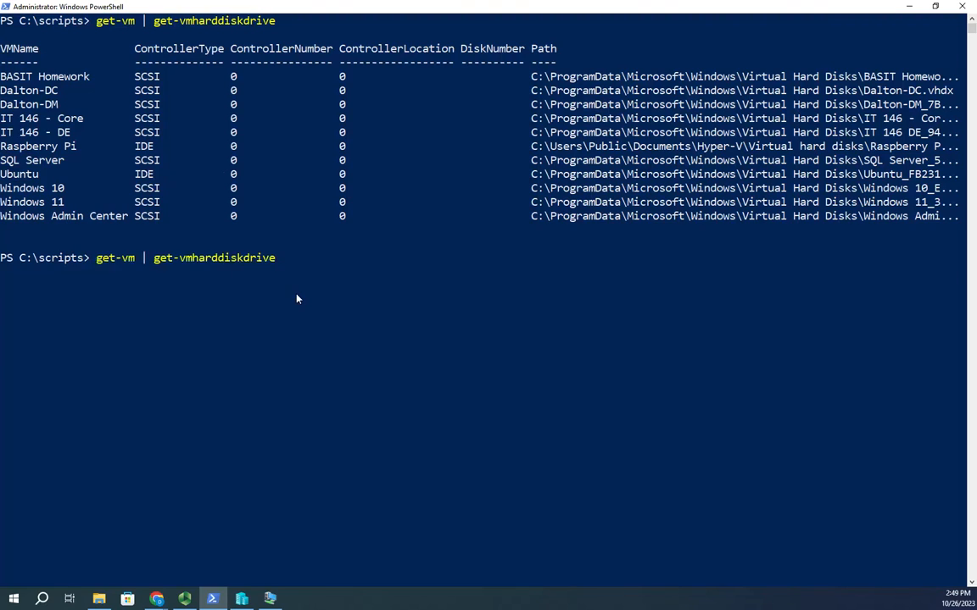
text(| select-)
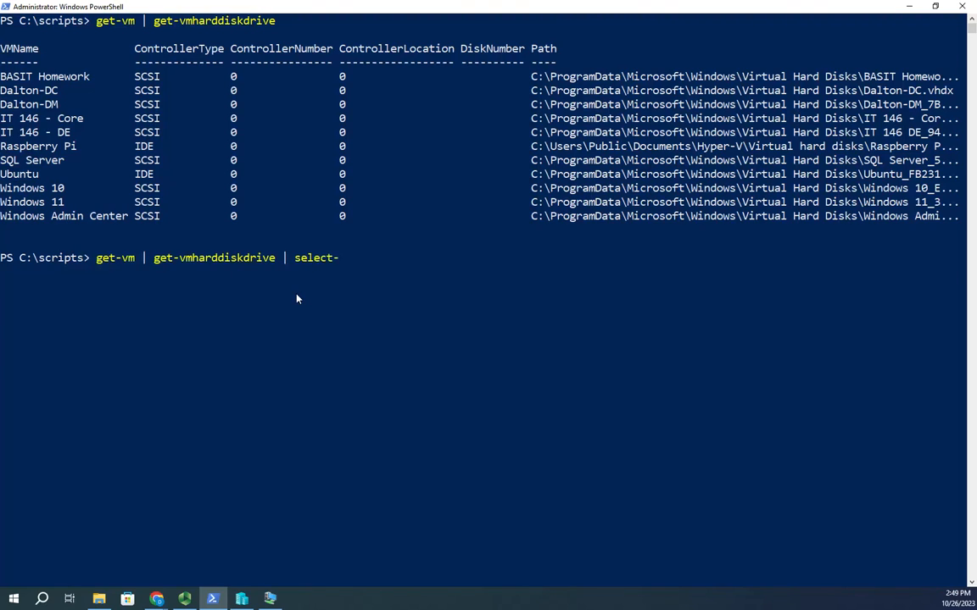
text(object)
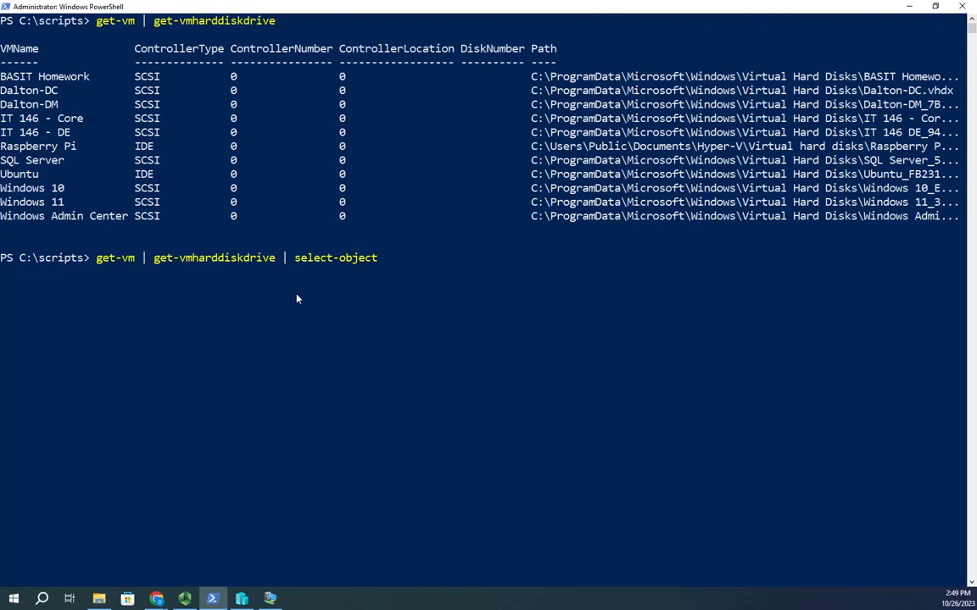
text(vmmane)
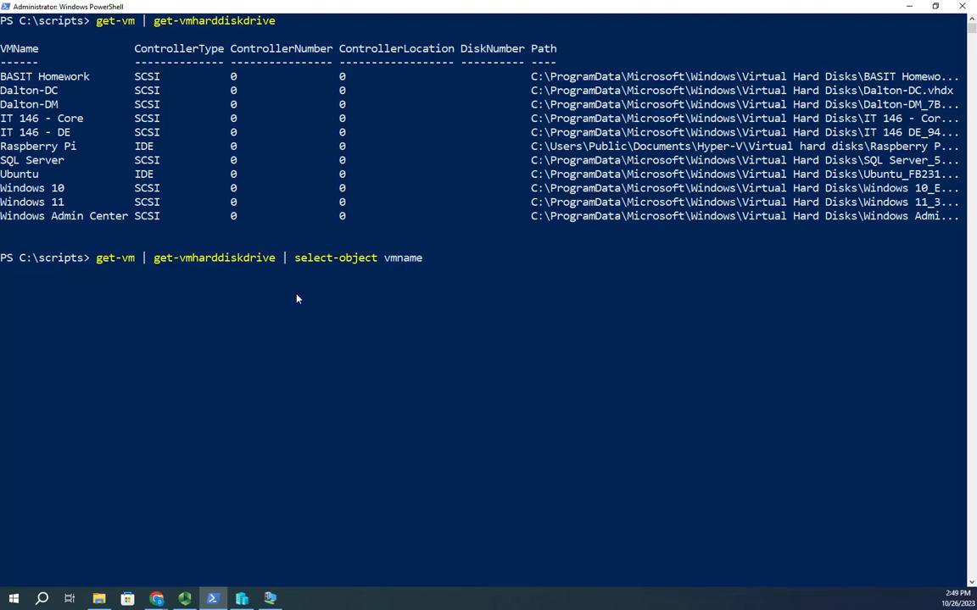
text(, controller)
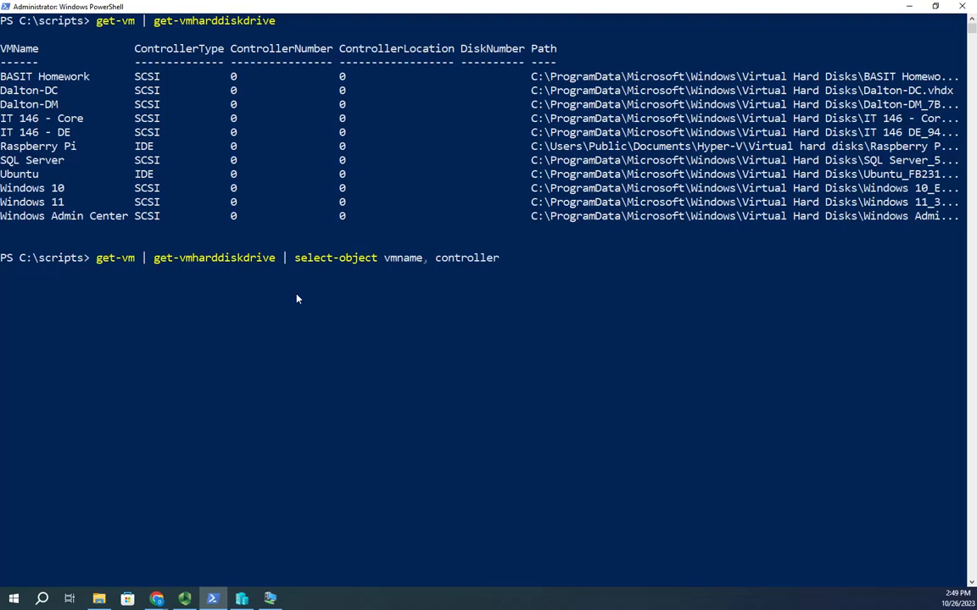
text(type, op)
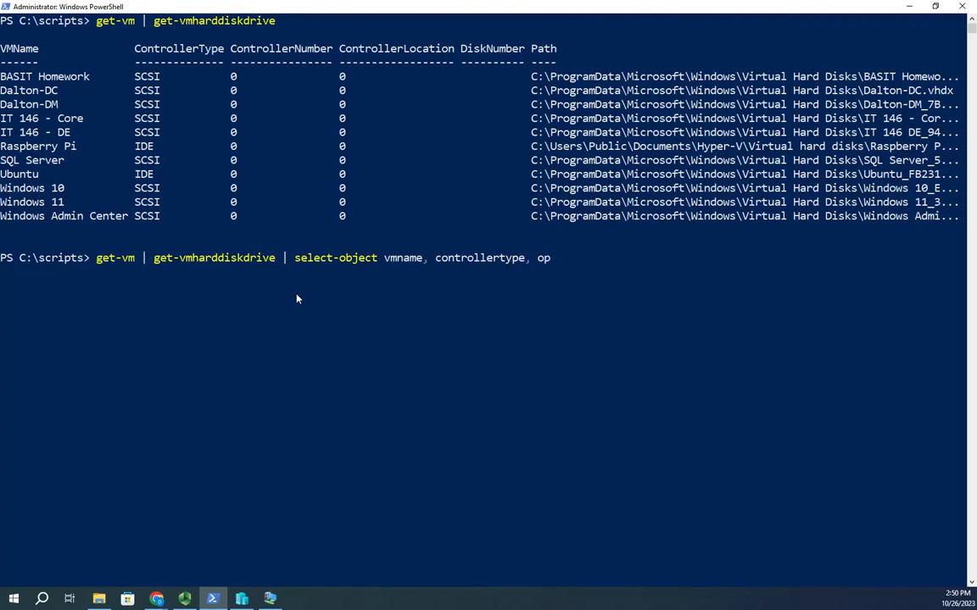
text(ath)
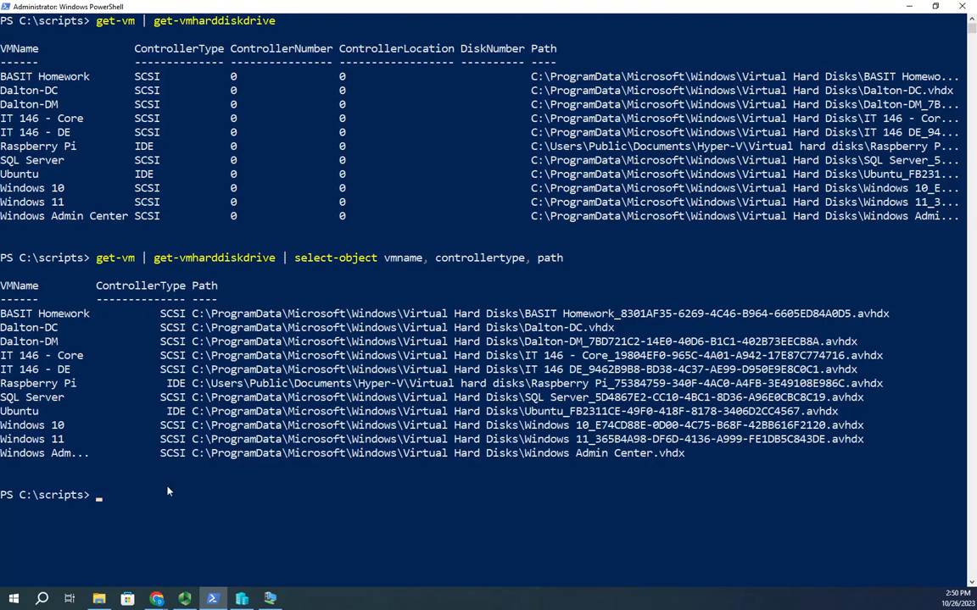
mouse_move(270, 452)
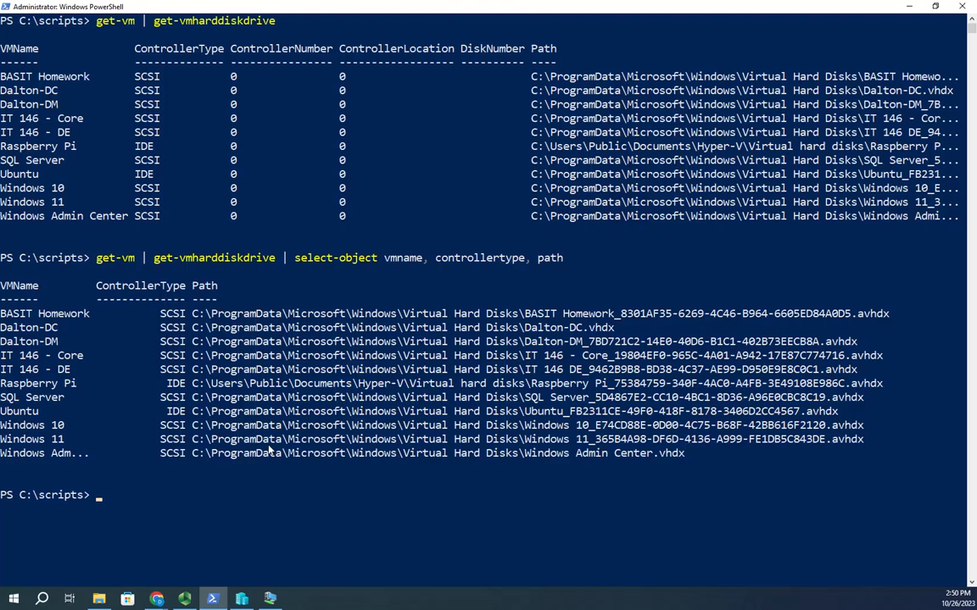
mouse_move(468, 264)
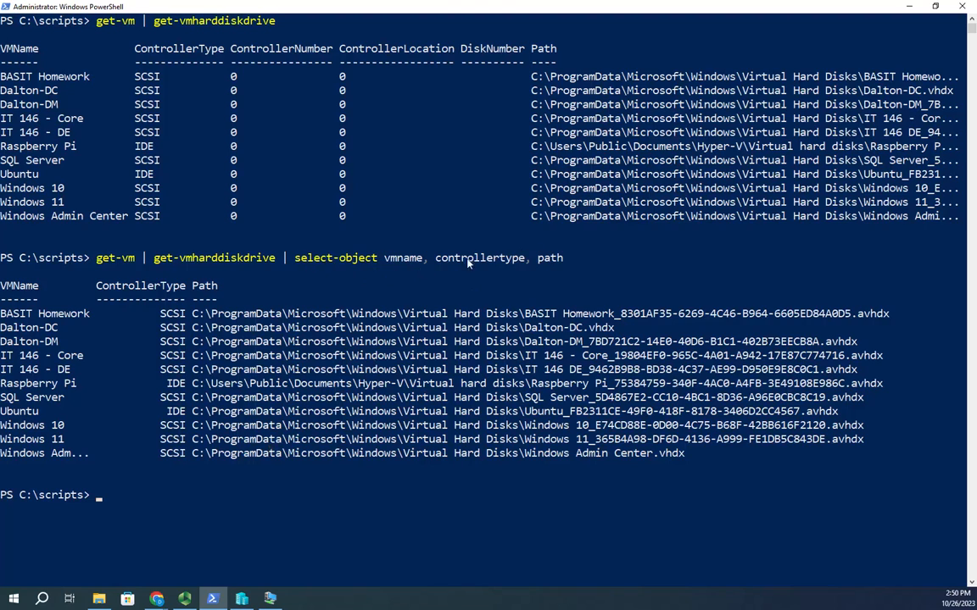
mouse_move(45, 475)
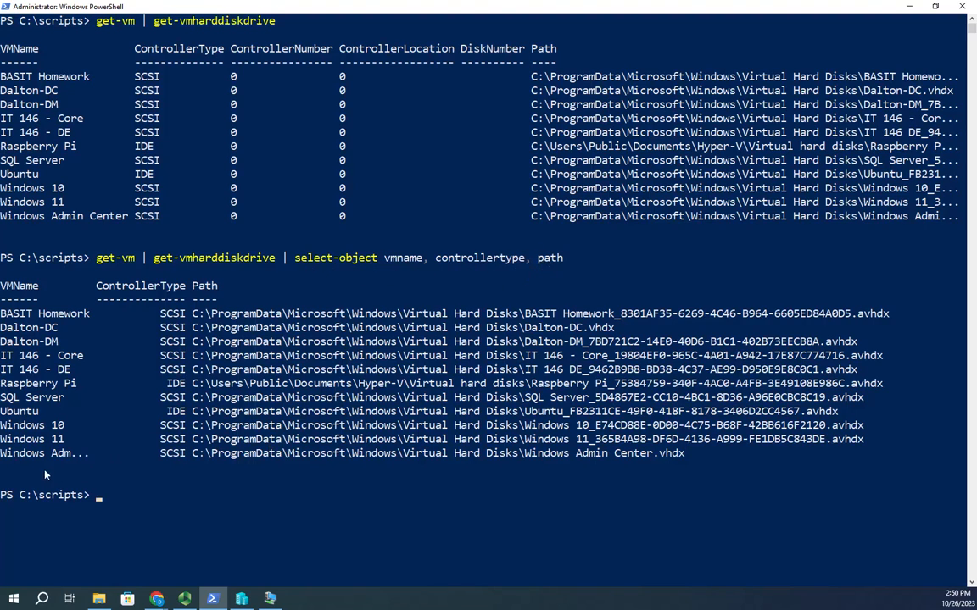
mouse_move(521, 437)
text(get-vm | get-vmharddiskdrive |)
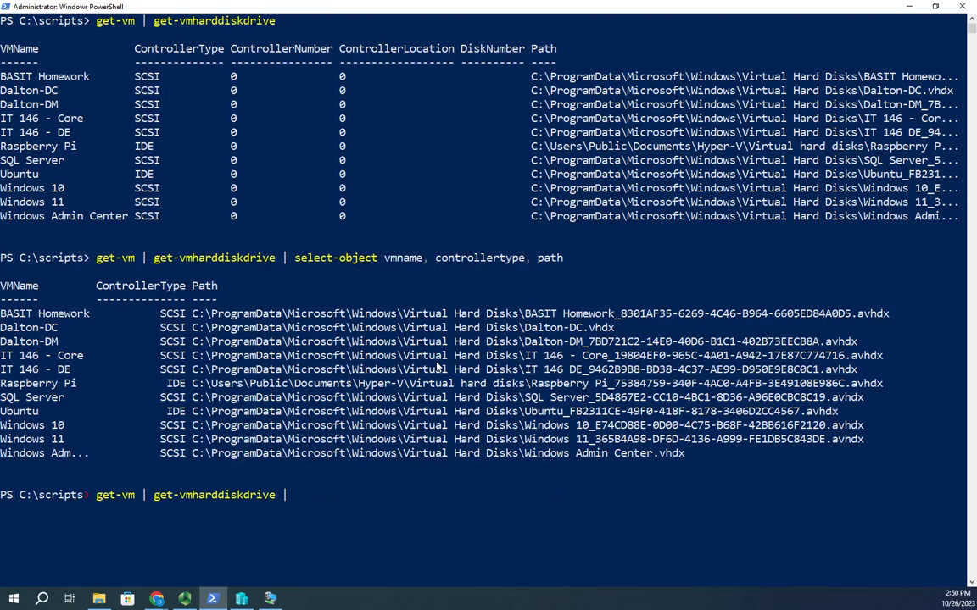
Pipe the disk listing to format-table vmname, controllertype, path instead.
text(format-table)
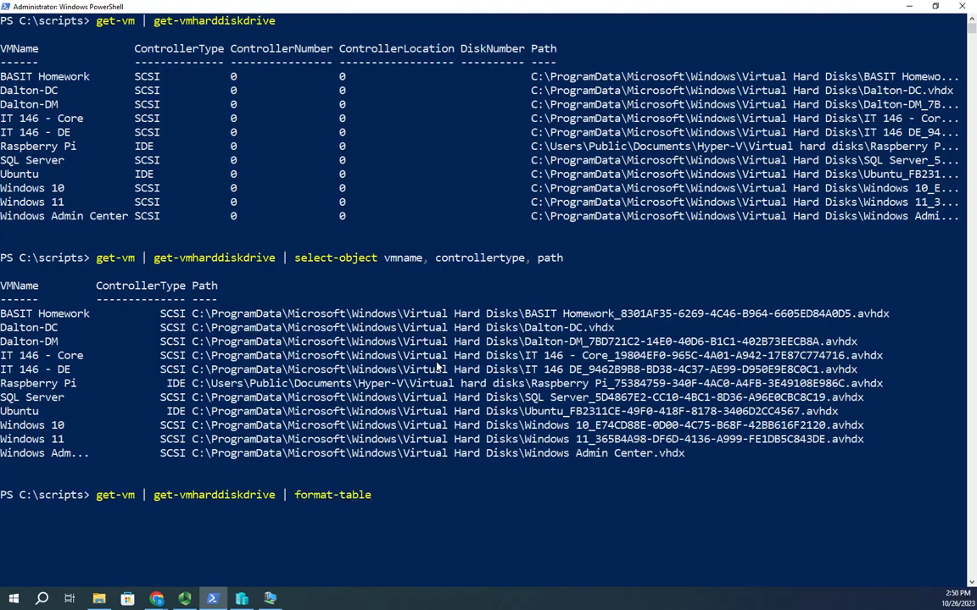
text(vna)
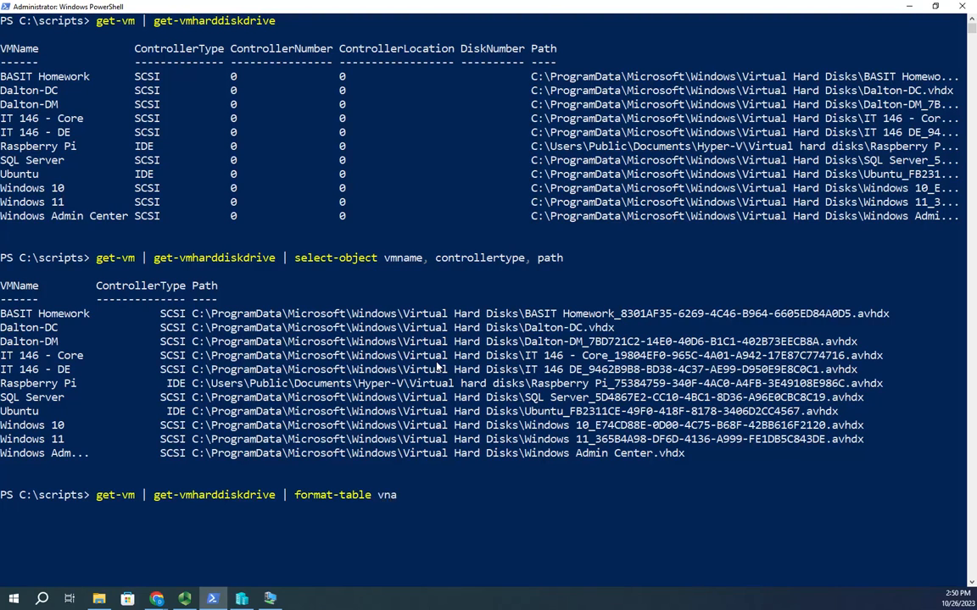
text(a)
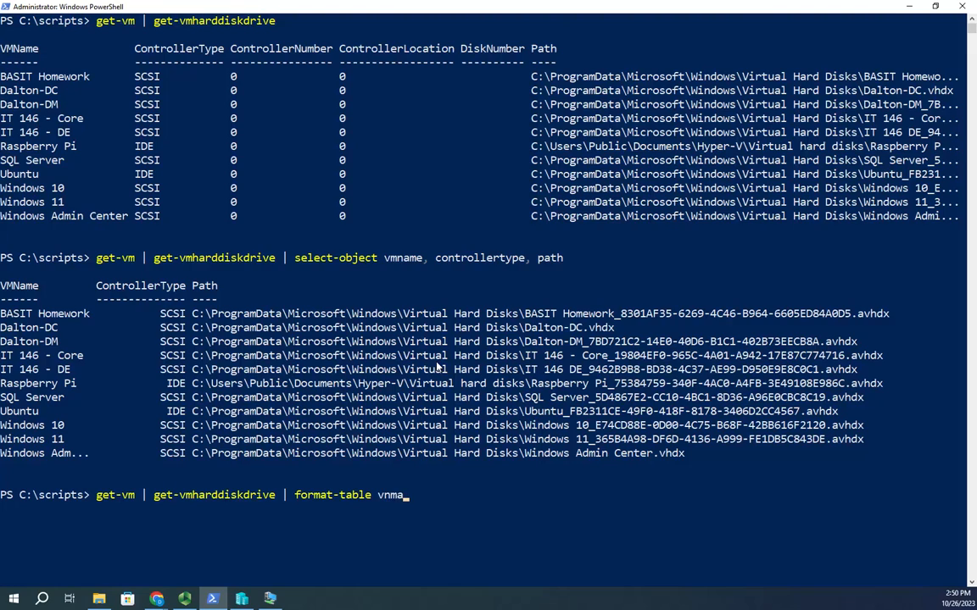
text(e,)
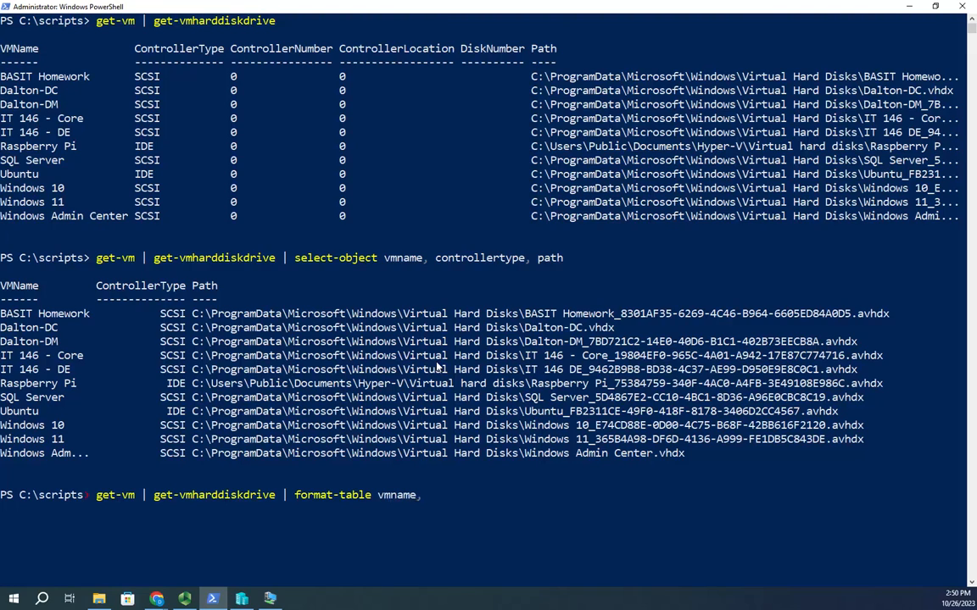
text(control)
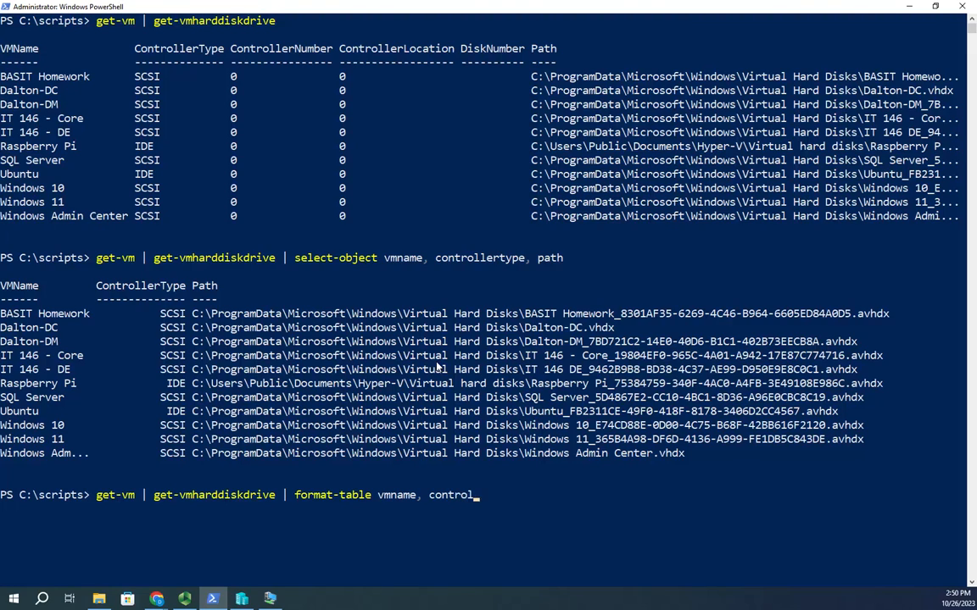
text(lerrtpe, pa)
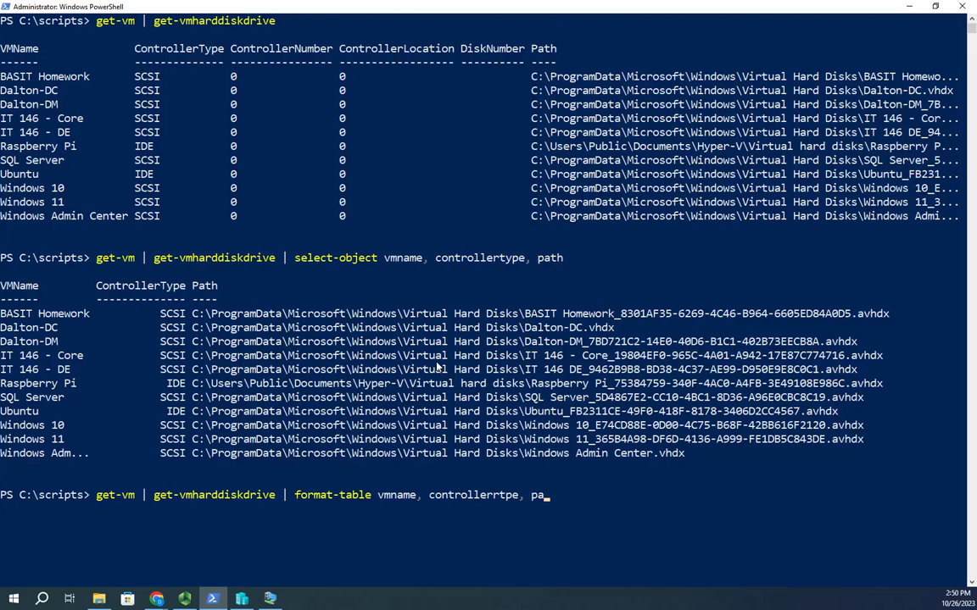
text(th)
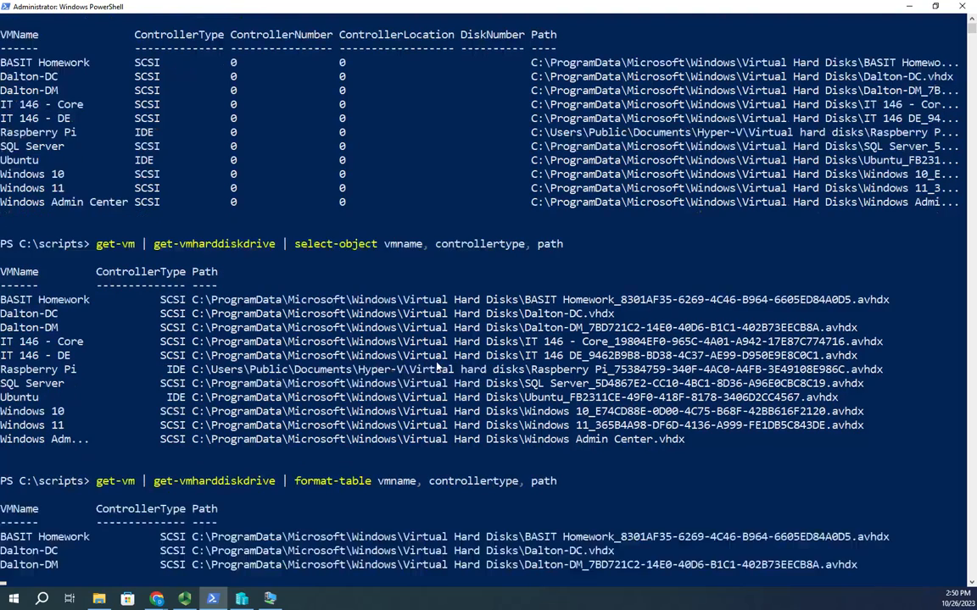
scroll(down, 3)
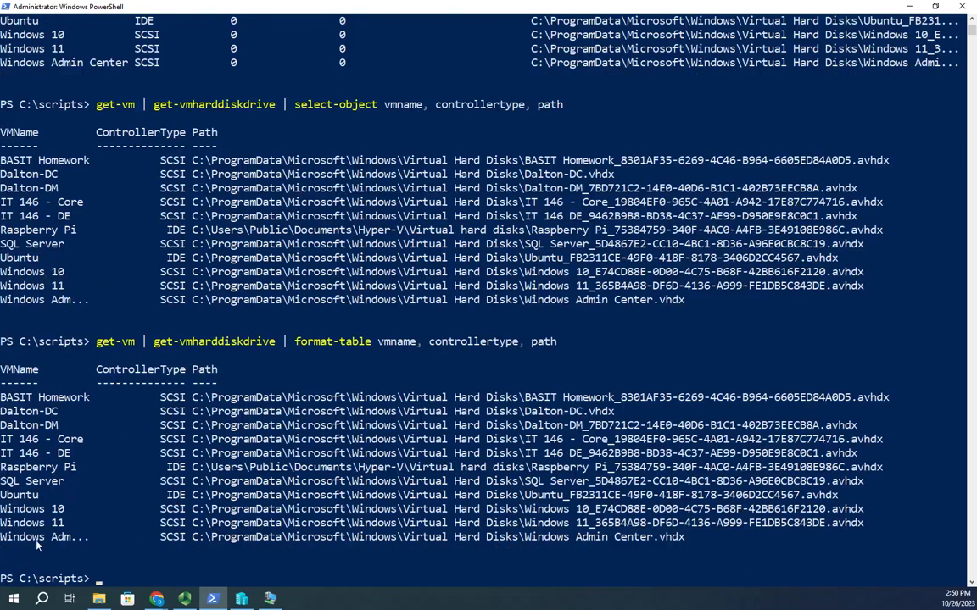
mouse_move(74, 546)
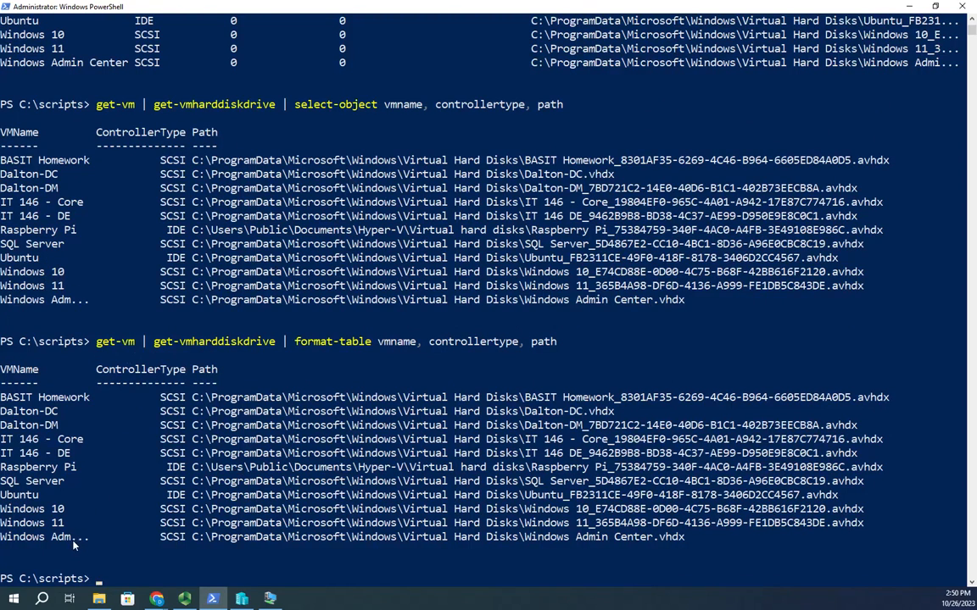
mouse_move(93, 396)
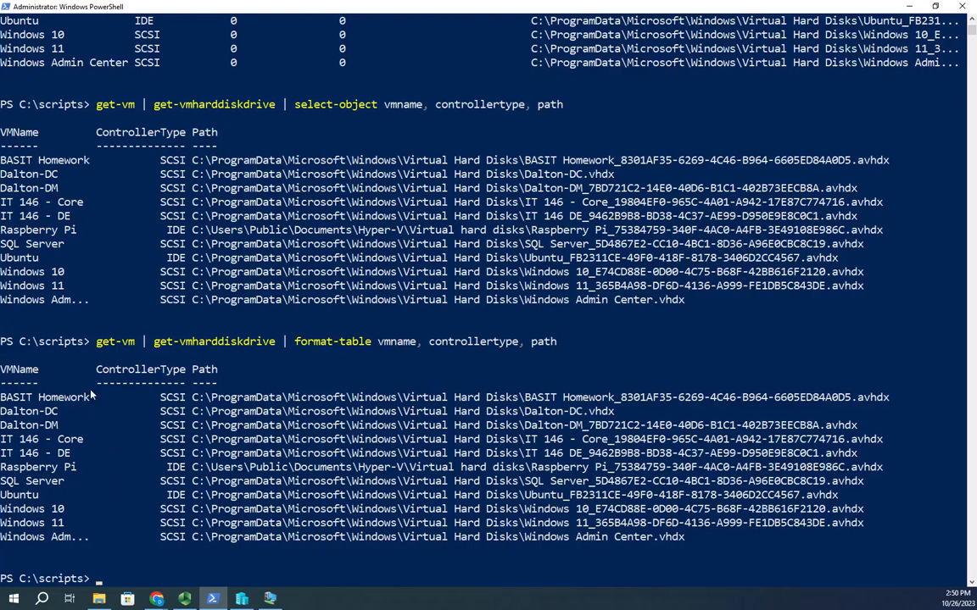
mouse_move(89, 493)
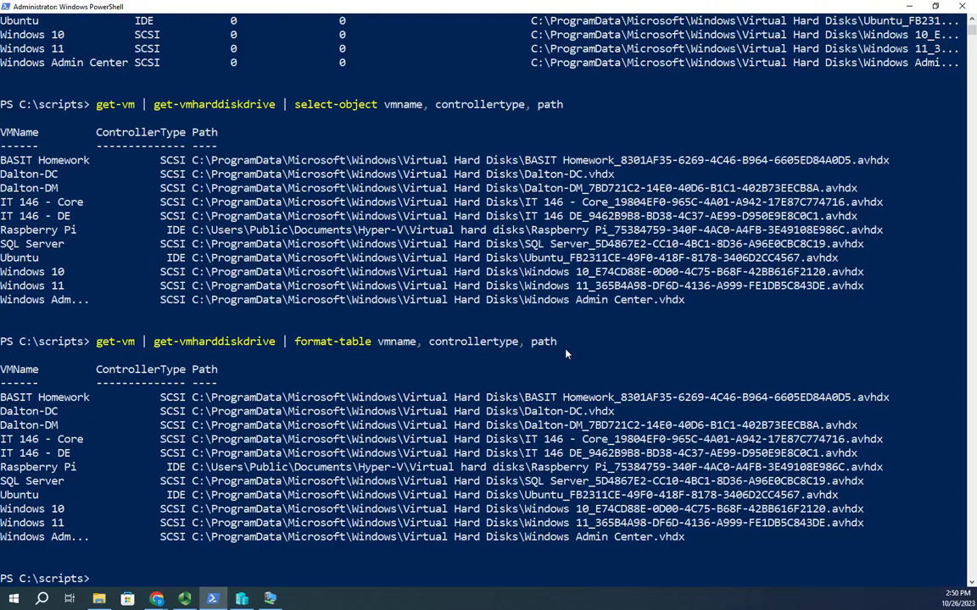
mouse_move(311, 346)
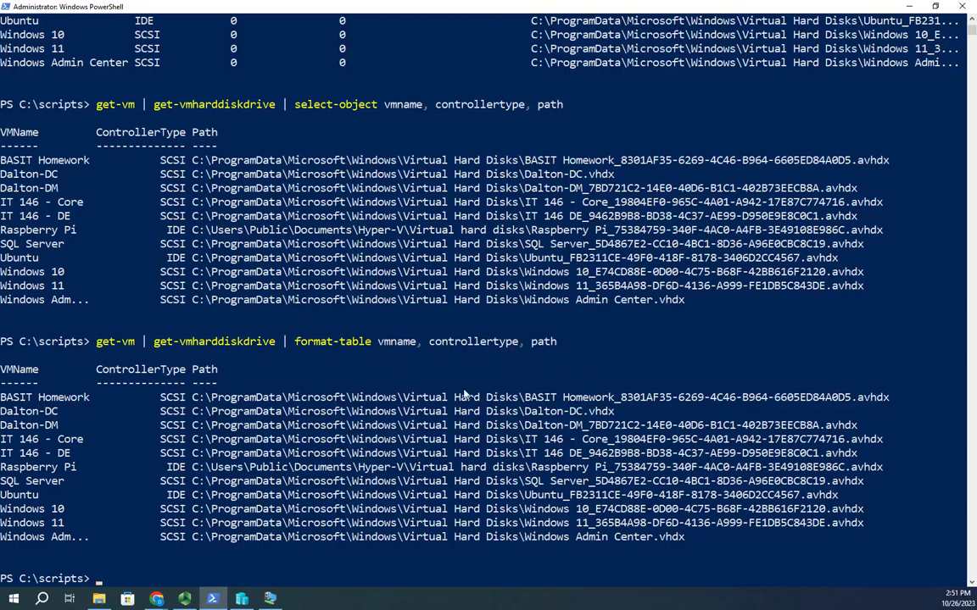
mouse_move(522, 341)
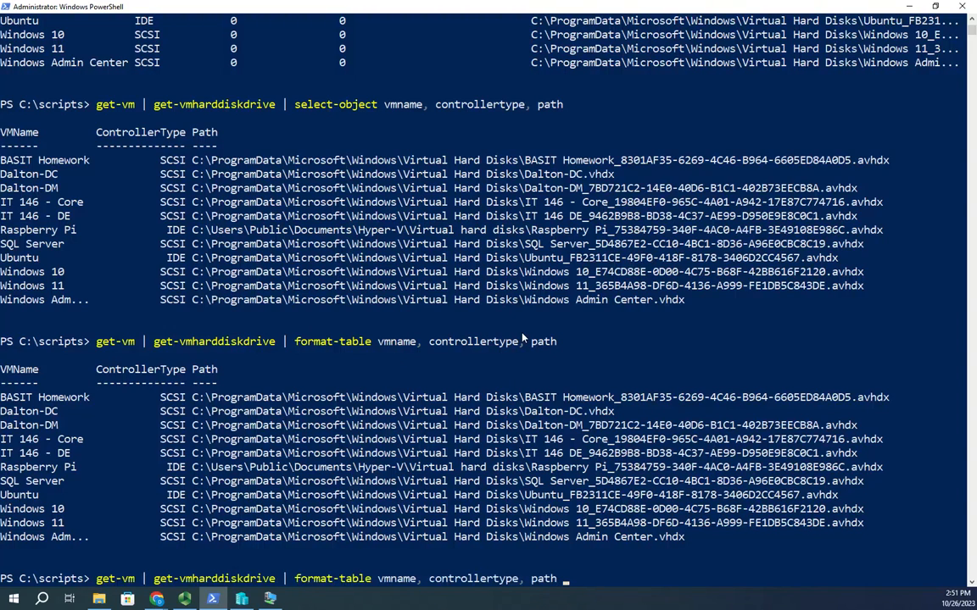
Add -autosize to the format-table disk listing so long VM names show untruncated.
text(-autosize)
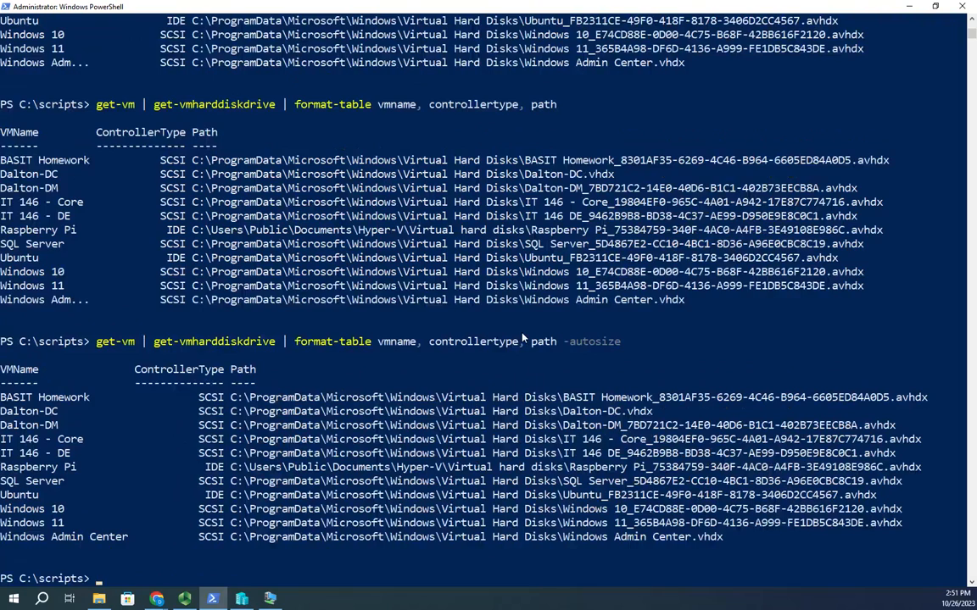
mouse_move(139, 551)
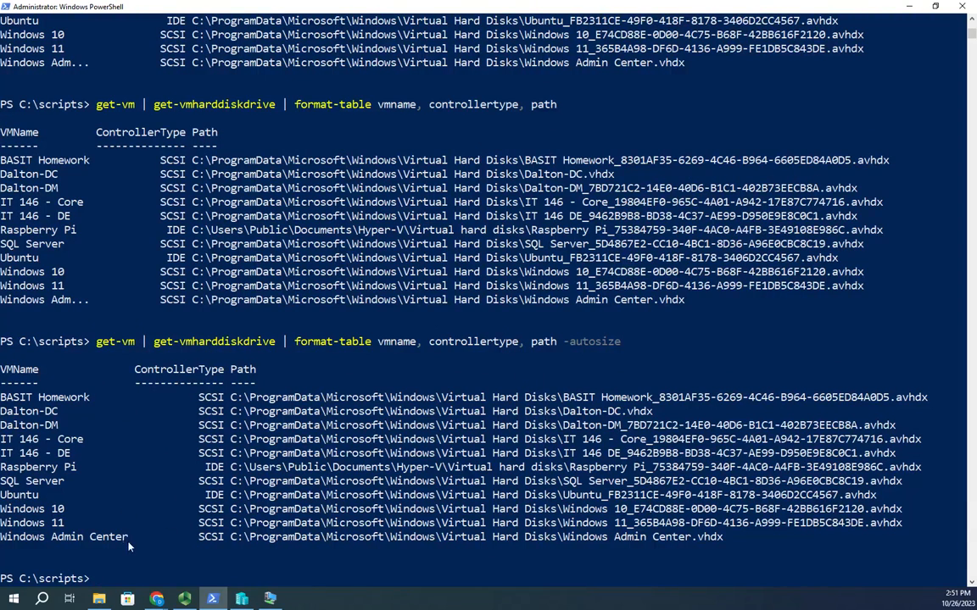
mouse_move(712, 257)
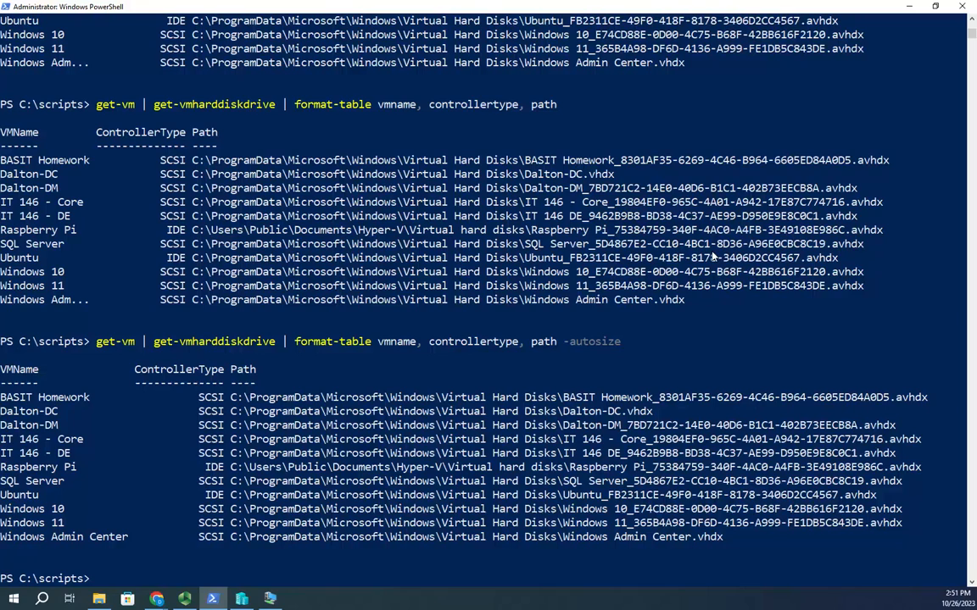
mouse_move(834, 481)
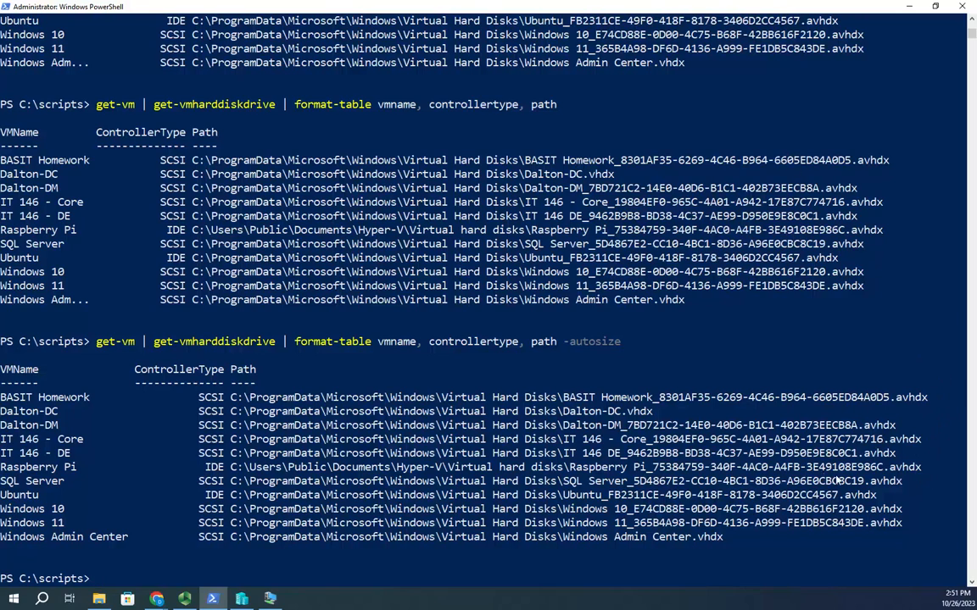
mouse_move(72, 114)
text(get-vm | get-vmharddiskdrive | format-table vmname, controllertype, path -wrap)
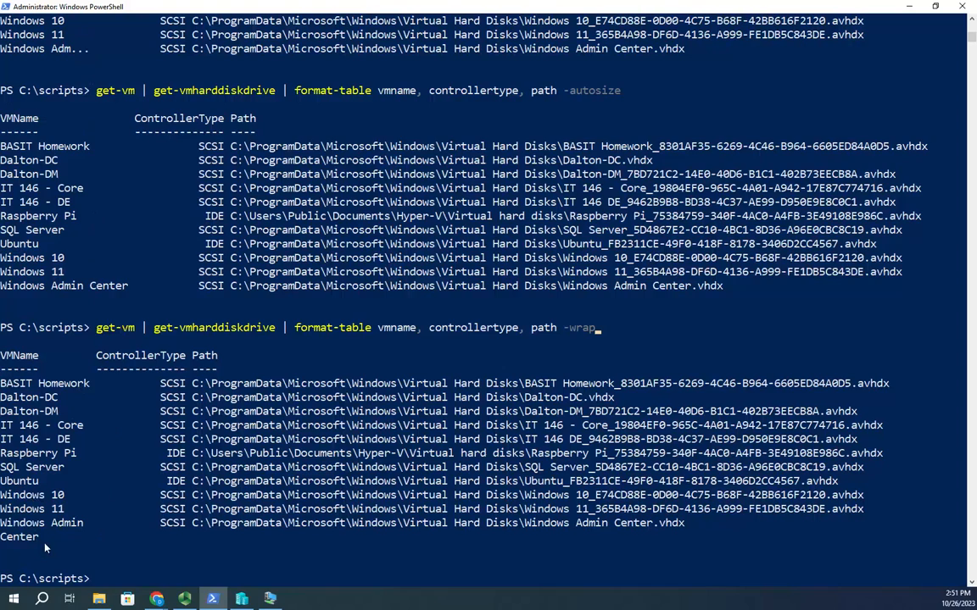
mouse_move(523, 270)
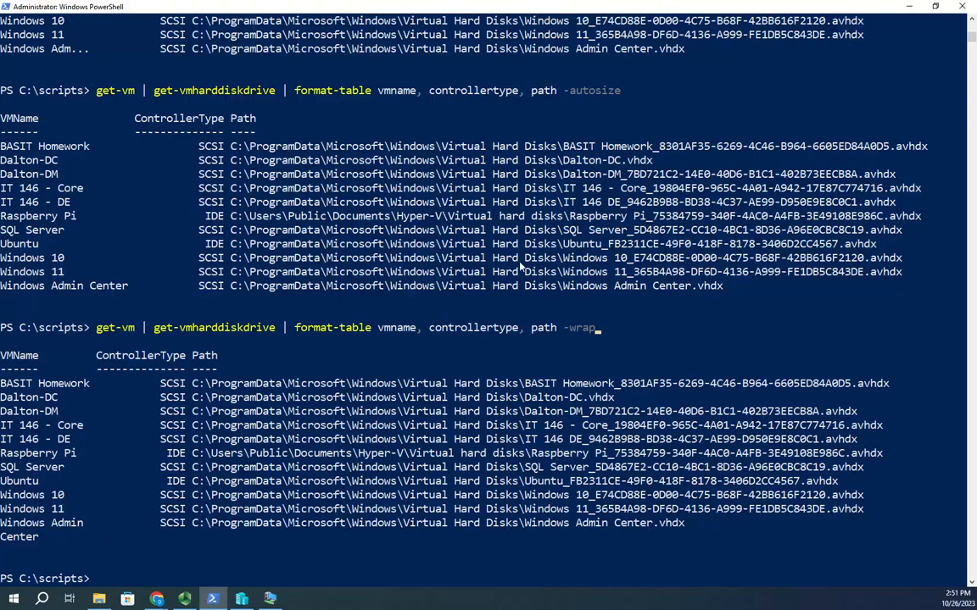
mouse_move(547, 328)
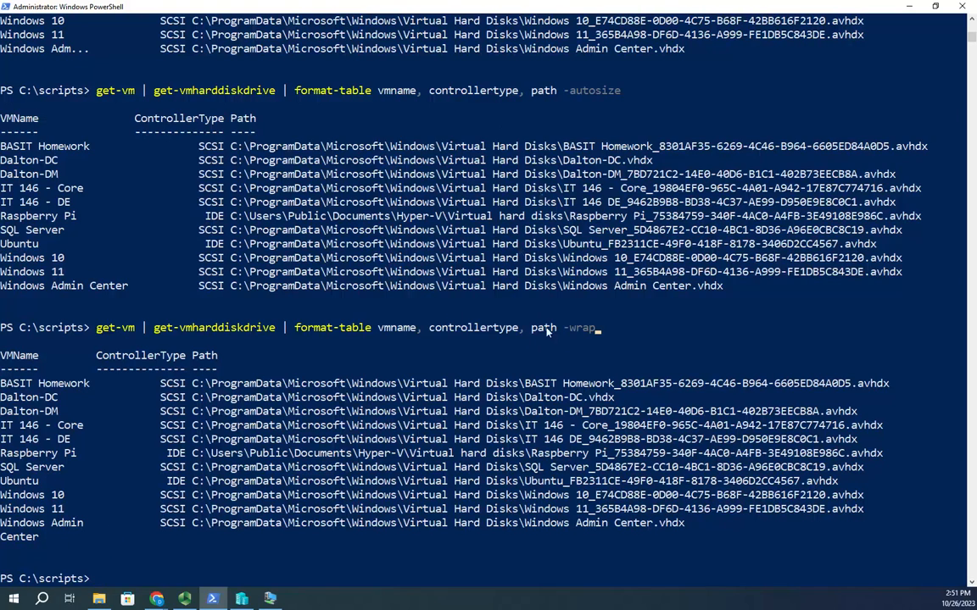
mouse_move(356, 328)
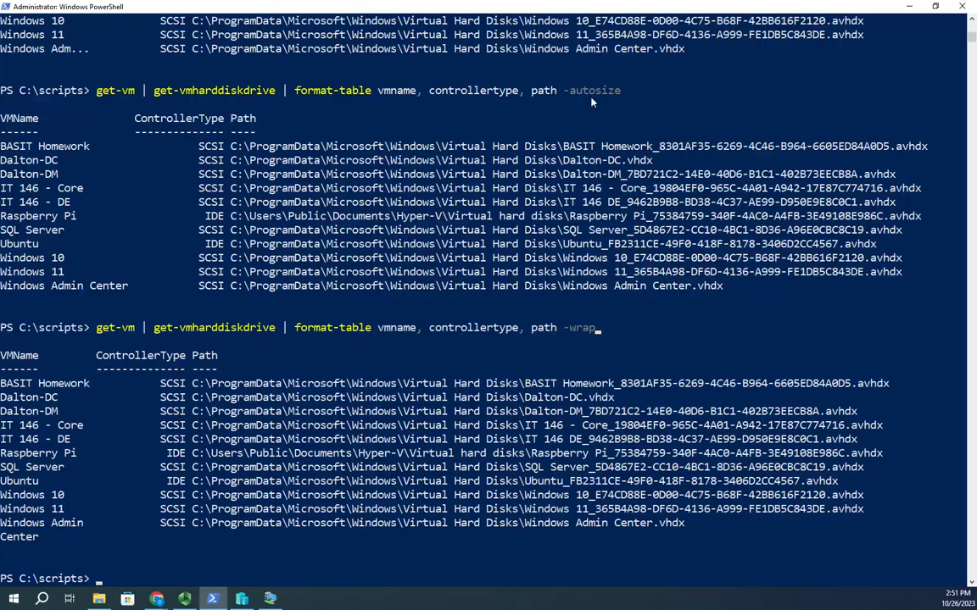
mouse_move(604, 334)
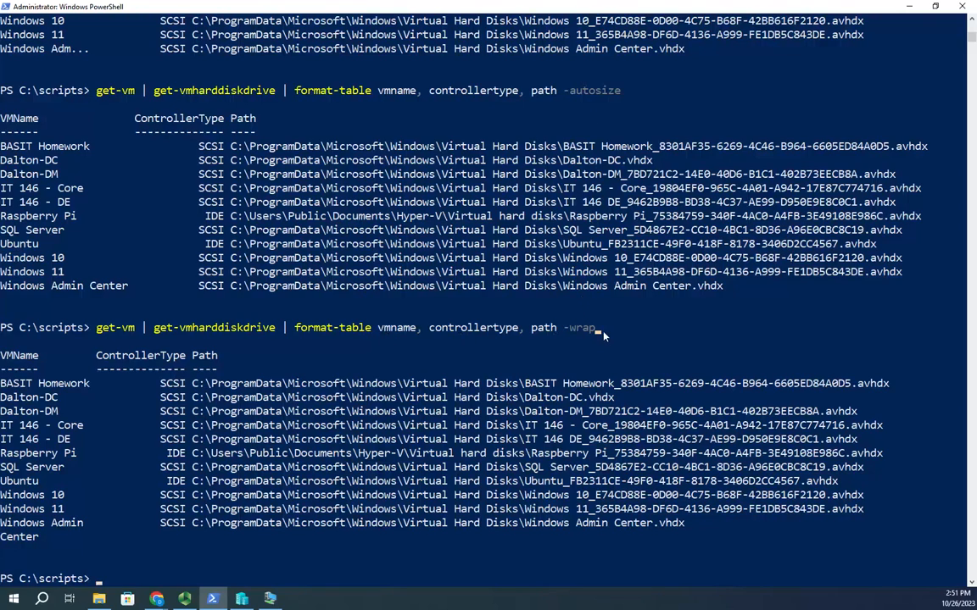
Clear the console and run get-vm again for a fresh VM listing.
text(clear)
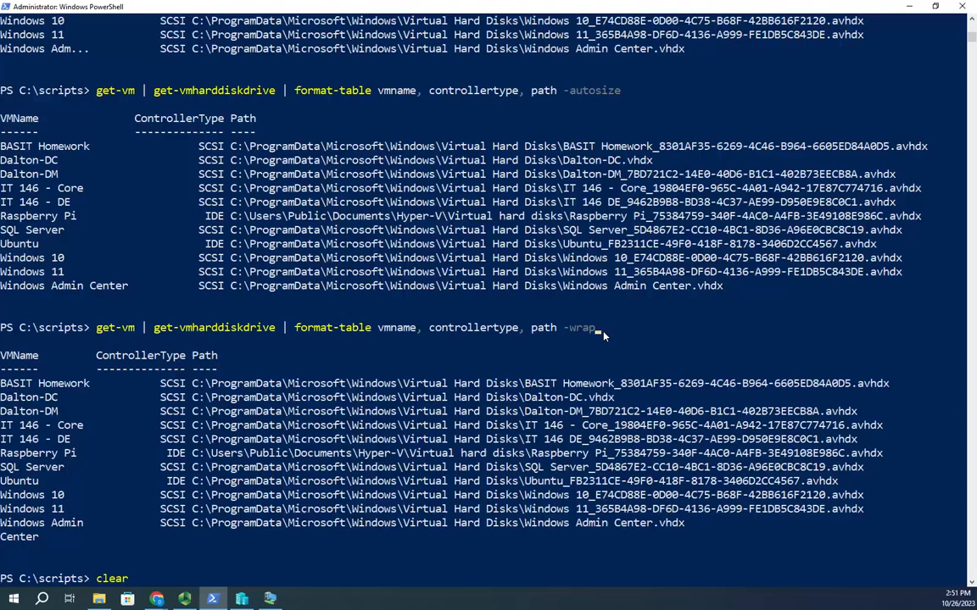
key(Enter)
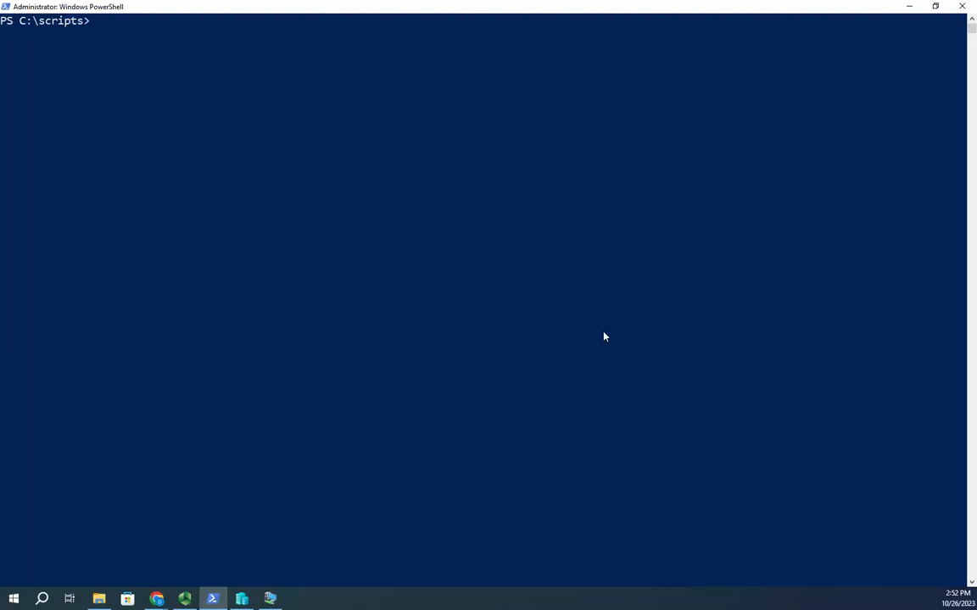
text(get-vm)
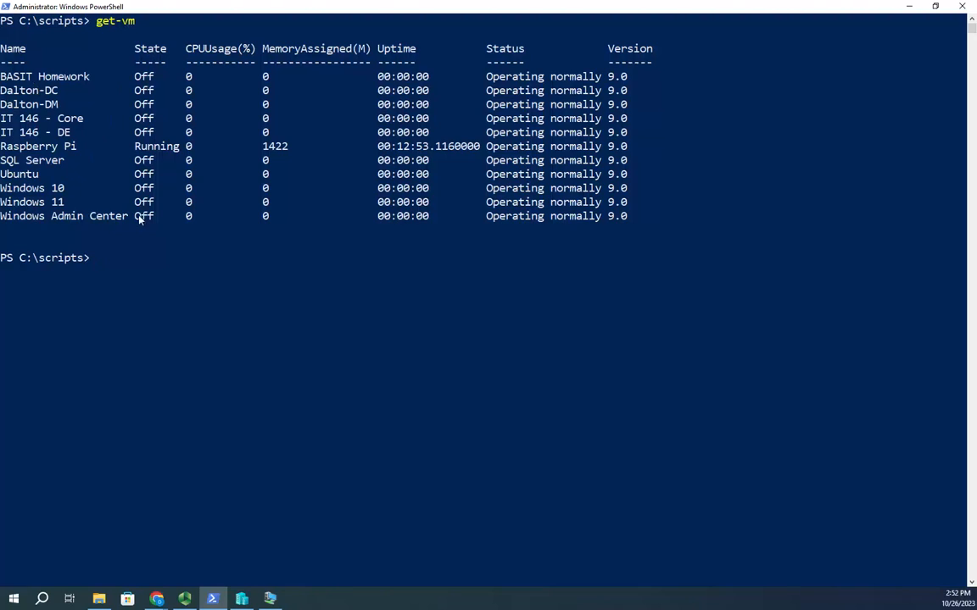
mouse_move(334, 272)
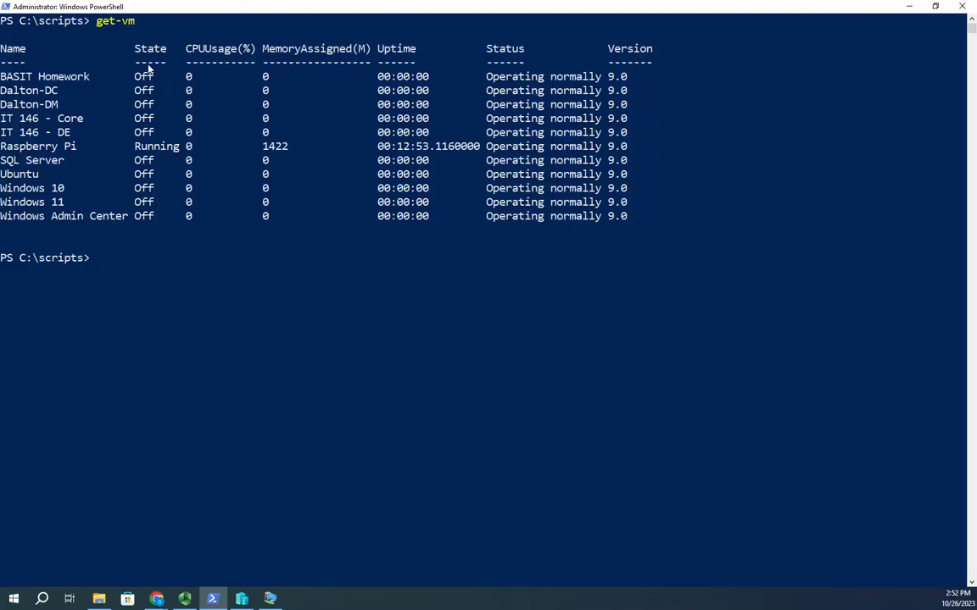
mouse_move(130, 171)
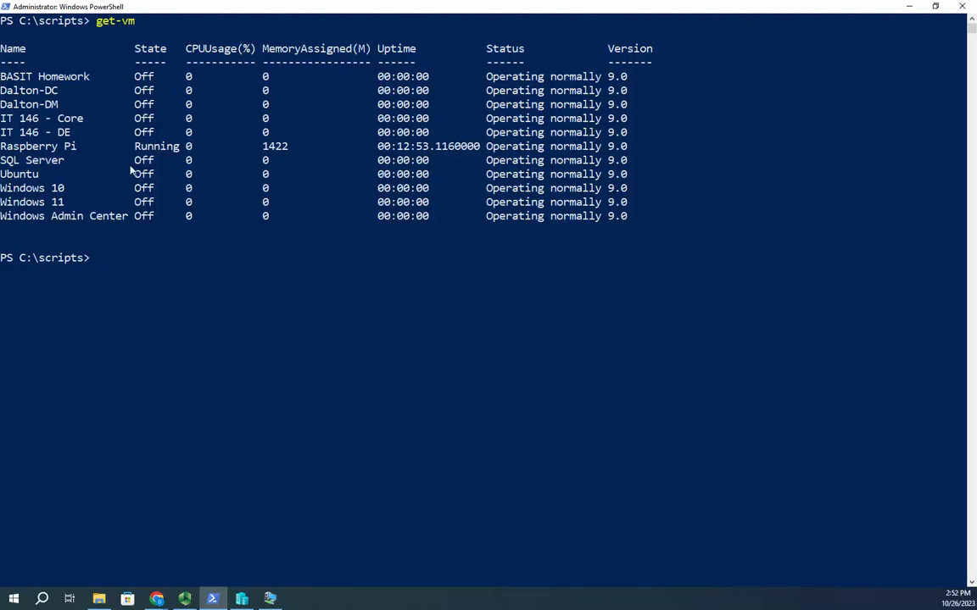
mouse_move(196, 288)
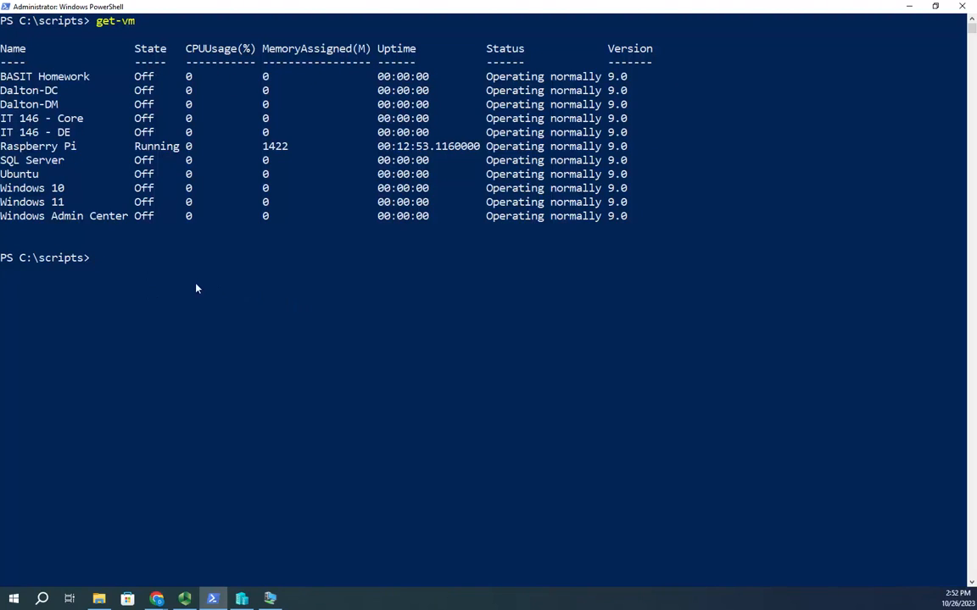
text(get-vm | select-)
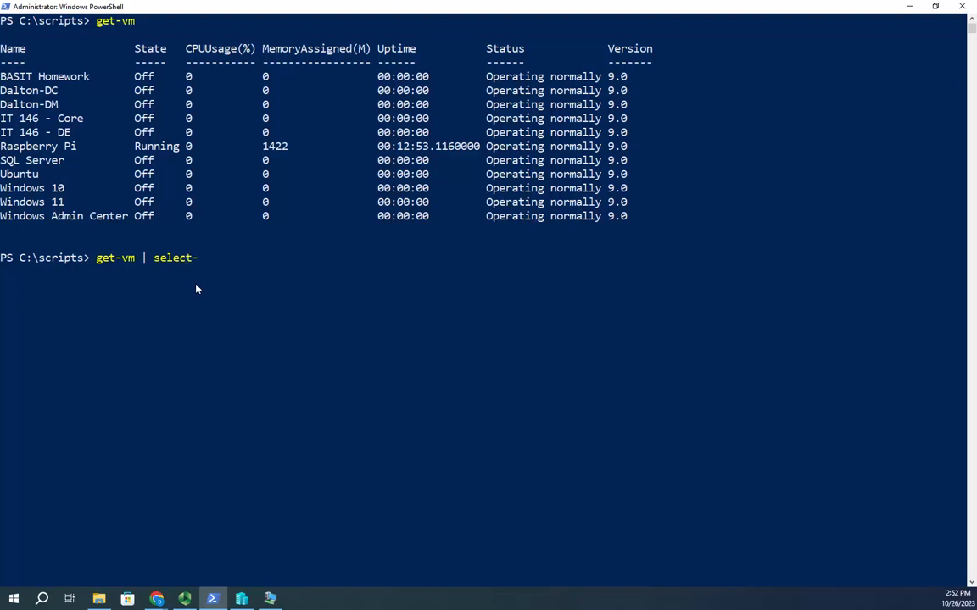
Run get-vm | select-object name, state to show only each VM's name and state.
text(object)
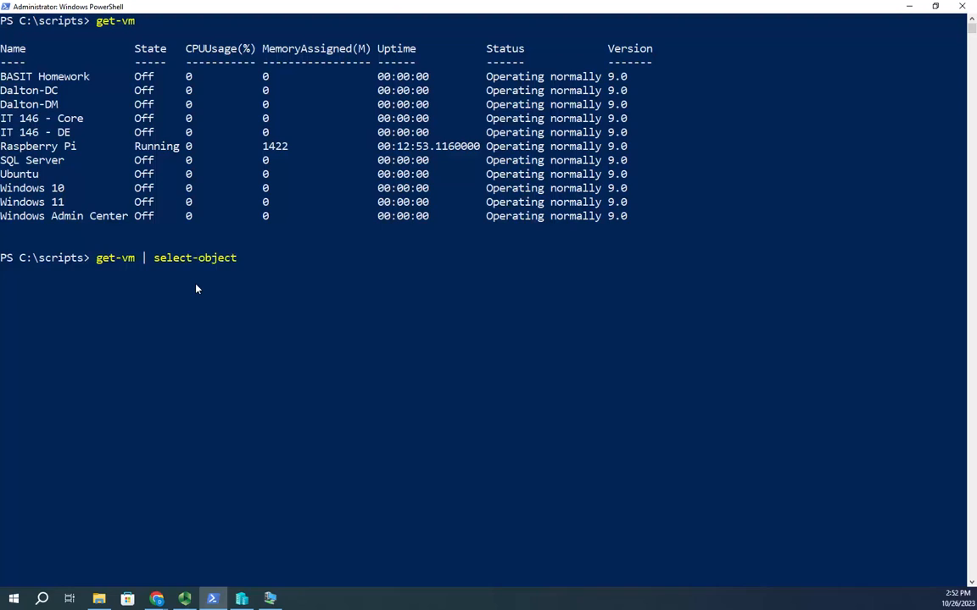
text(name)
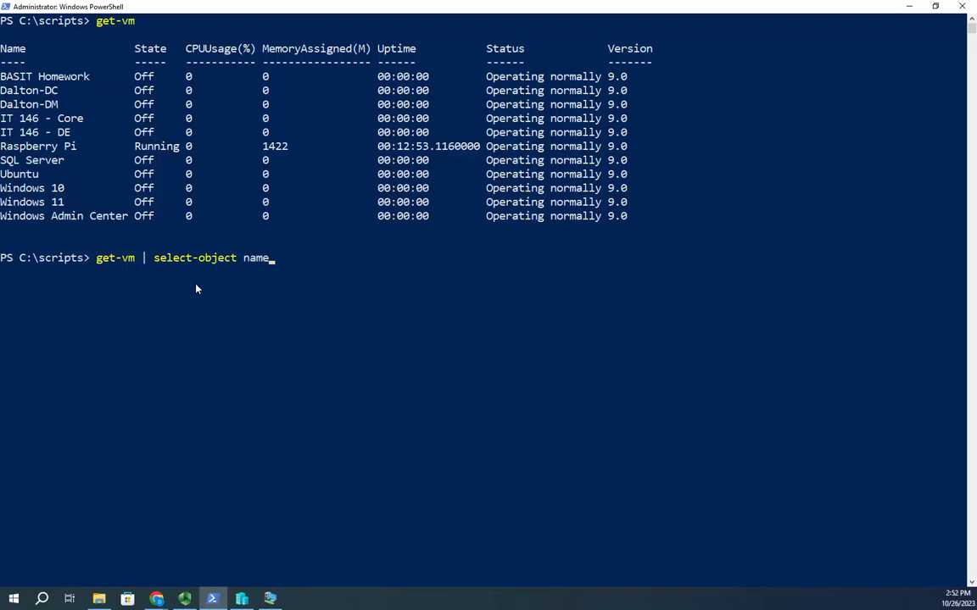
text(, state)
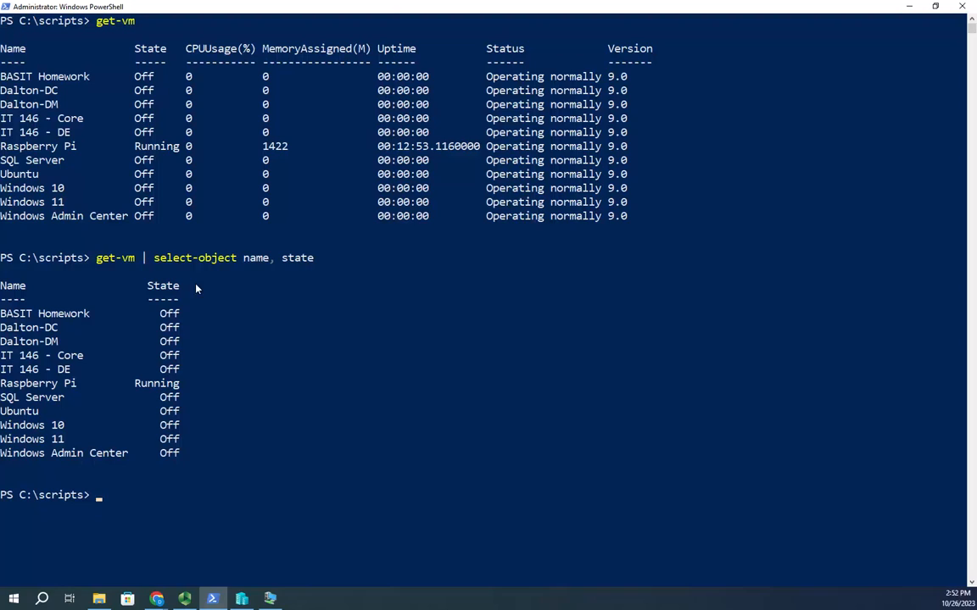
mouse_move(185, 378)
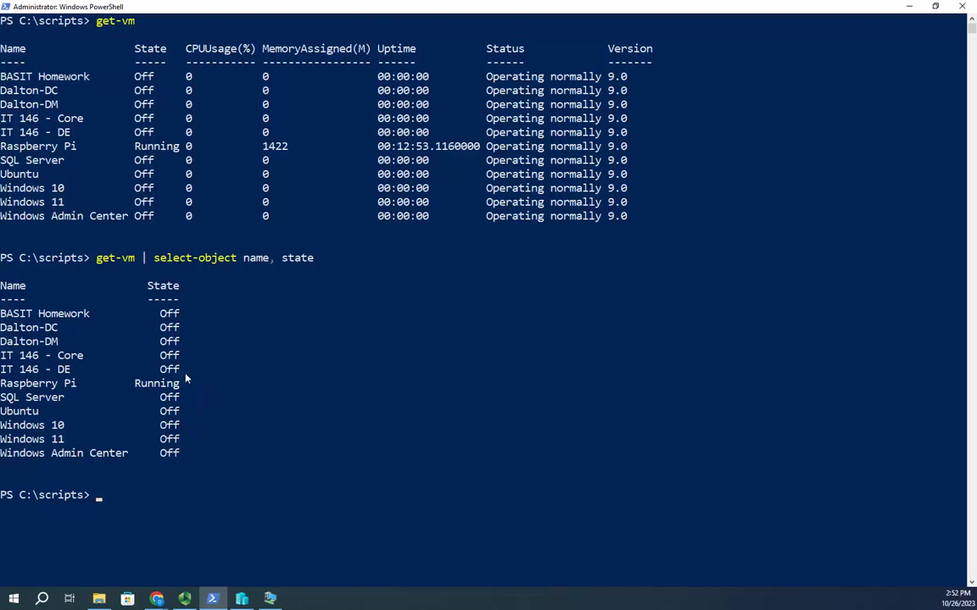
mouse_move(160, 411)
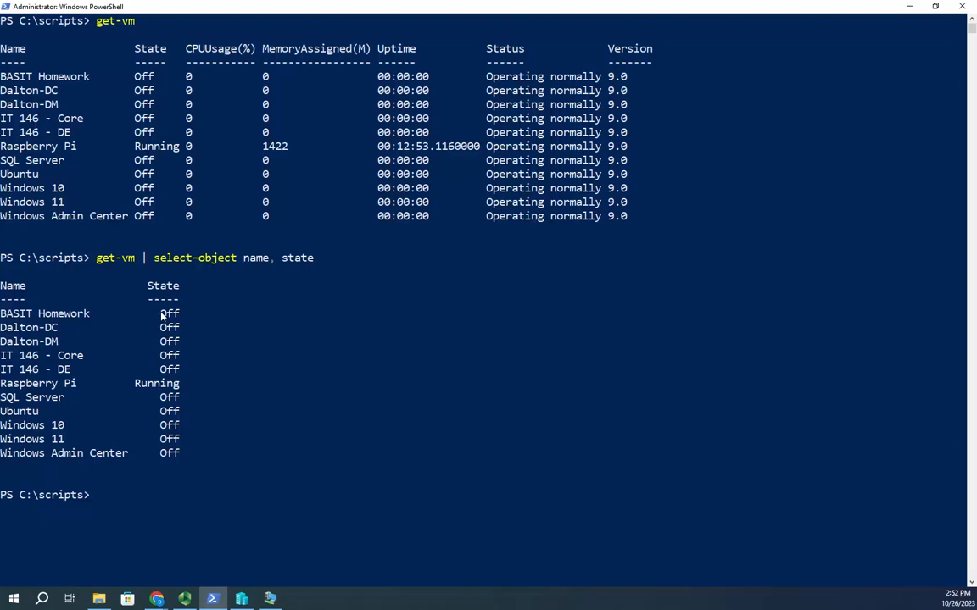
mouse_move(282, 306)
text(get-vm | select-object name, state |)
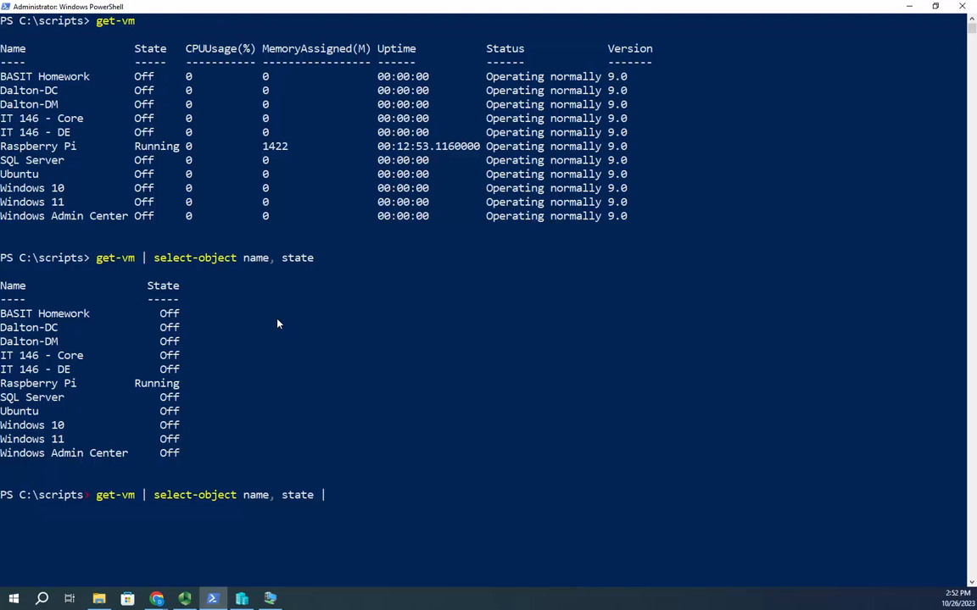
Pipe the name-and-state listing through sort-object state so the running Raspberry Pi comes first.
text(sort-object)
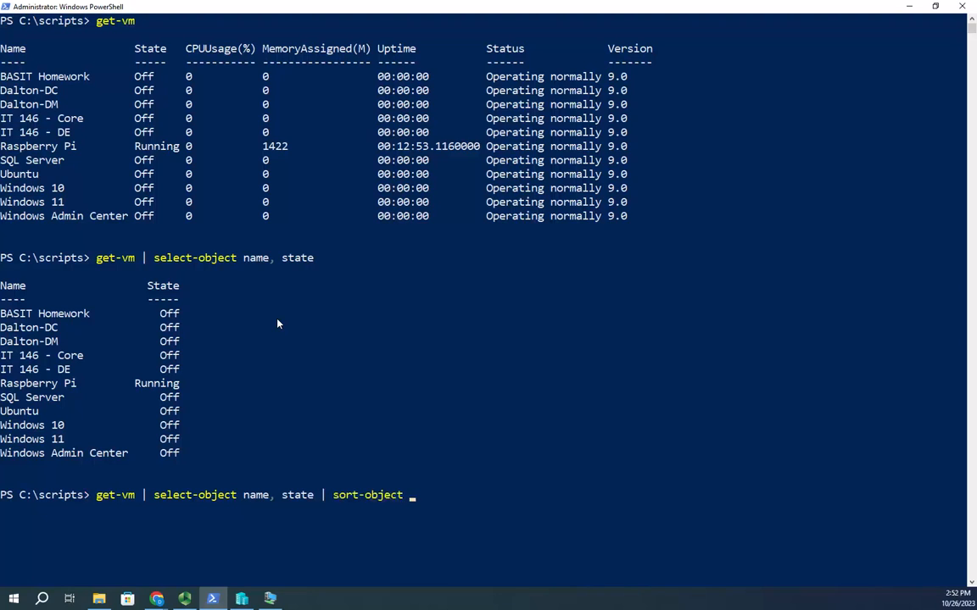
text(state)
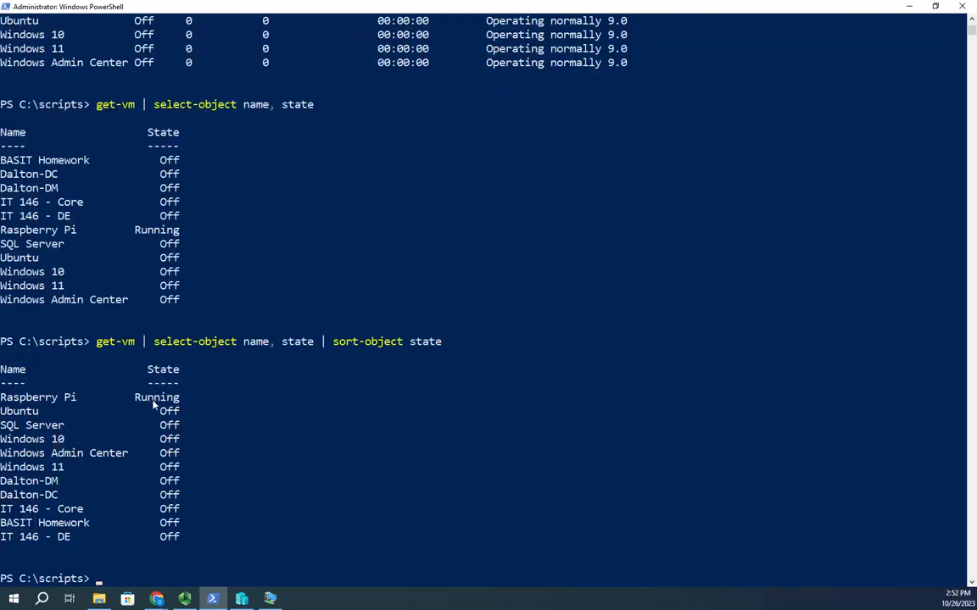
mouse_move(178, 537)
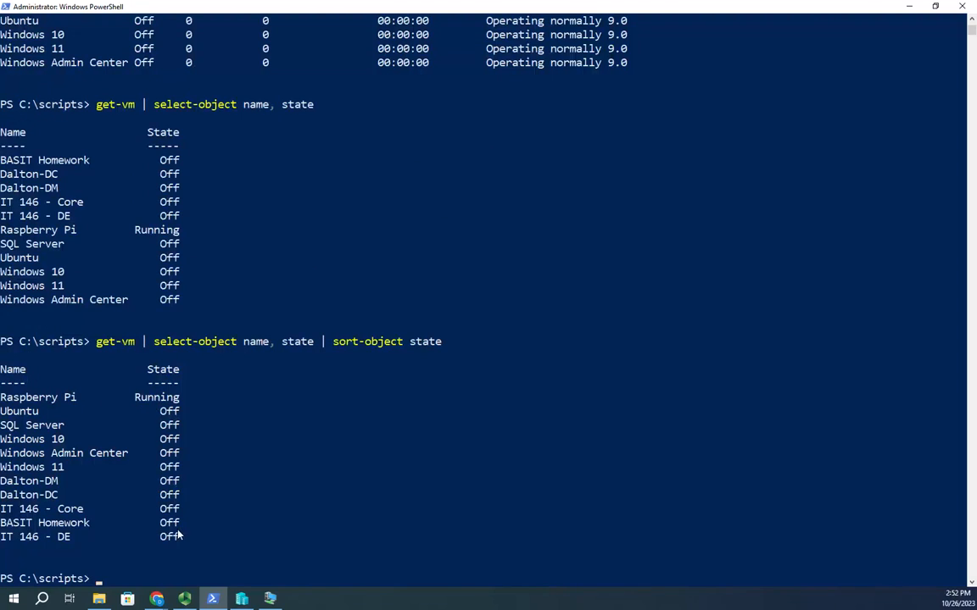
mouse_move(214, 536)
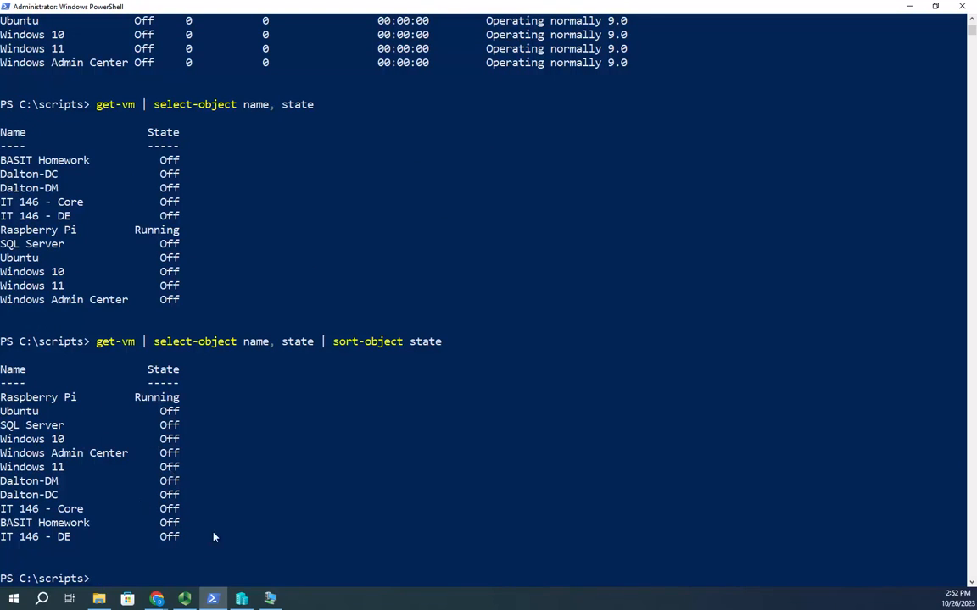
mouse_move(492, 354)
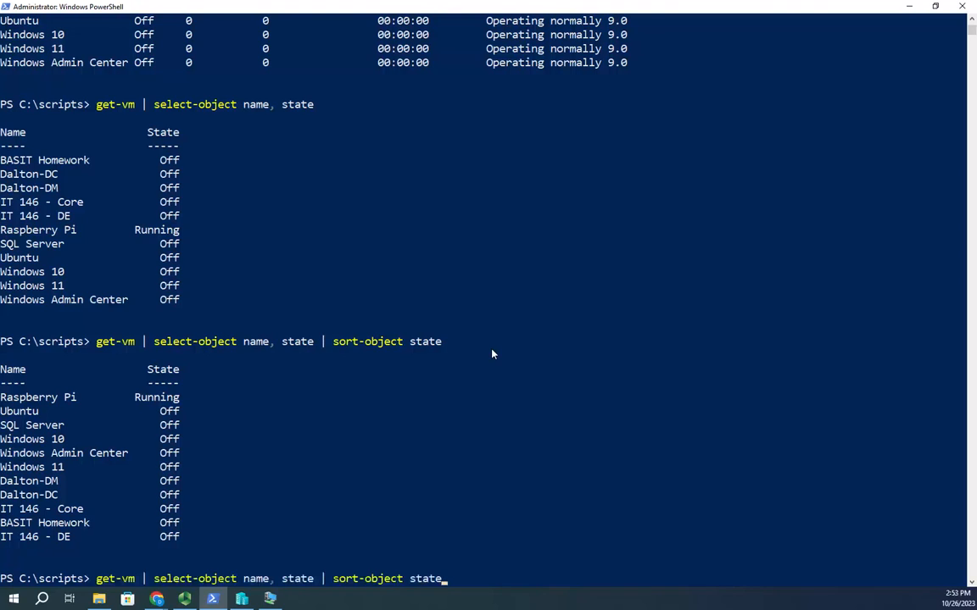
Append '| format-table' to the state-sorted name-and-state pipeline.
text(| forma)
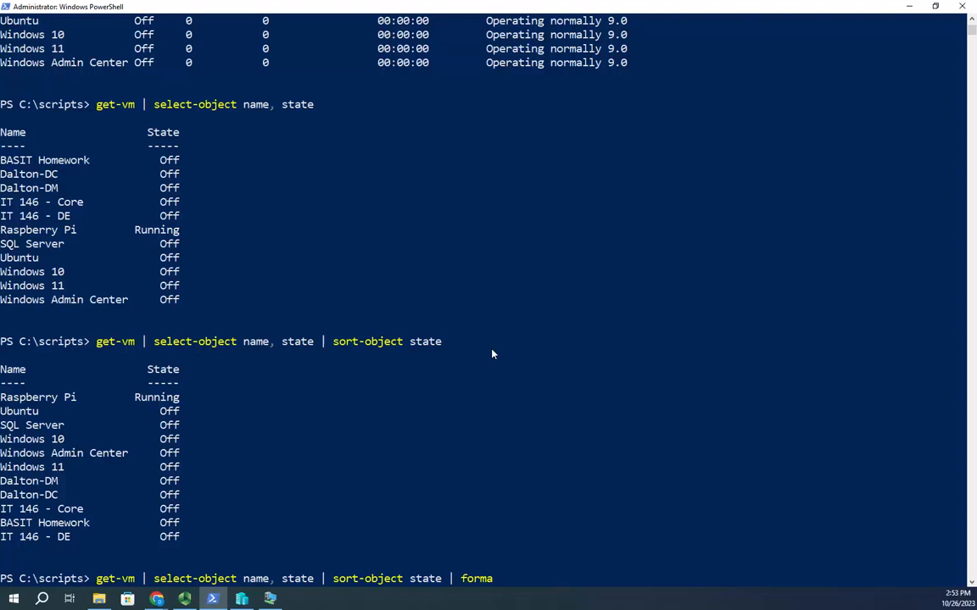
text(-r)
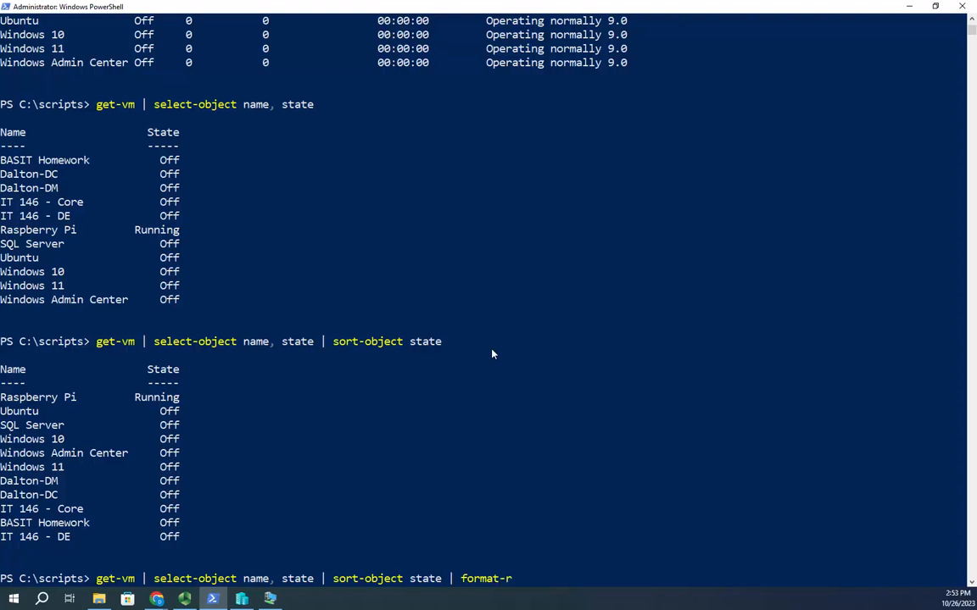
text(ta)
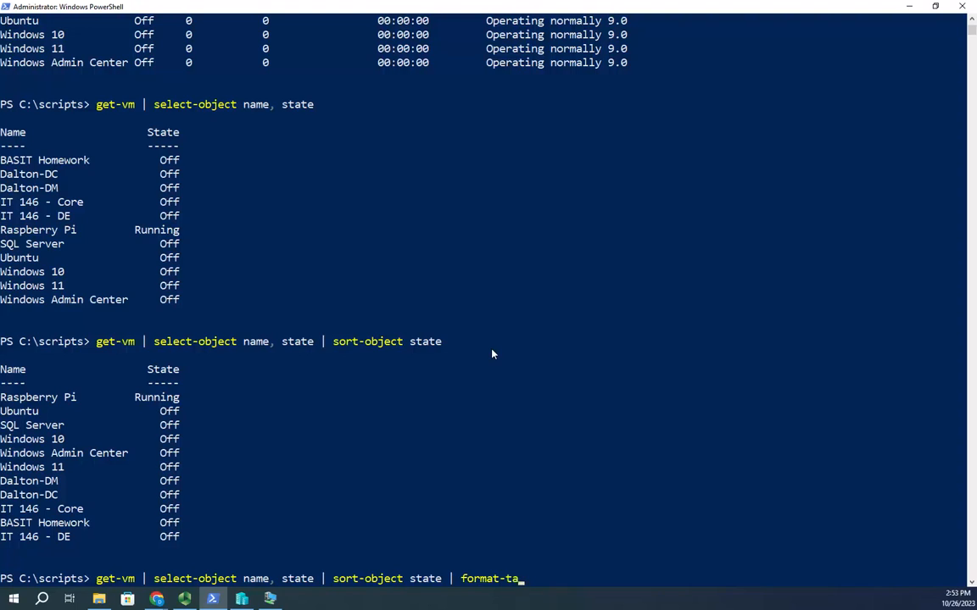
text(ble)
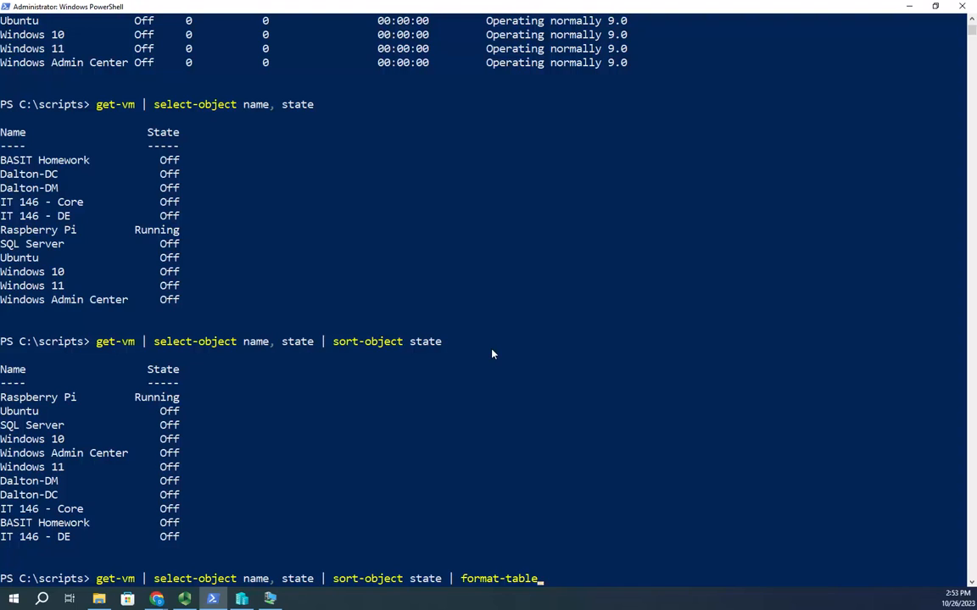
mouse_move(170, 462)
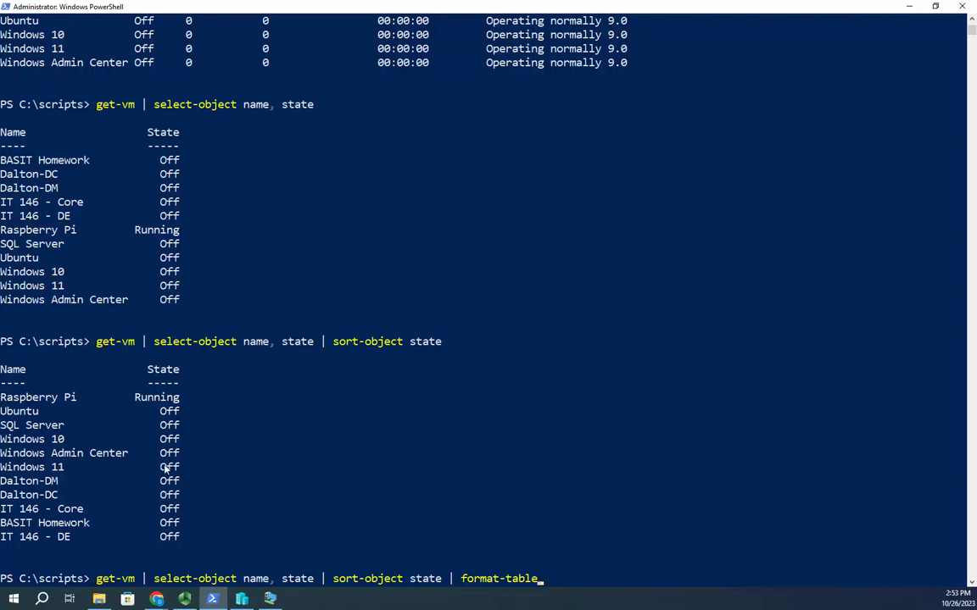
mouse_move(169, 480)
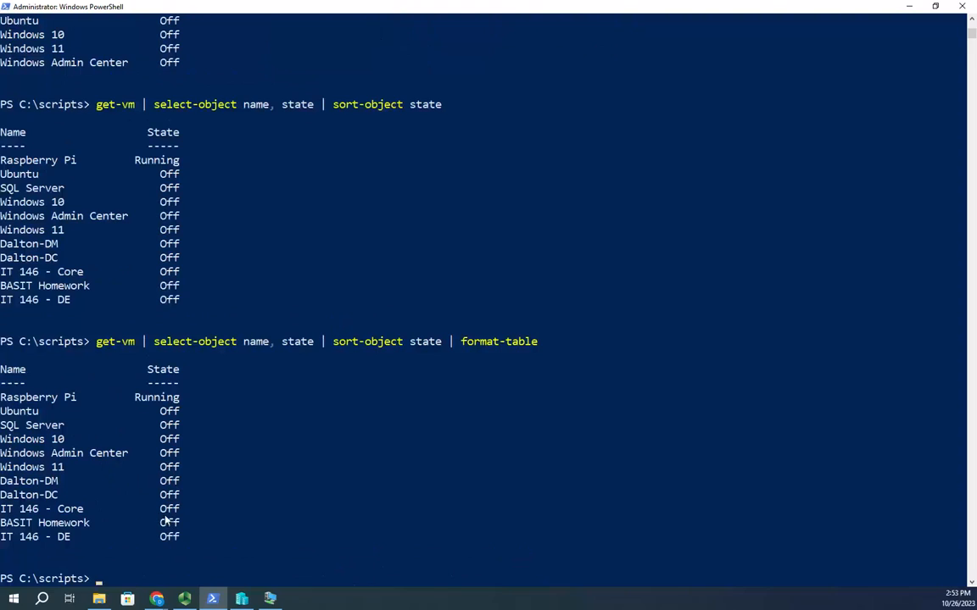
mouse_move(377, 393)
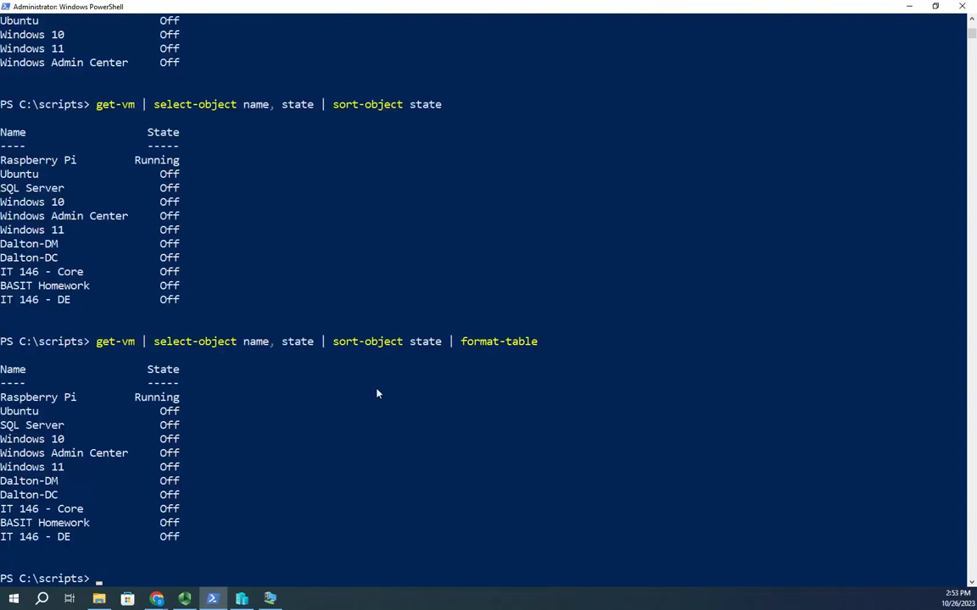
mouse_move(131, 411)
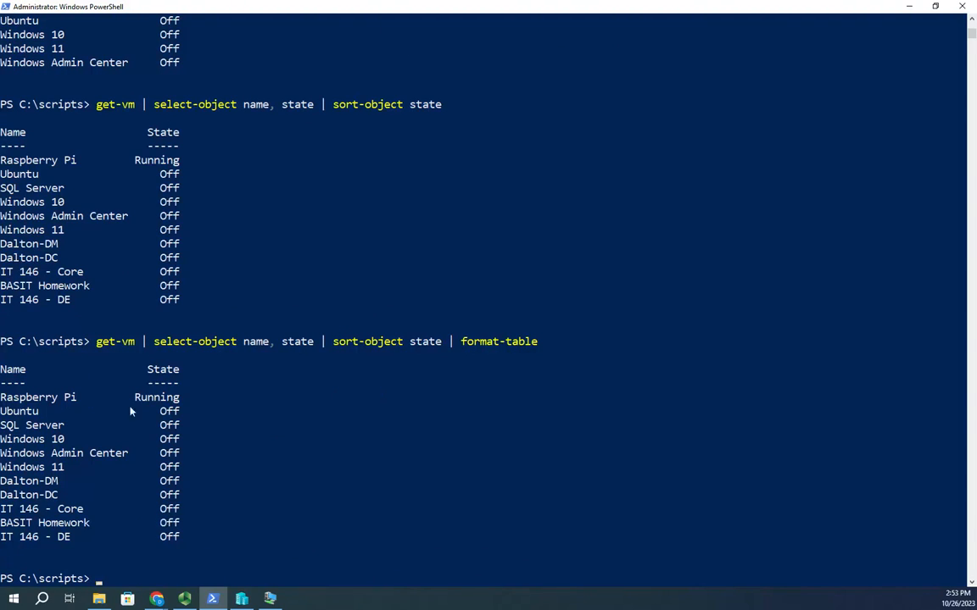
mouse_move(211, 462)
text(get-vm | select-object name, state | sort-object state | format-table )
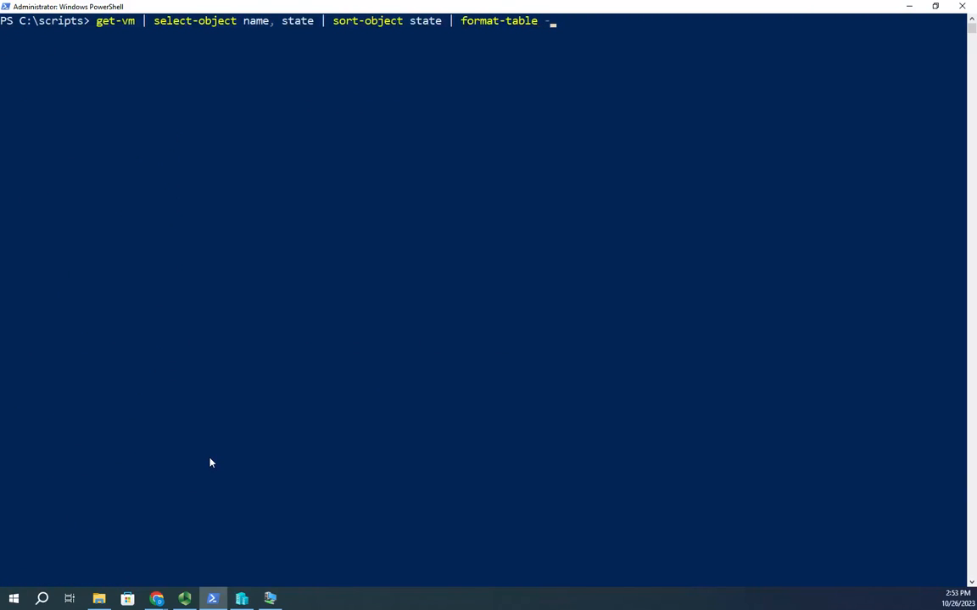
Add '-groupby state' to format-table to split the VMs into Running and Off tables.
text(-groupby)
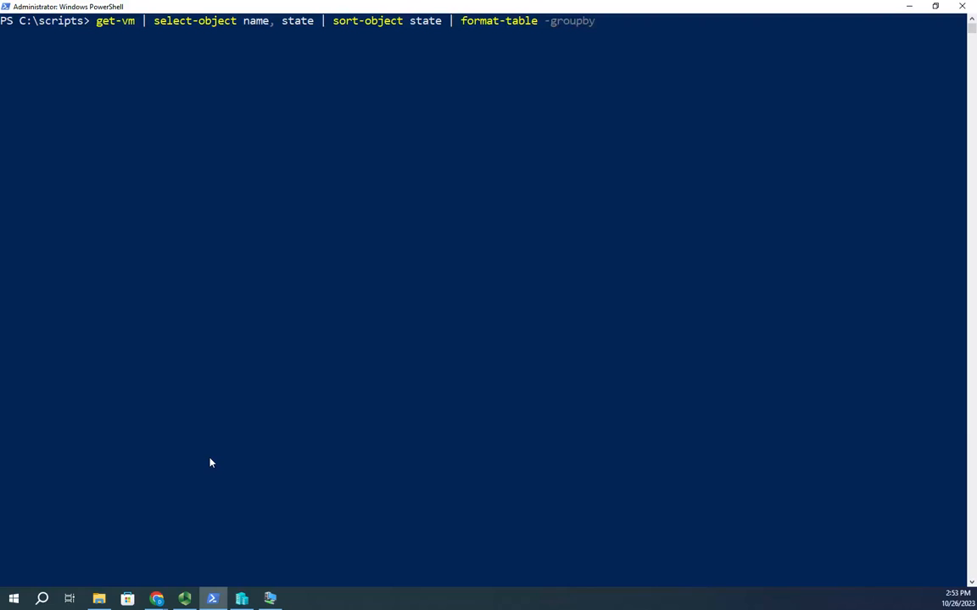
text(state)
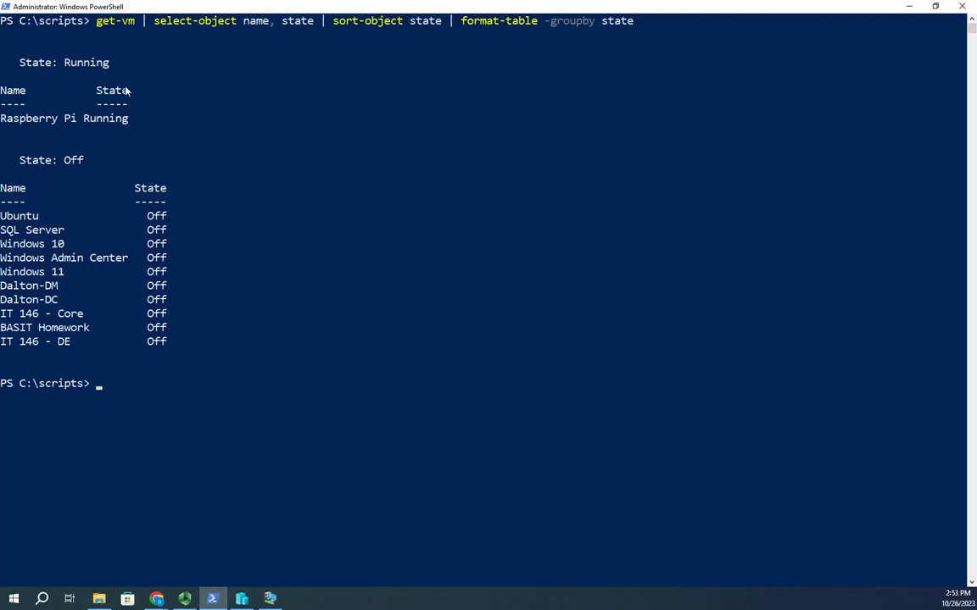
mouse_move(190, 292)
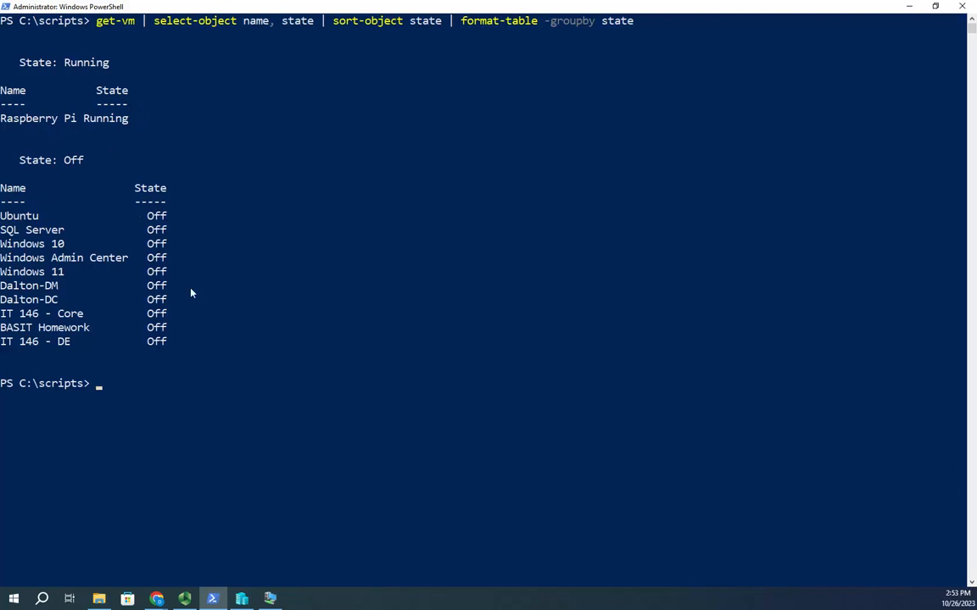
mouse_move(97, 80)
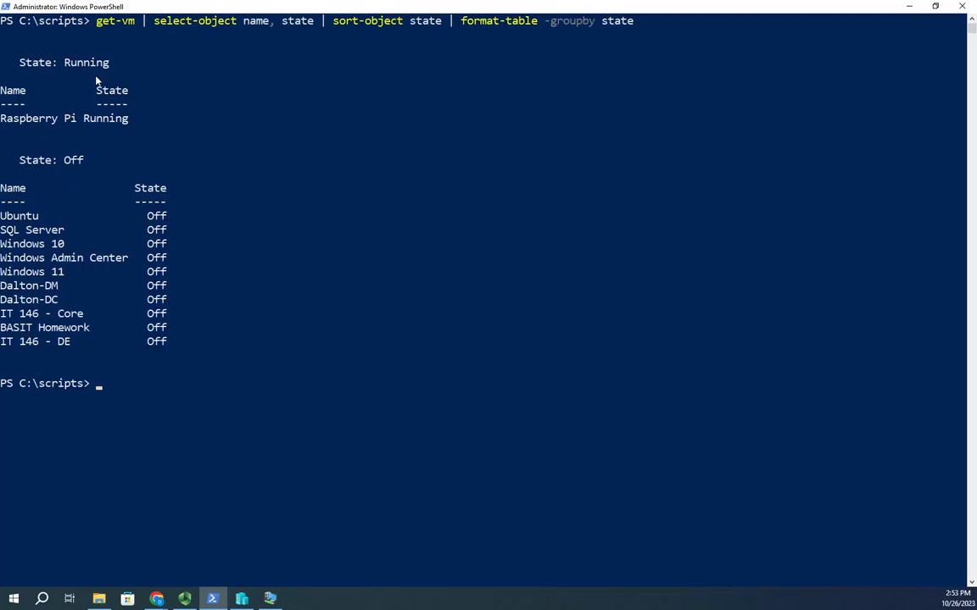
mouse_move(55, 75)
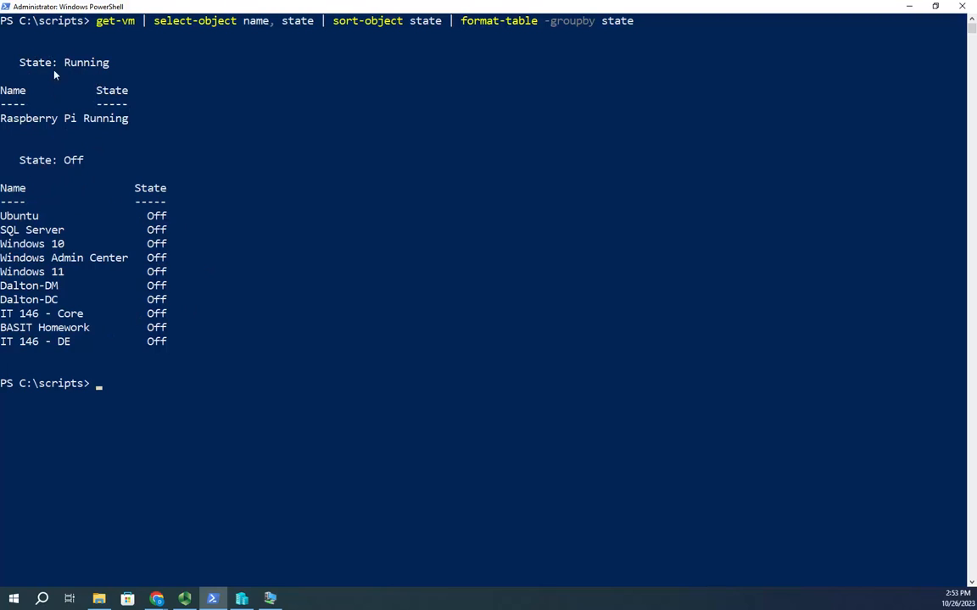
mouse_move(294, 333)
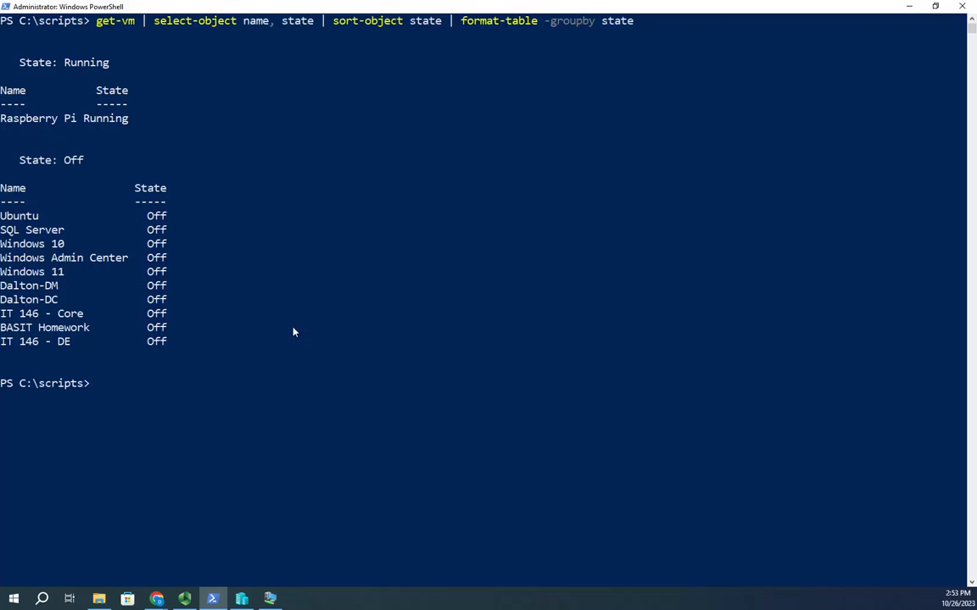
mouse_move(219, 284)
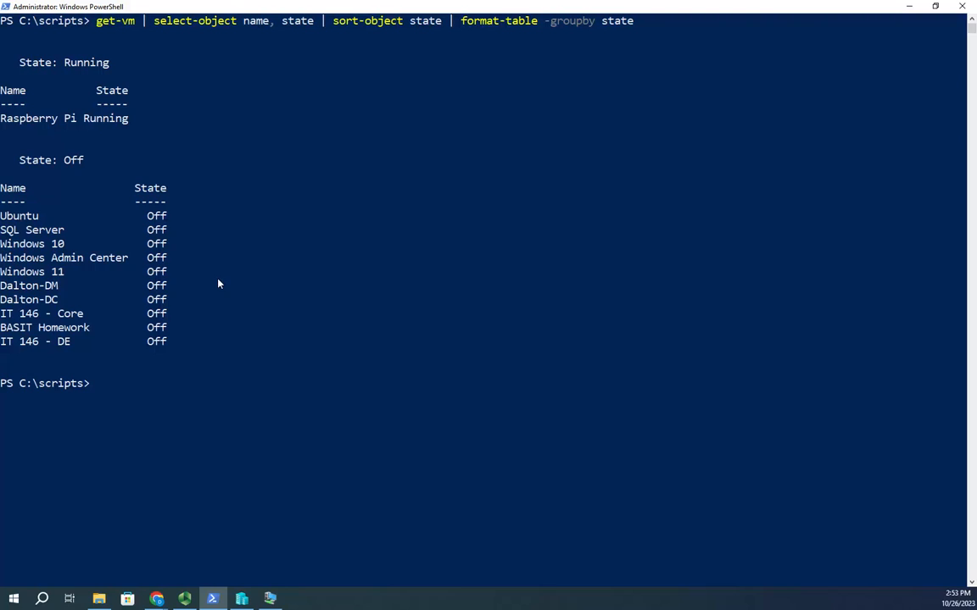
mouse_move(63, 66)
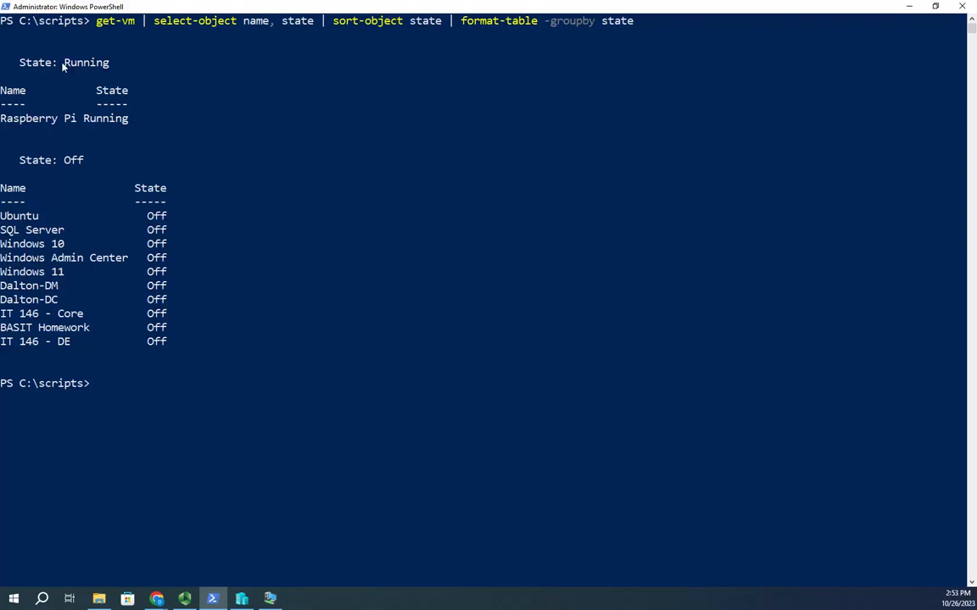
mouse_move(289, 102)
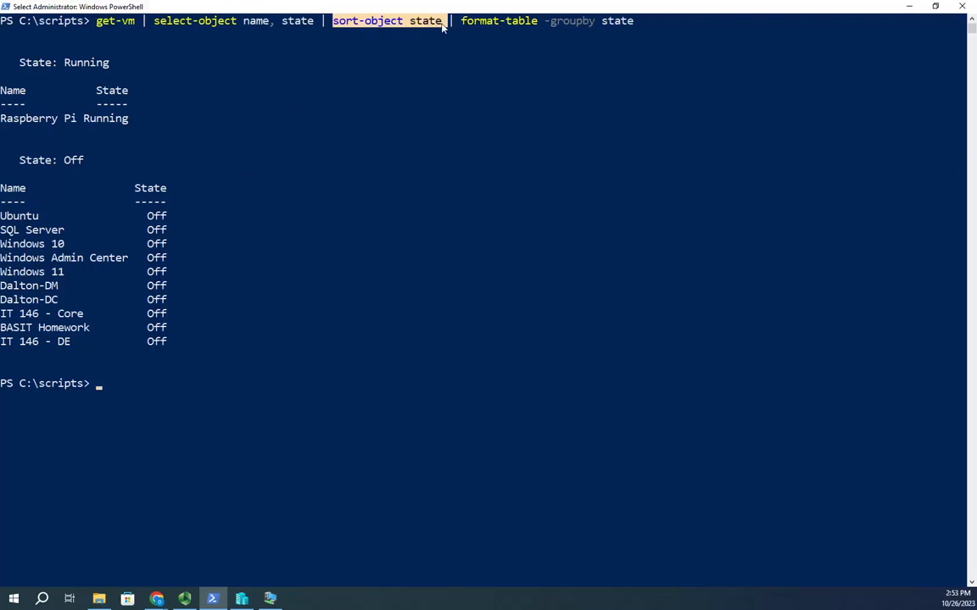
mouse_move(352, 252)
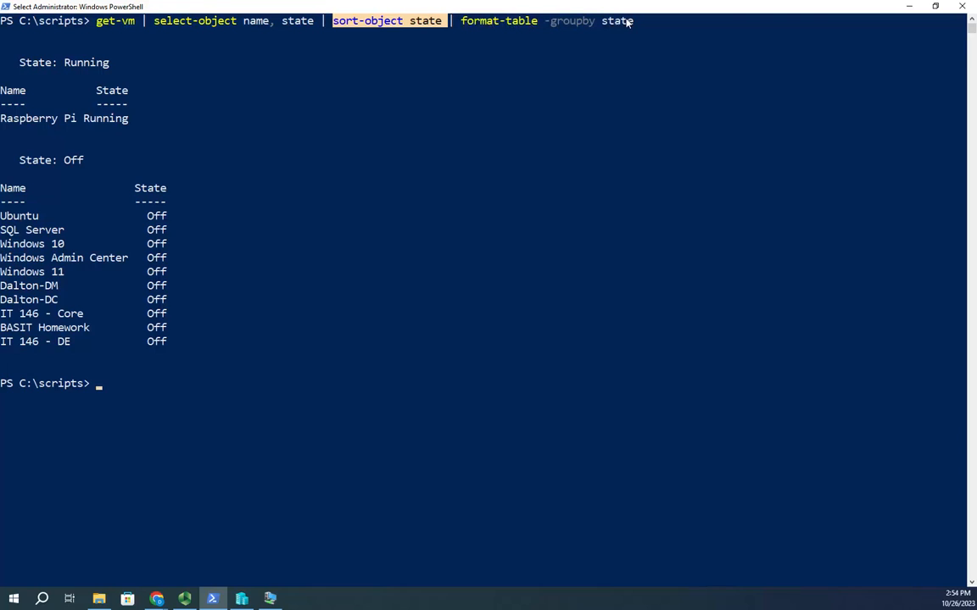
mouse_move(358, 69)
text(get-vm | select-object name, state  | format-table -groupby state)
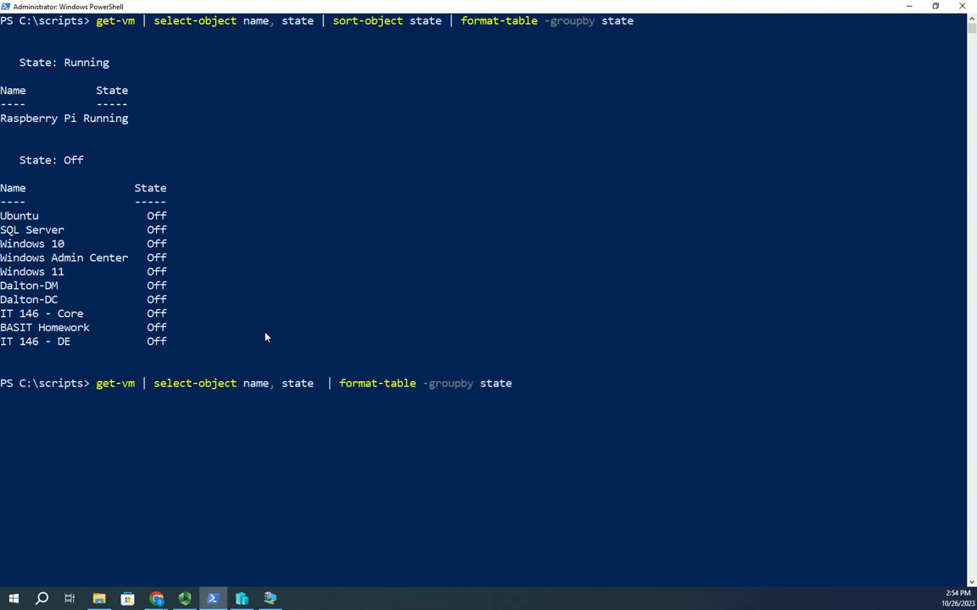
Run format-table -groupby state without sort-object, leaving Off machines split around Running.
key(Enter)
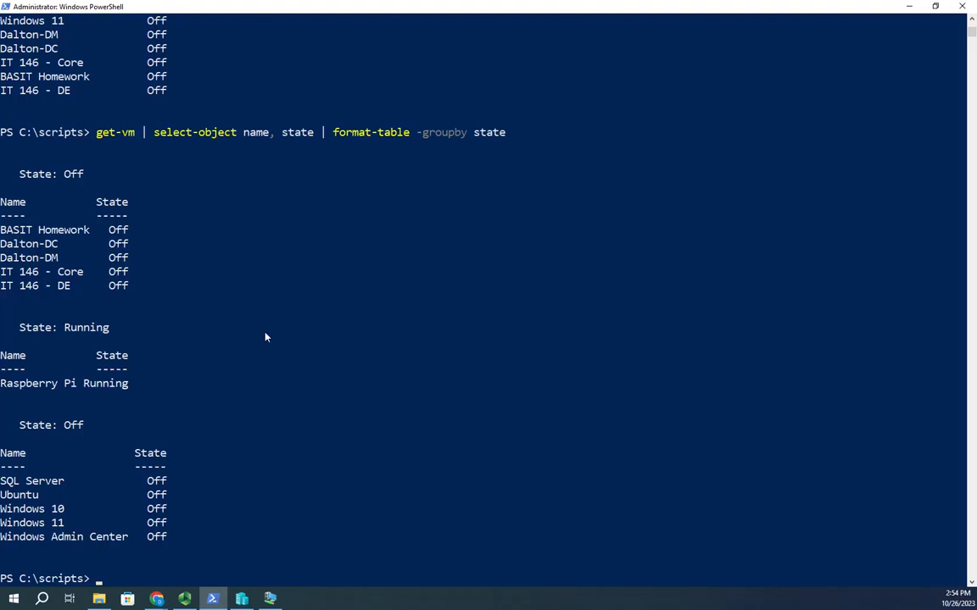
mouse_move(89, 202)
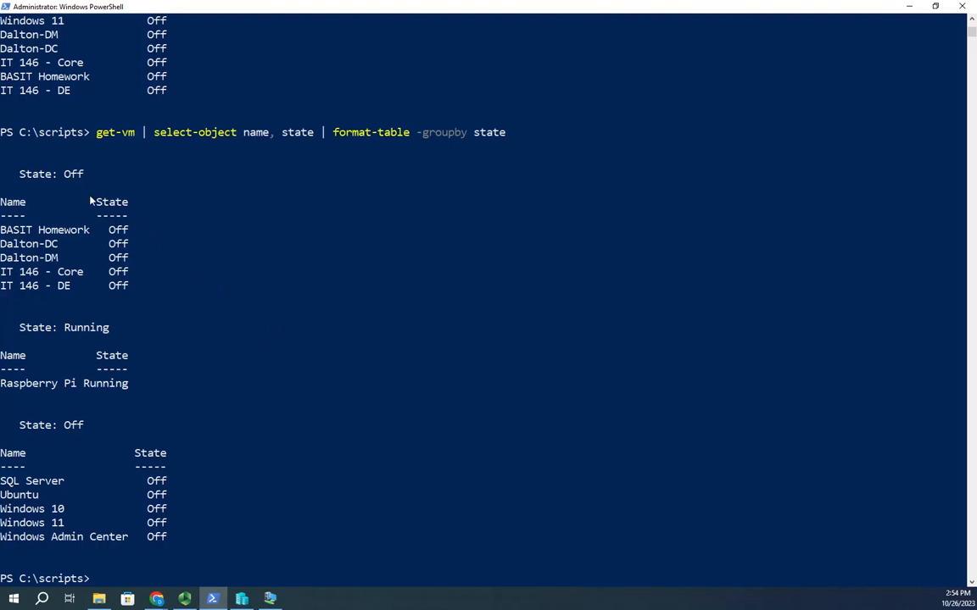
mouse_move(68, 335)
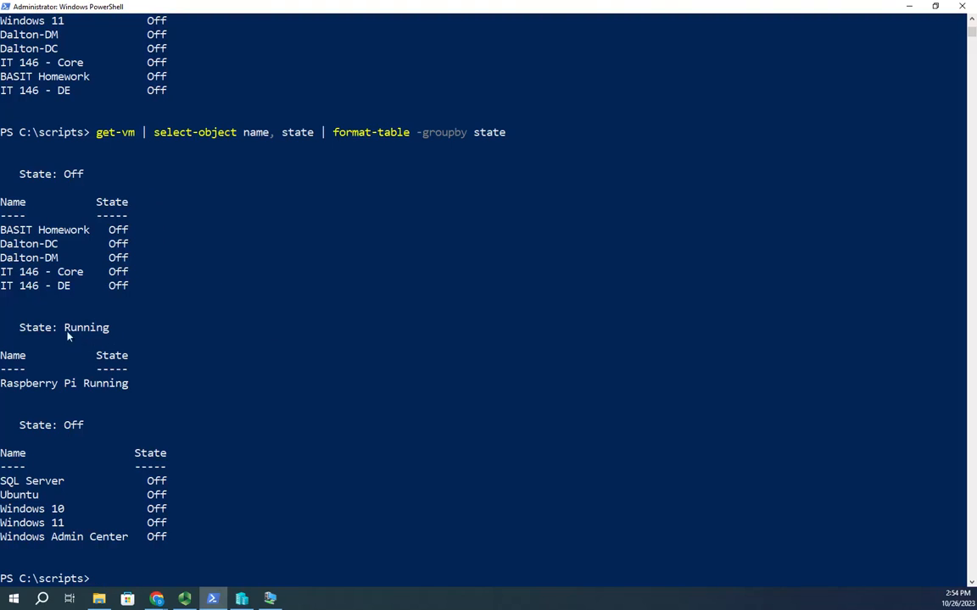
mouse_move(68, 441)
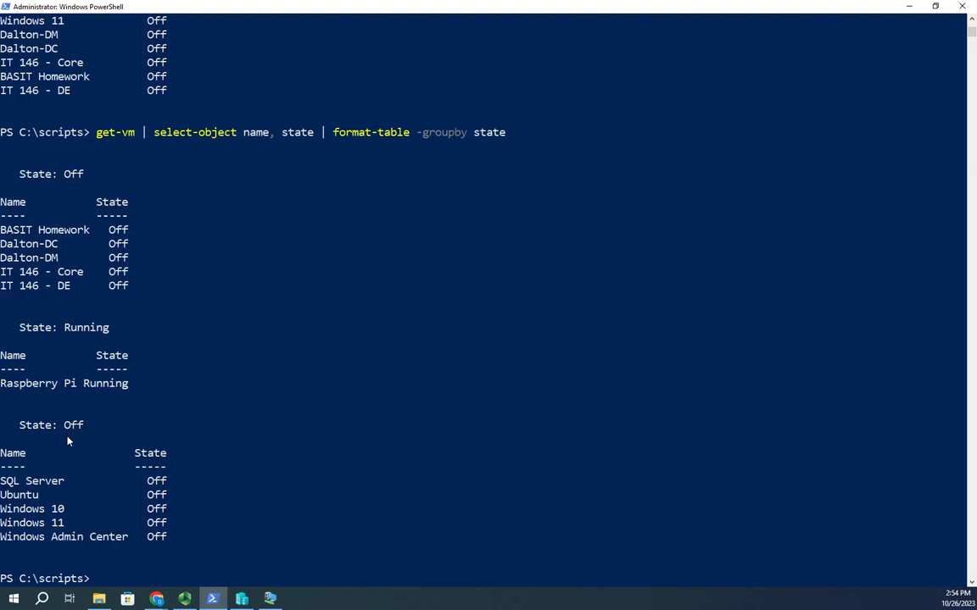
mouse_move(85, 419)
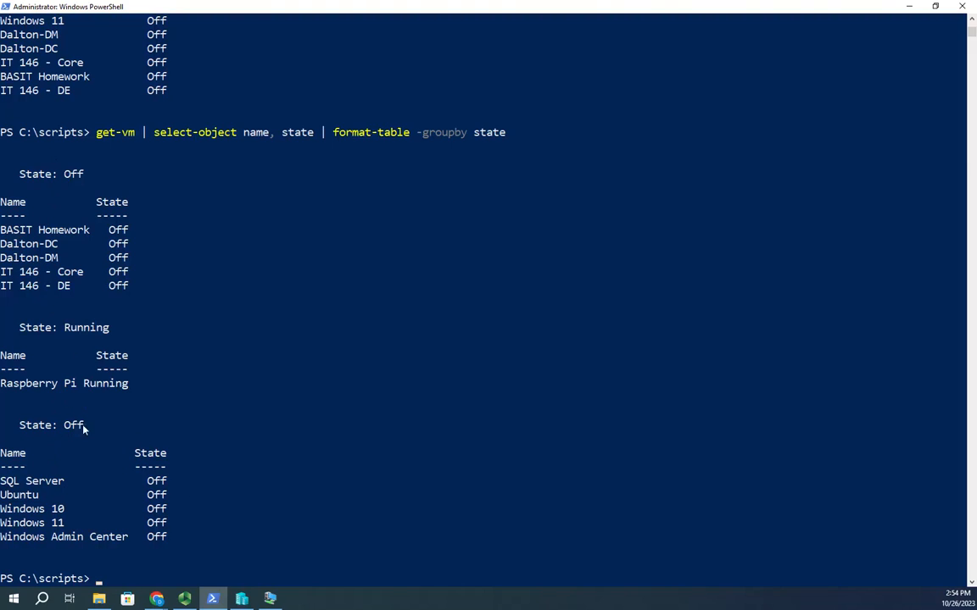
mouse_move(422, 144)
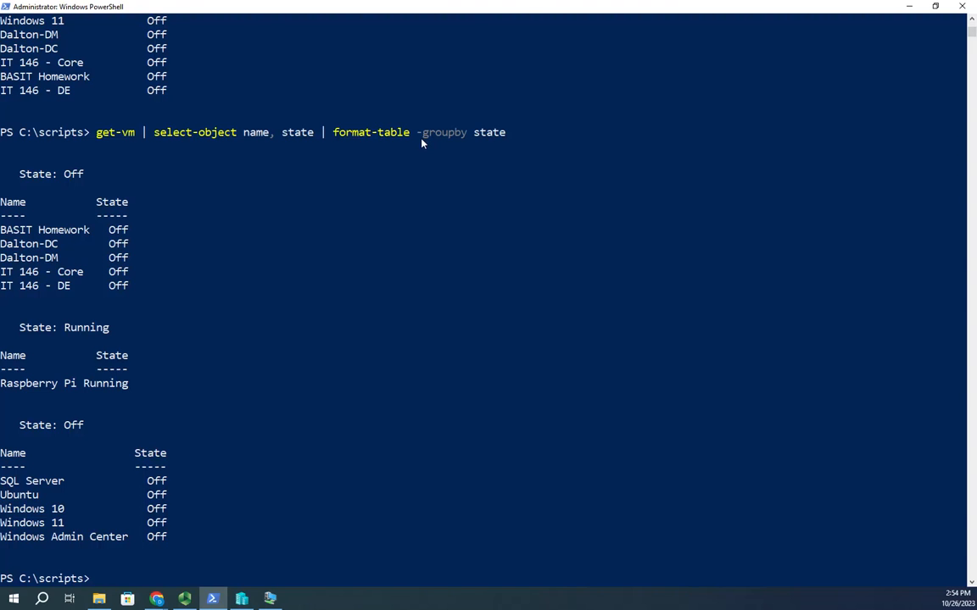
mouse_move(370, 149)
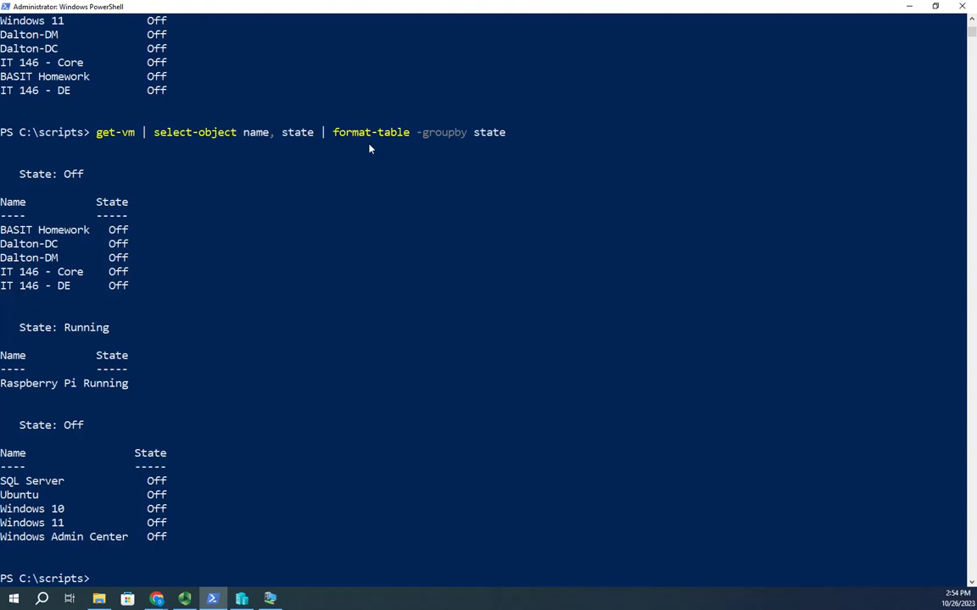